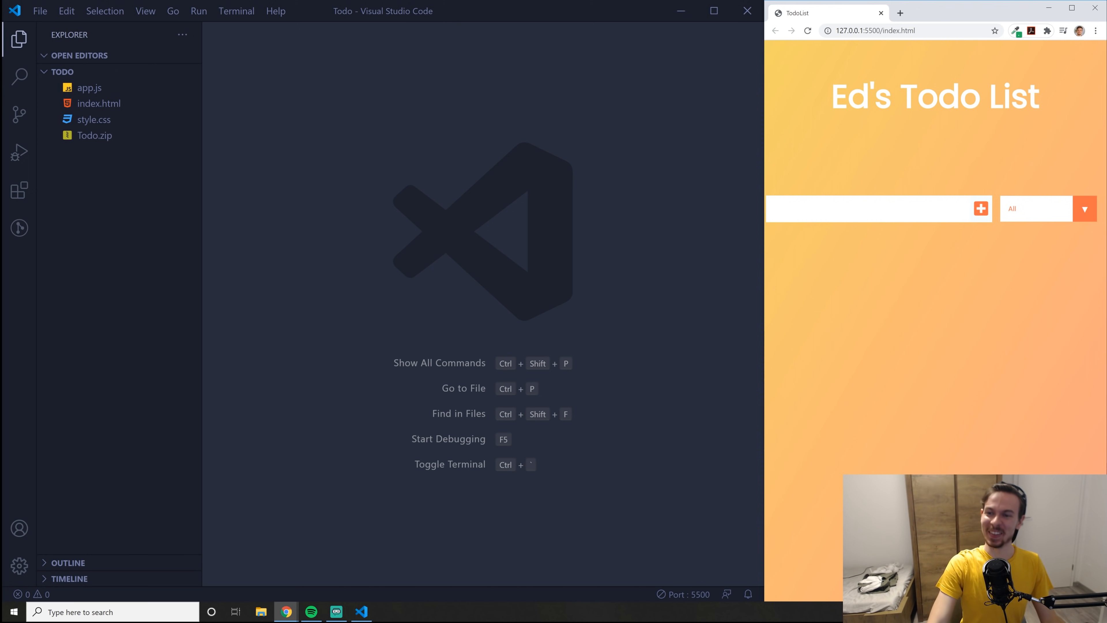
# - Look over the Todo project's index.html markup, then bring app.js back into the editor
pyautogui.click(867, 208)
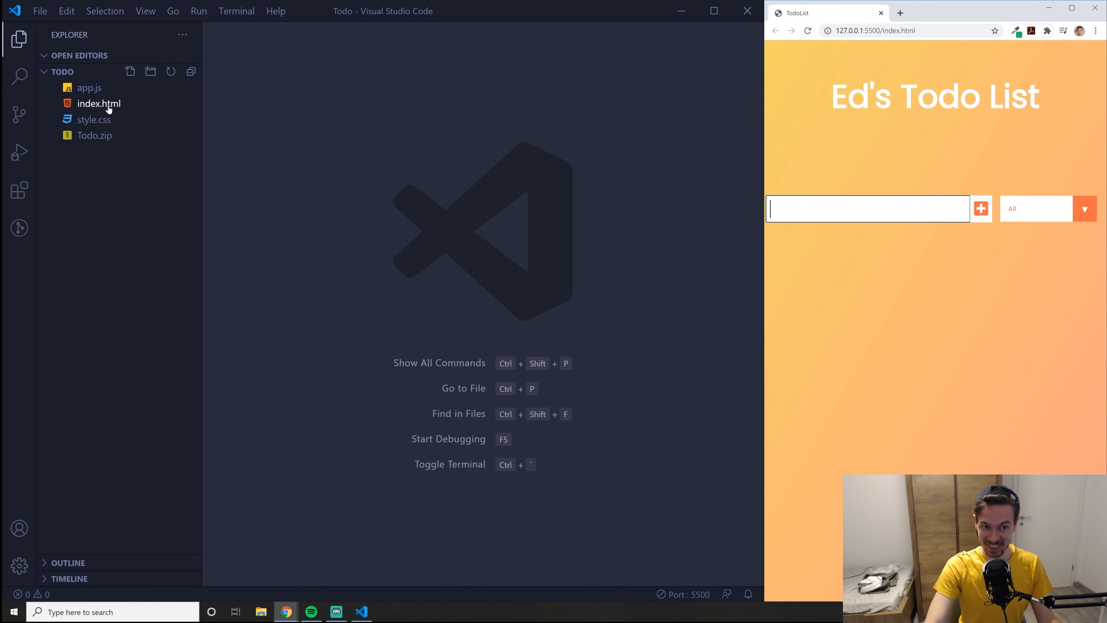
pyautogui.click(90, 88)
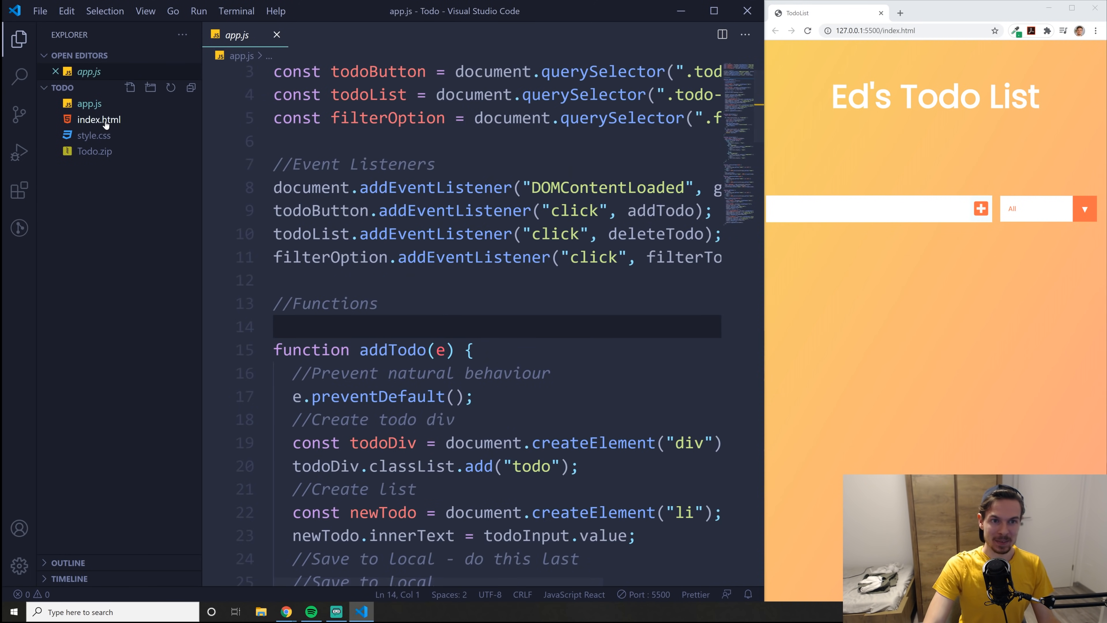
pyautogui.click(99, 119)
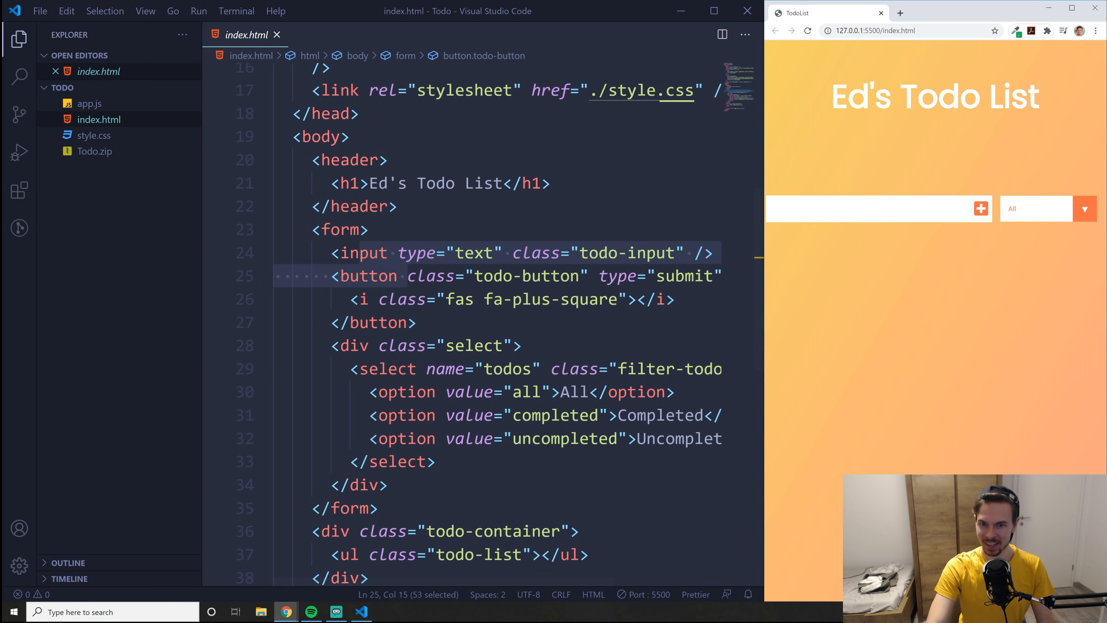
pyautogui.scroll(-3)
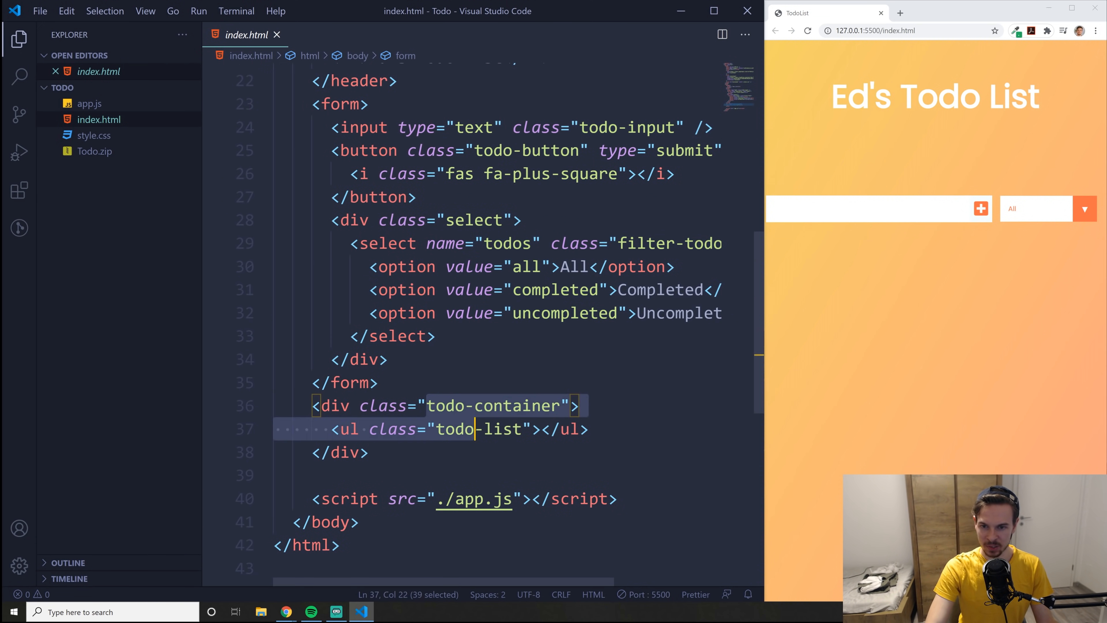
pyautogui.click(89, 103)
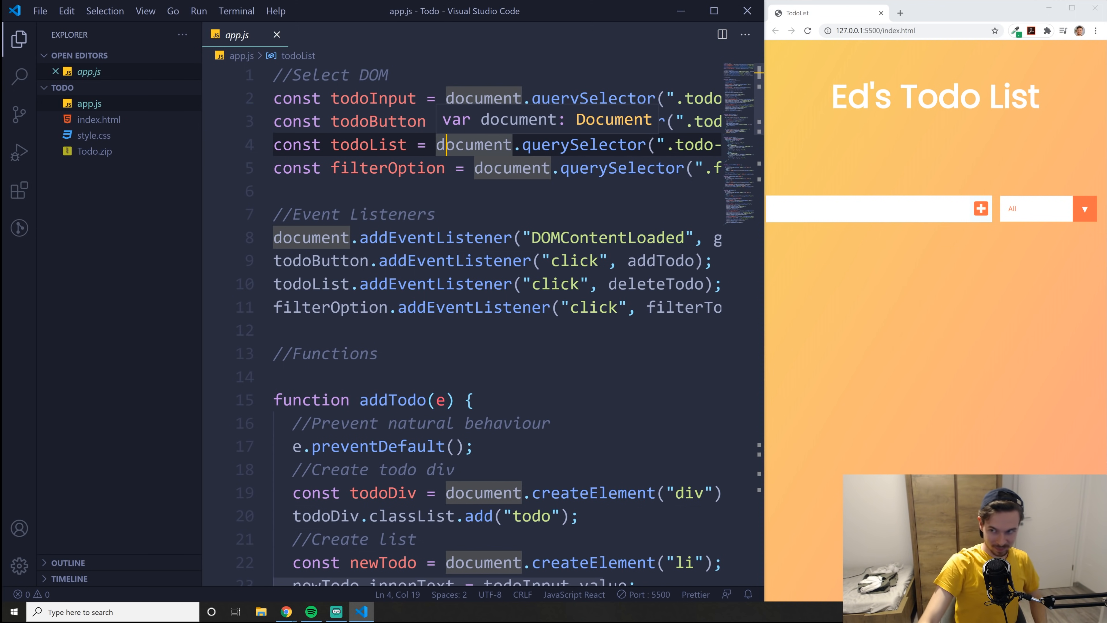
# - Add test items such as 'dfgdfgdfg' to the running todo list, then return to index.html
pyautogui.write('dfgdfgdfg')
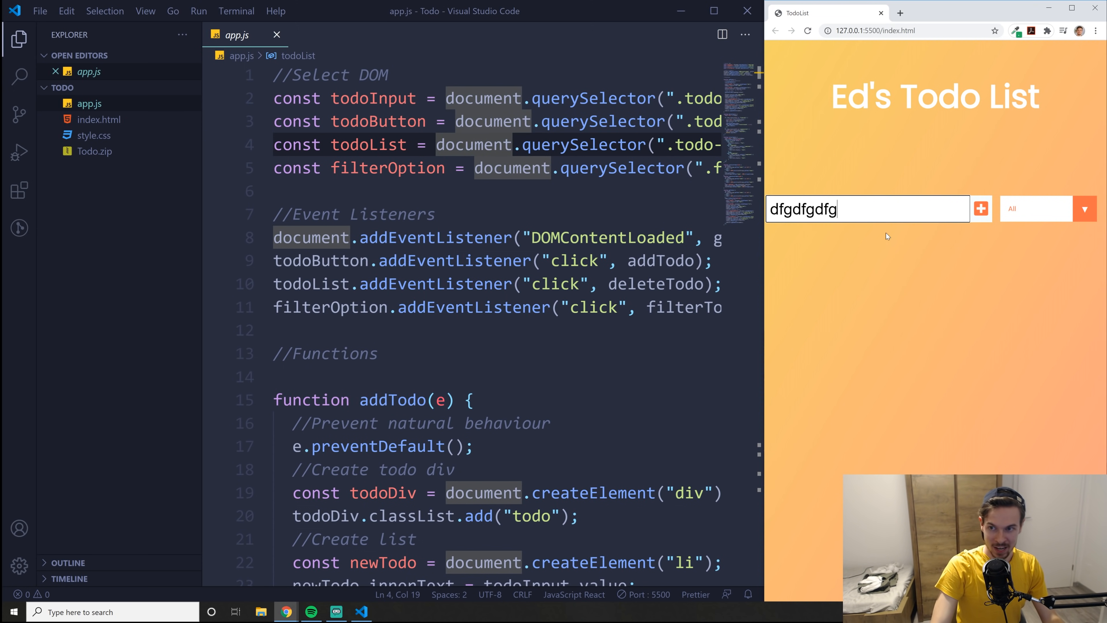
pyautogui.click(980, 208)
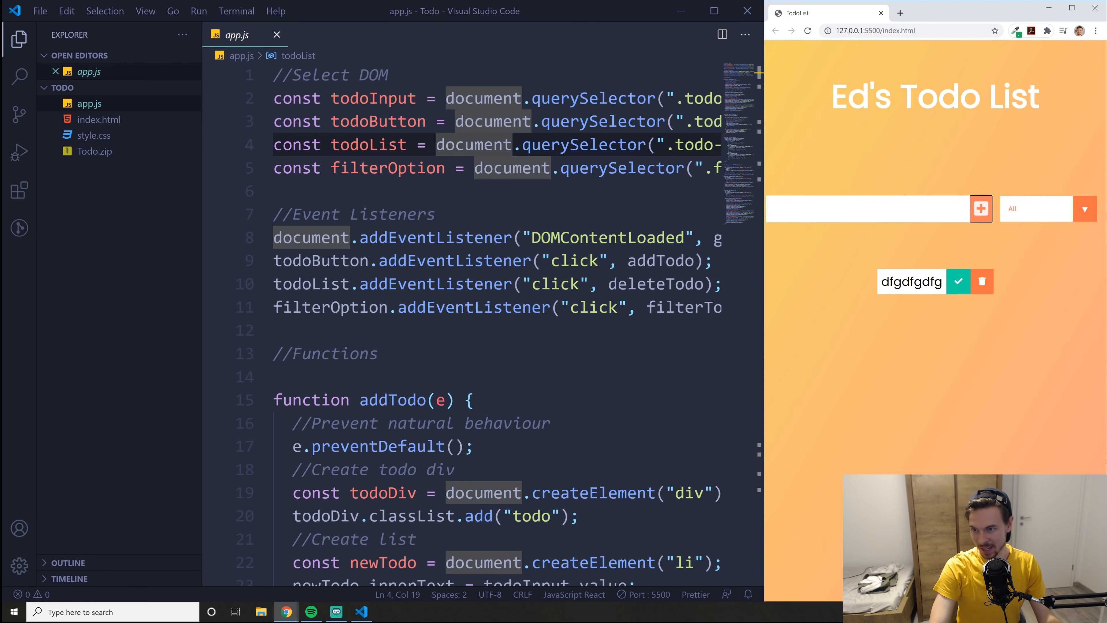
pyautogui.click(980, 208)
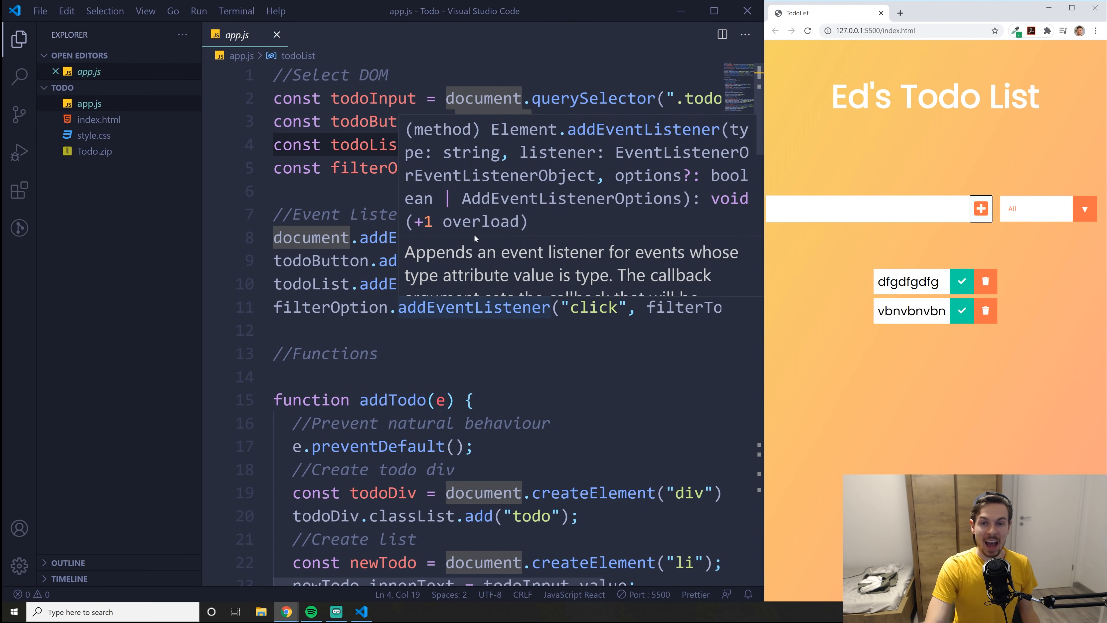
pyautogui.click(379, 353)
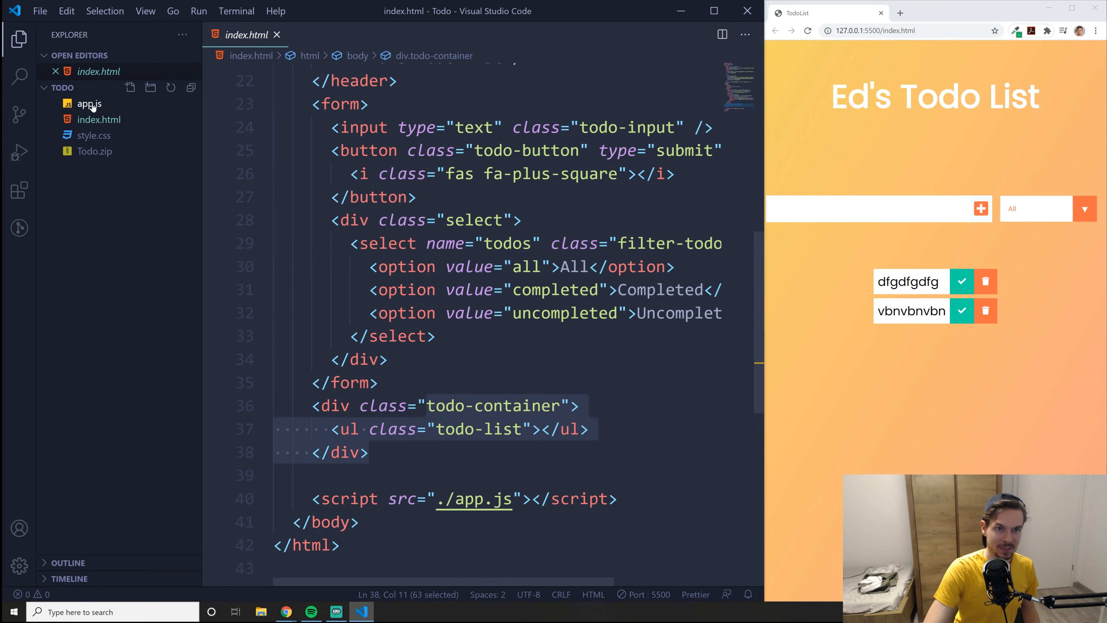
pyautogui.moveTo(118, 131)
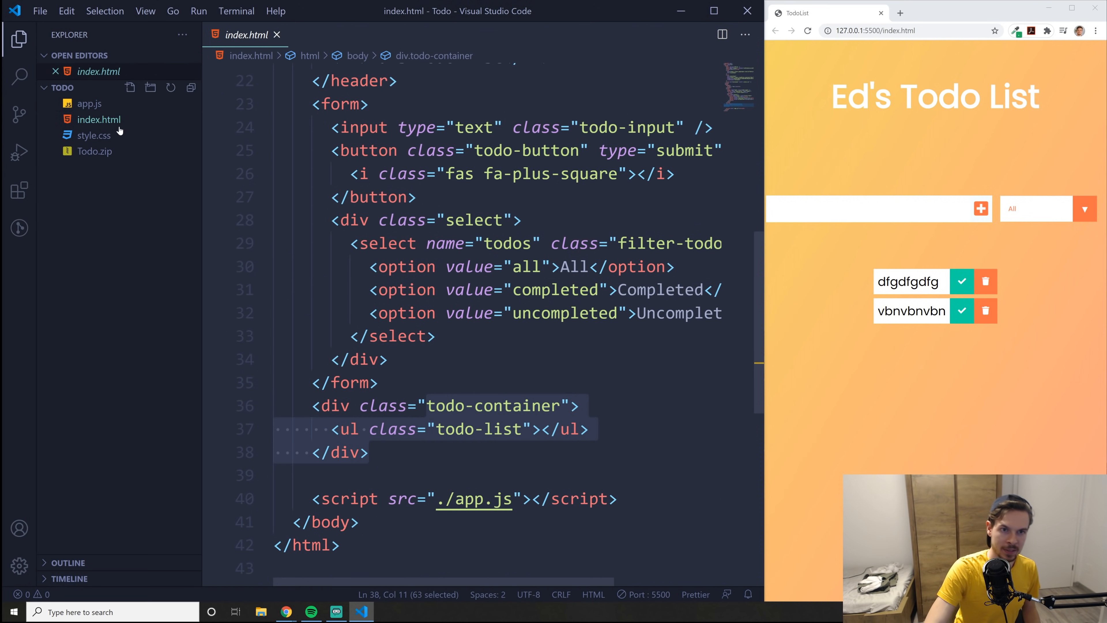
# - Scroll app.js to its delete and filter functions and add a third test todo item
pyautogui.click(89, 103)
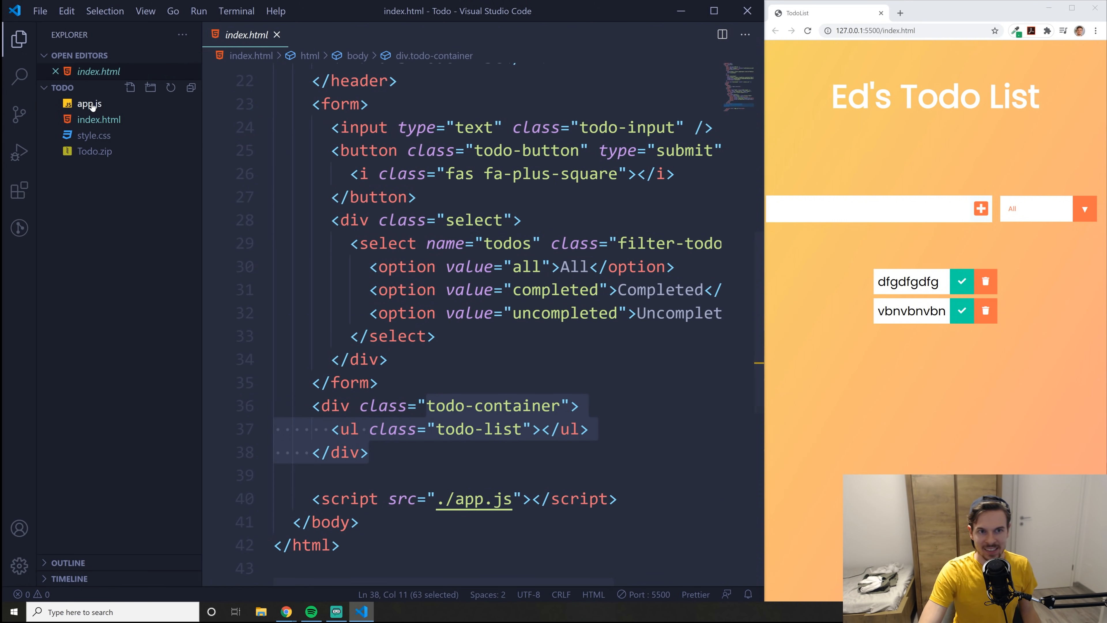
pyautogui.click(89, 103)
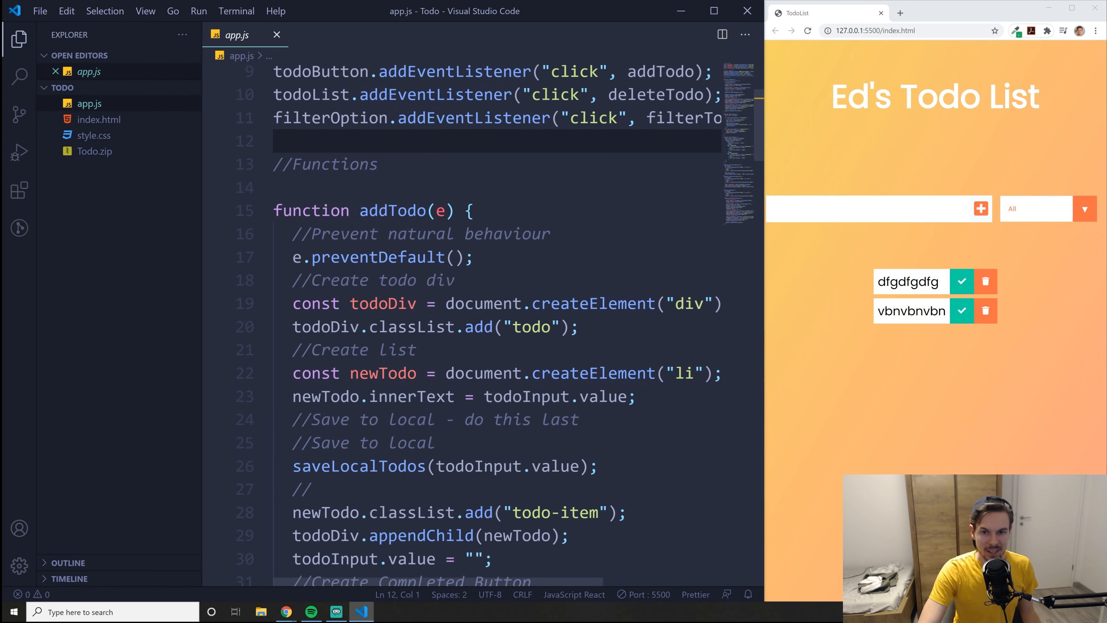
pyautogui.scroll(-3)
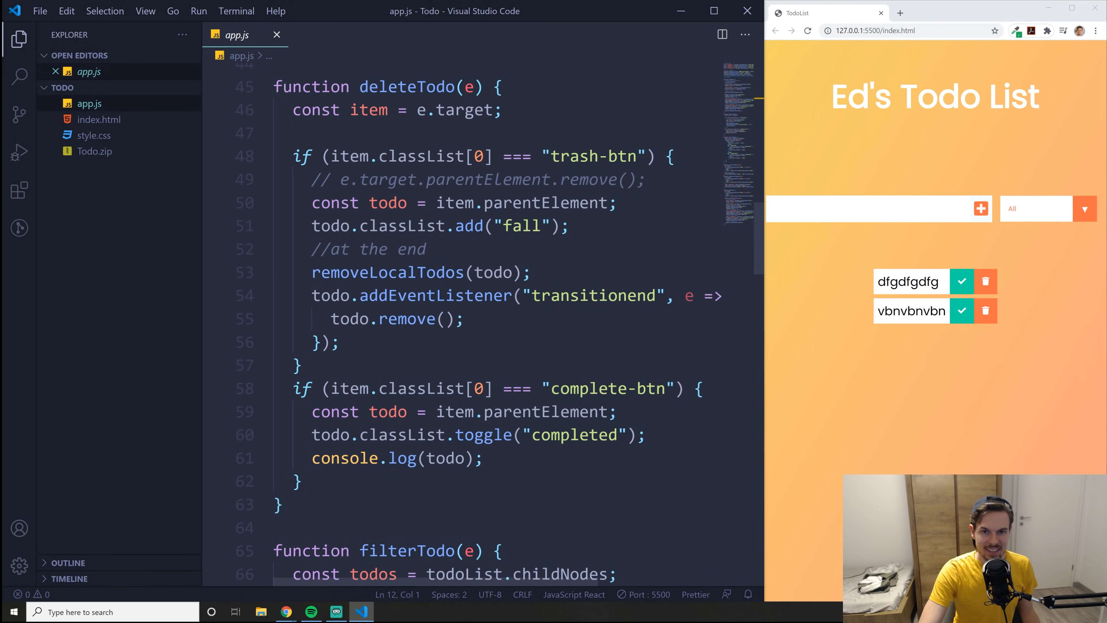
pyautogui.click(99, 120)
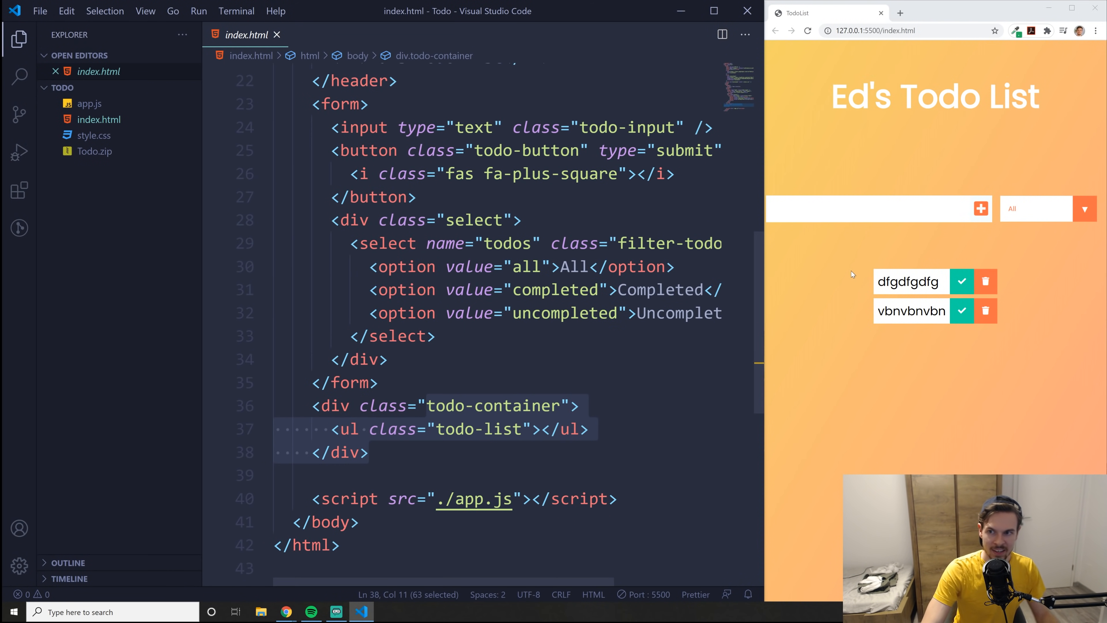
pyautogui.click(979, 208)
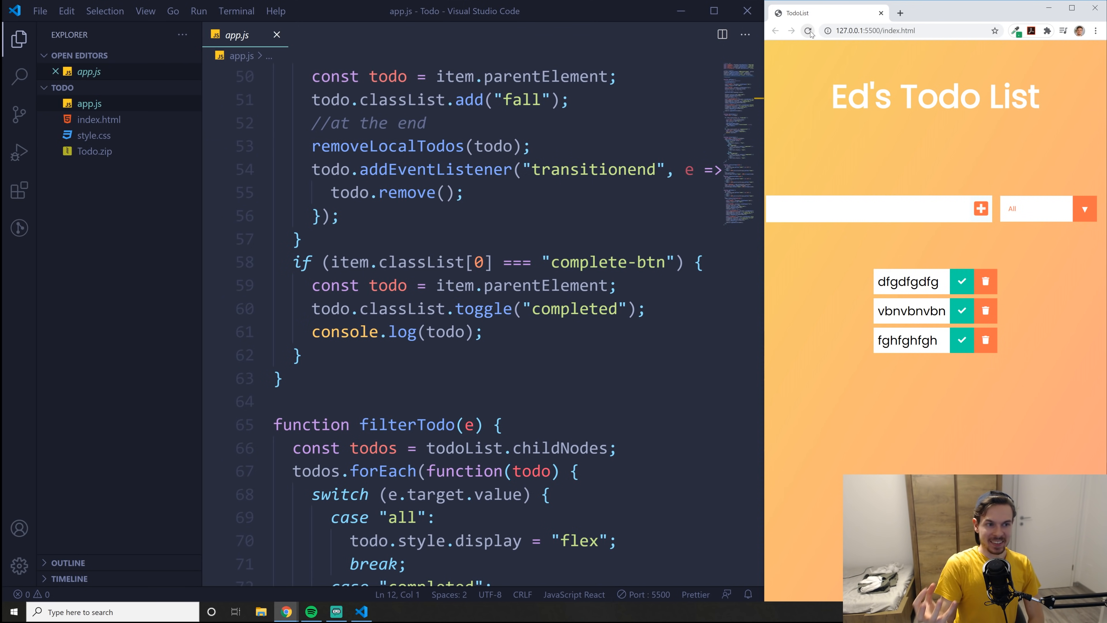
# - Select text across the todo items in the running page, then return to index.html
pyautogui.click(808, 30)
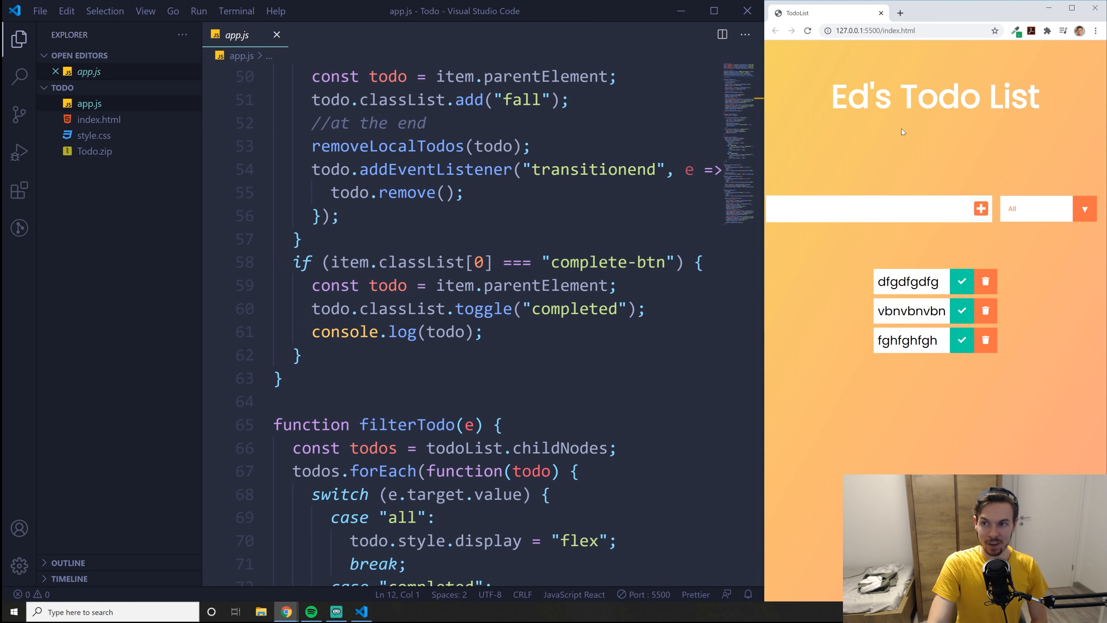
pyautogui.doubleClick(911, 311)
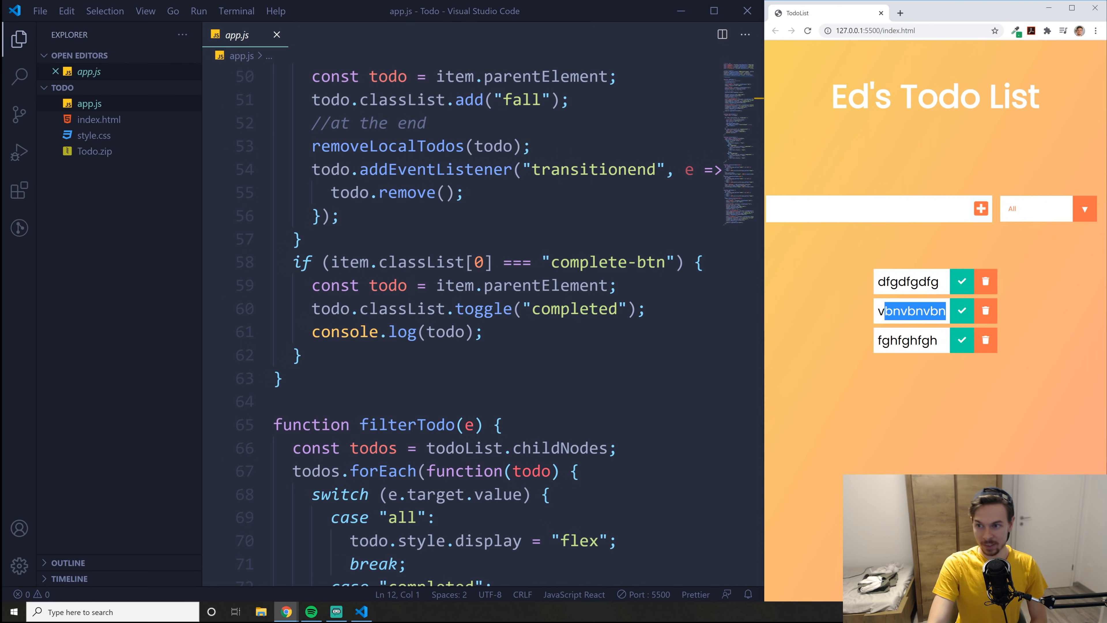
pyautogui.doubleClick(911, 340)
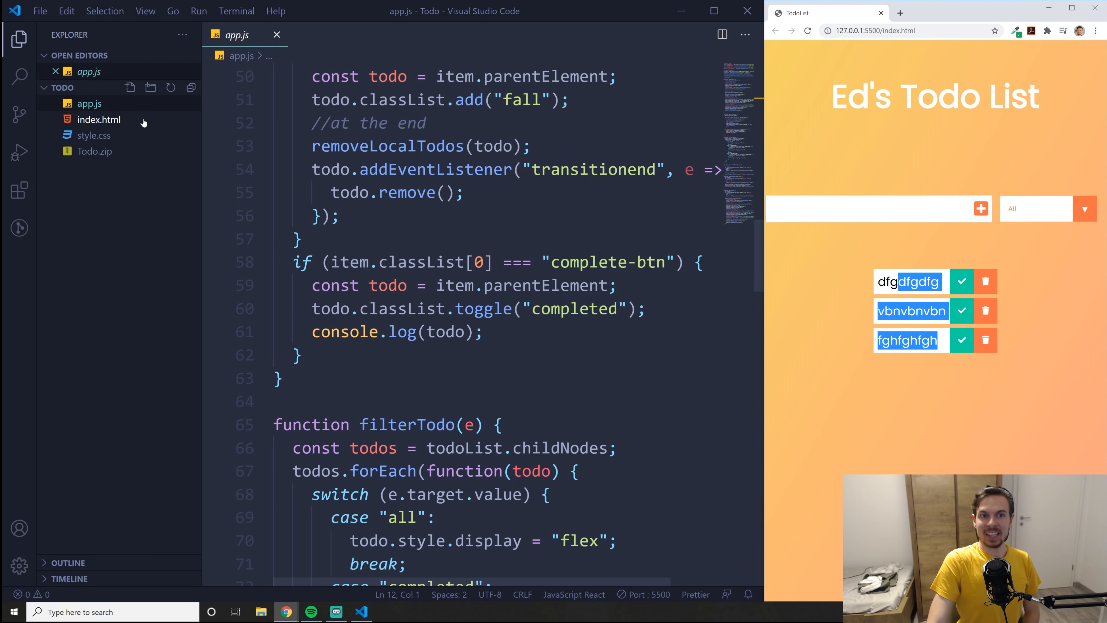
pyautogui.click(98, 119)
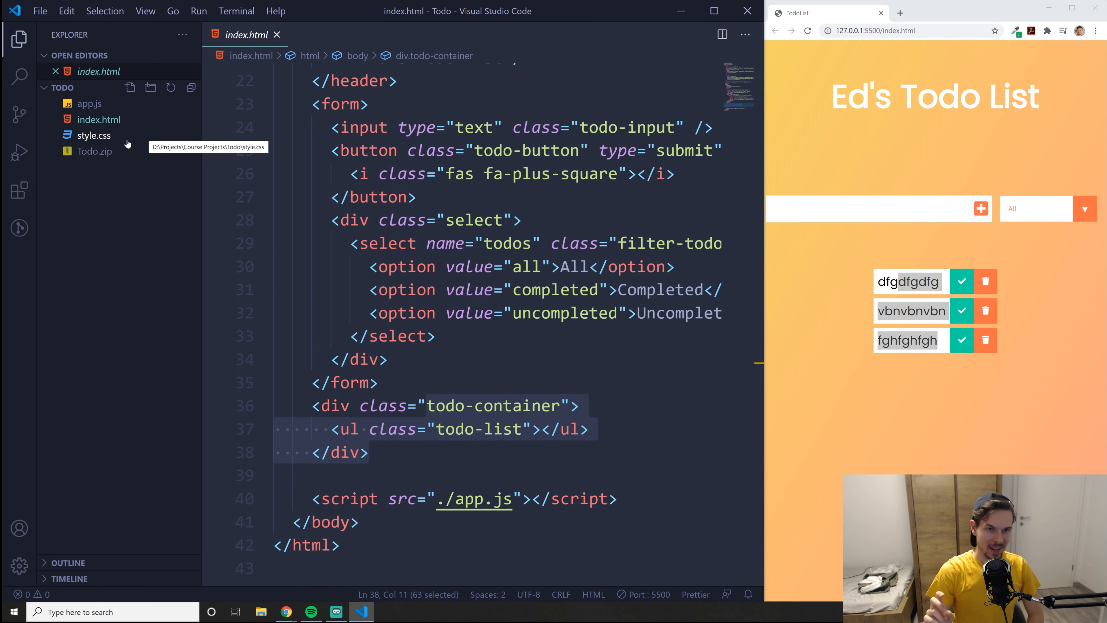
pyautogui.moveTo(104, 104)
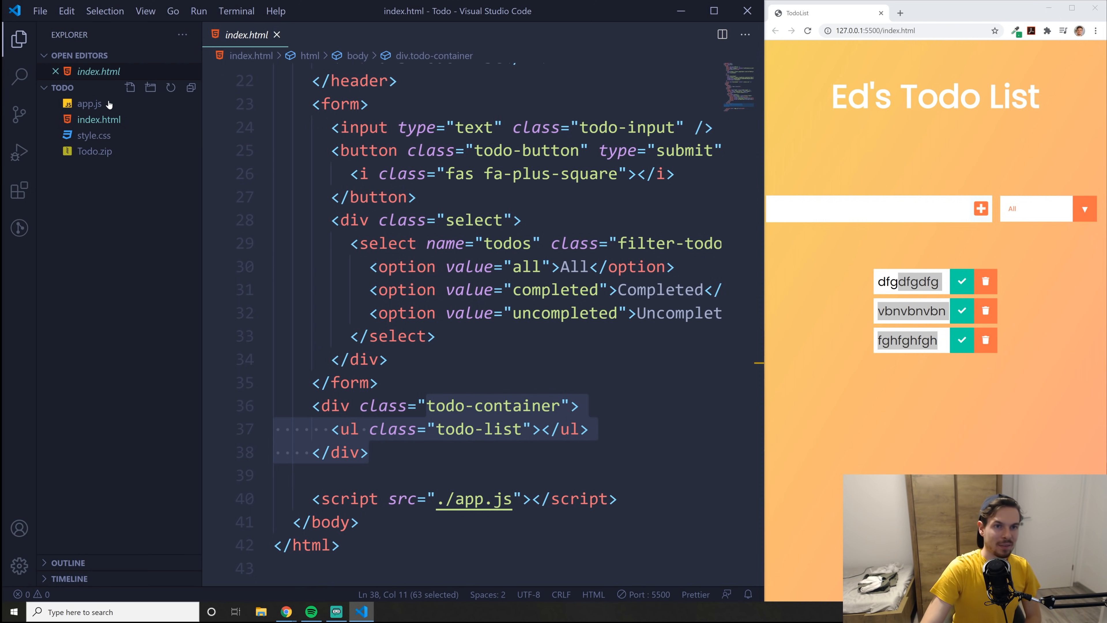
# - Show app.js from the top with its DOM selectors and event listeners
pyautogui.click(89, 103)
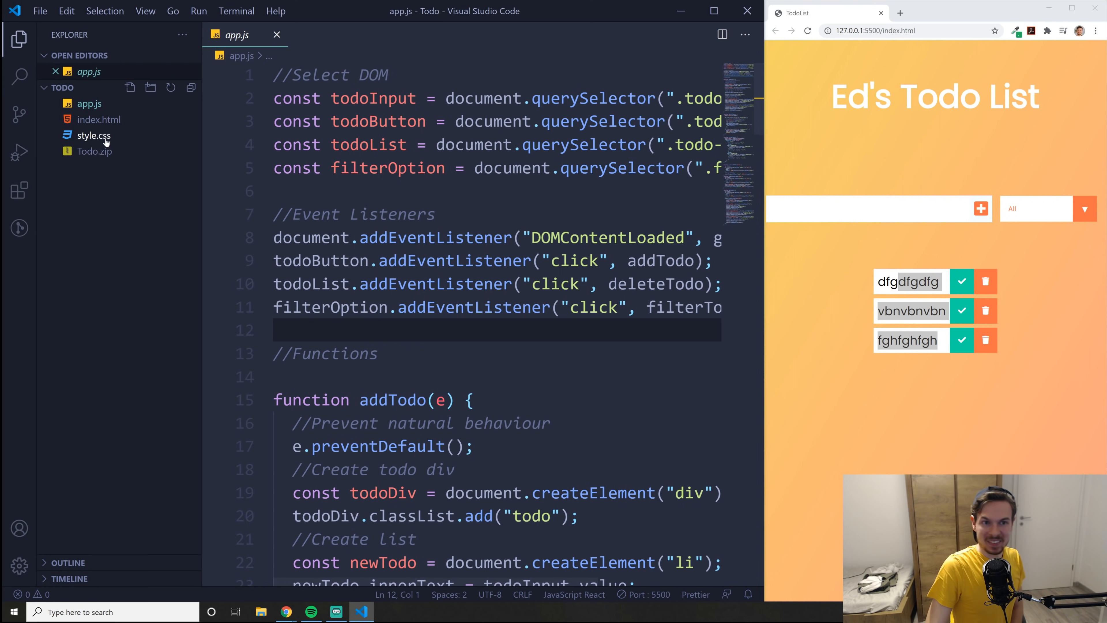
pyautogui.moveTo(136, 138)
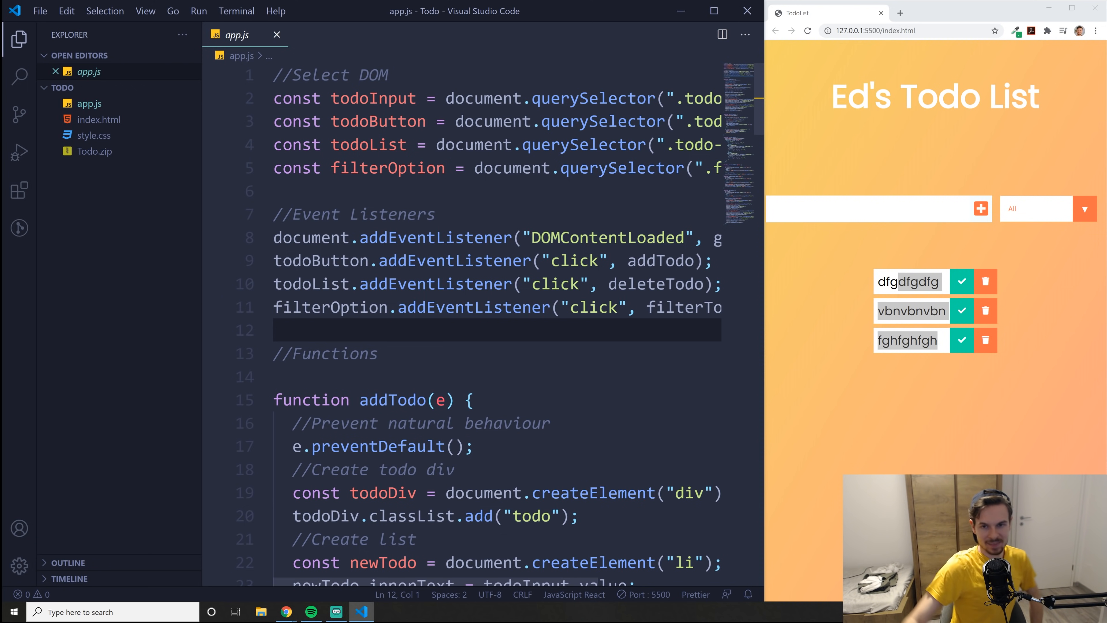
# - Scroll app.js past addTodo down to the deleteTodo function
pyautogui.scroll(-3)
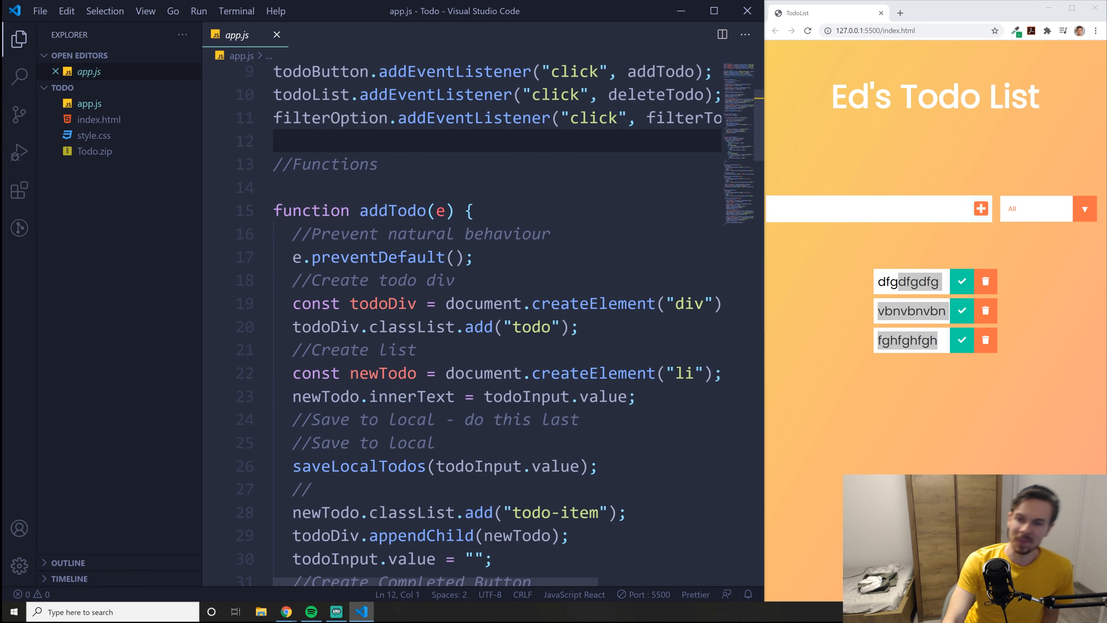
pyautogui.scroll(-3)
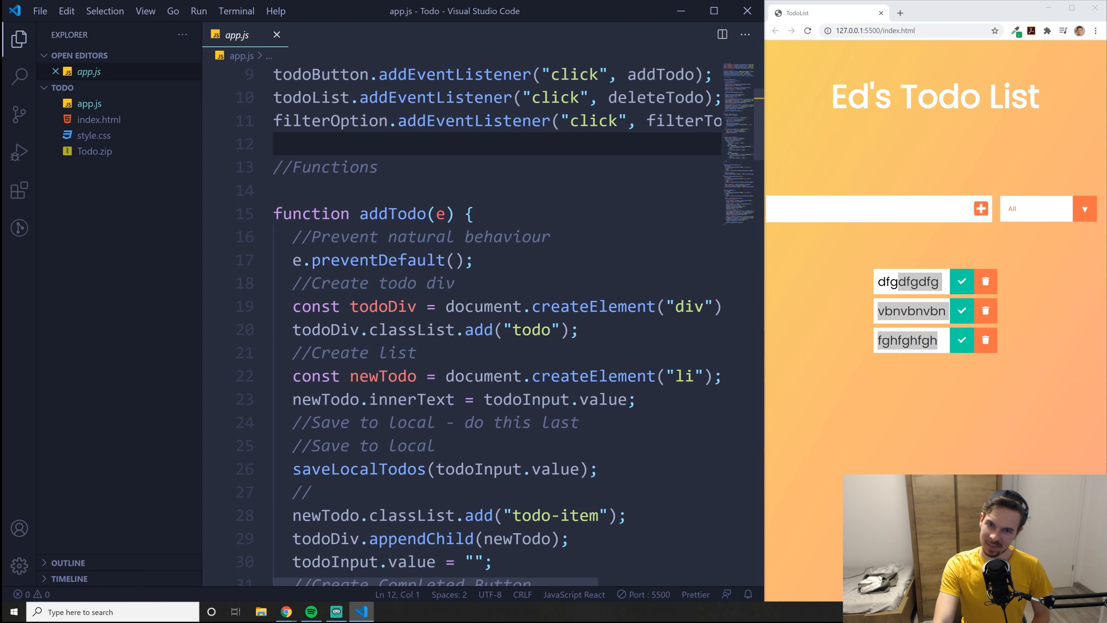
pyautogui.scroll(-3)
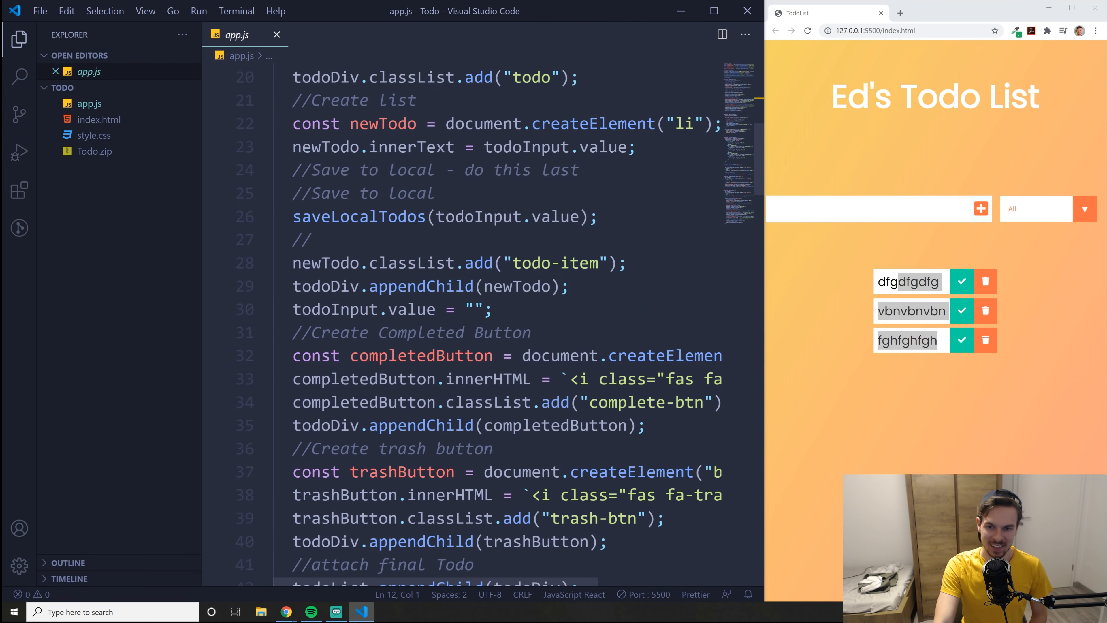
pyautogui.scroll(-3)
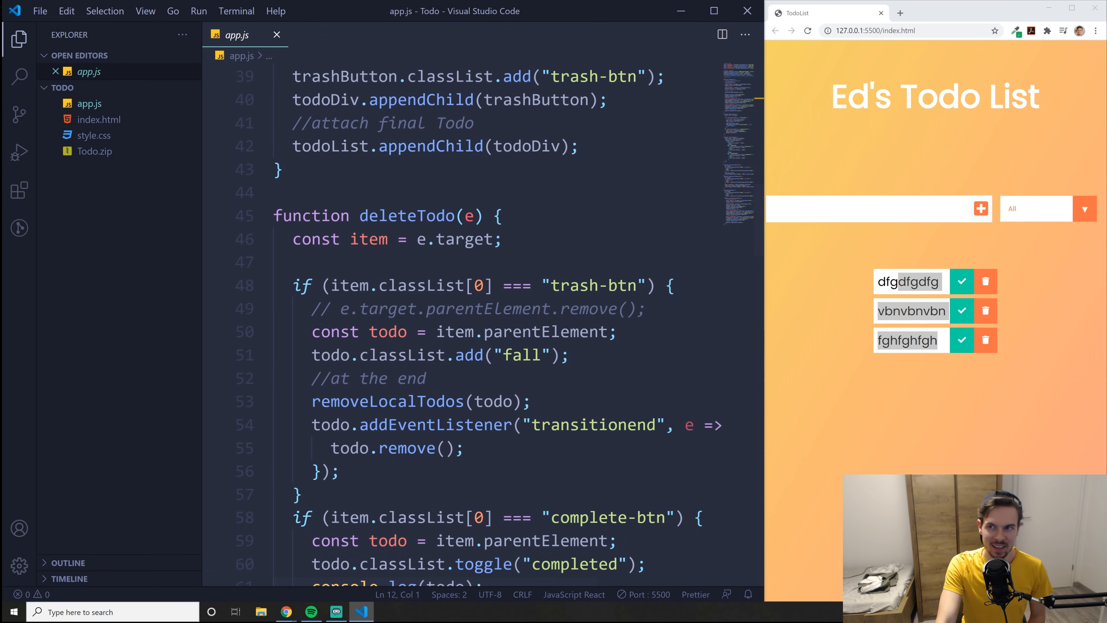
pyautogui.moveTo(151, 109)
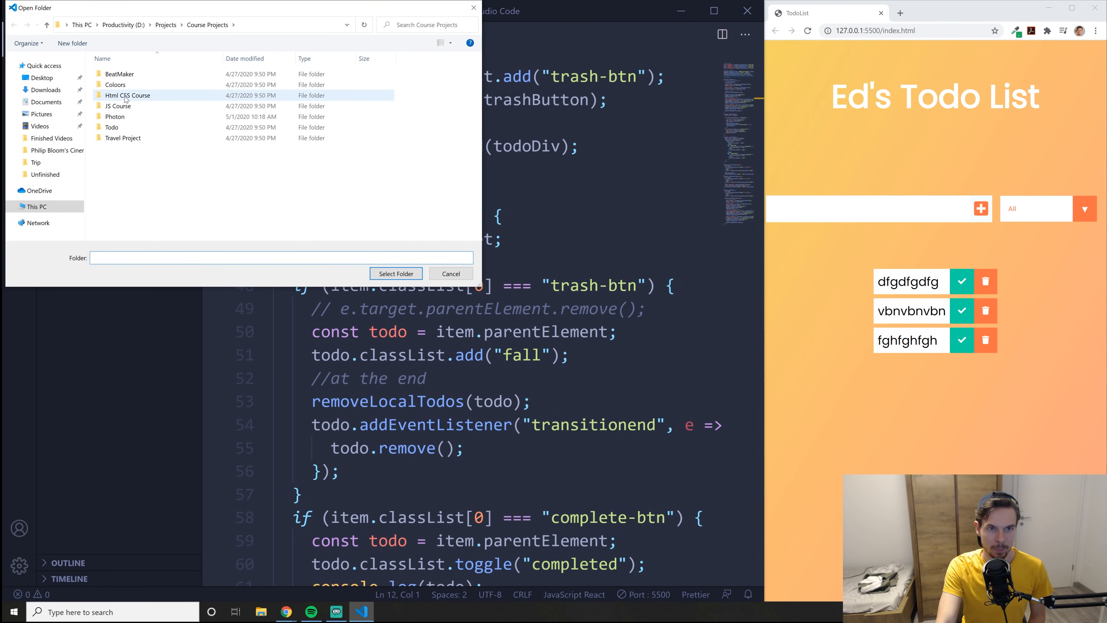
# - Open the Coloors project folder as the Visual Studio Code workspace
pyautogui.click(119, 73)
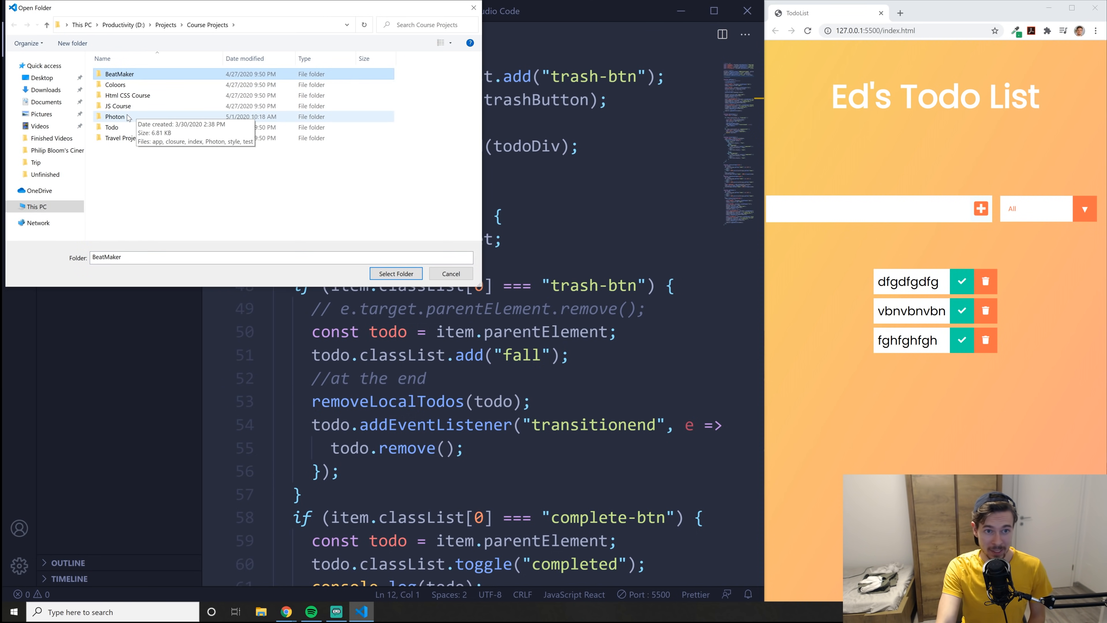
pyautogui.moveTo(135, 106)
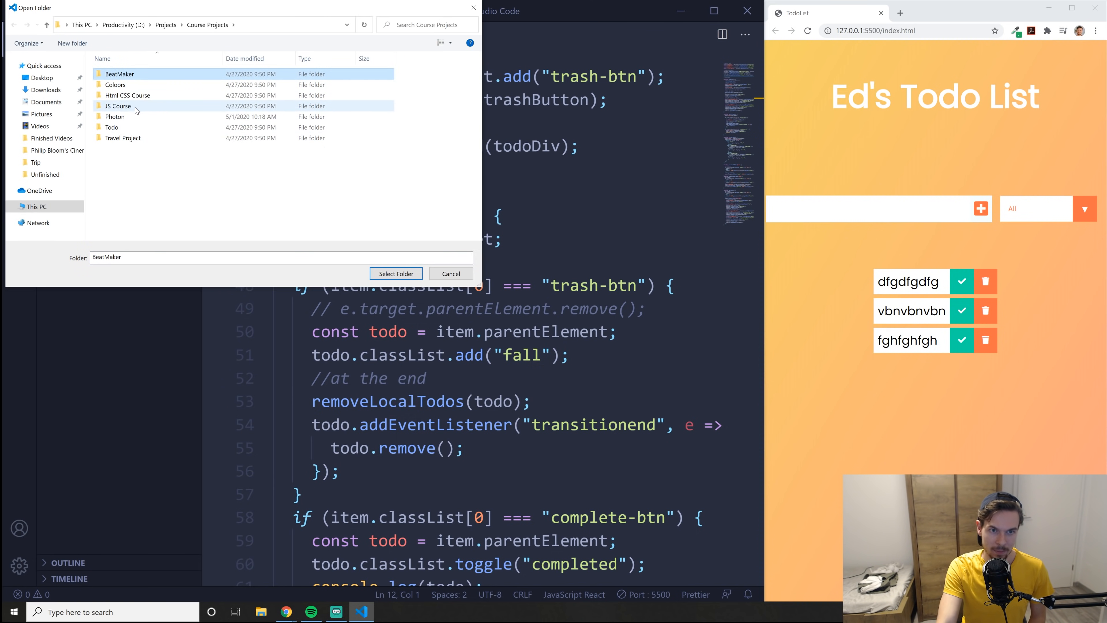
pyautogui.click(115, 84)
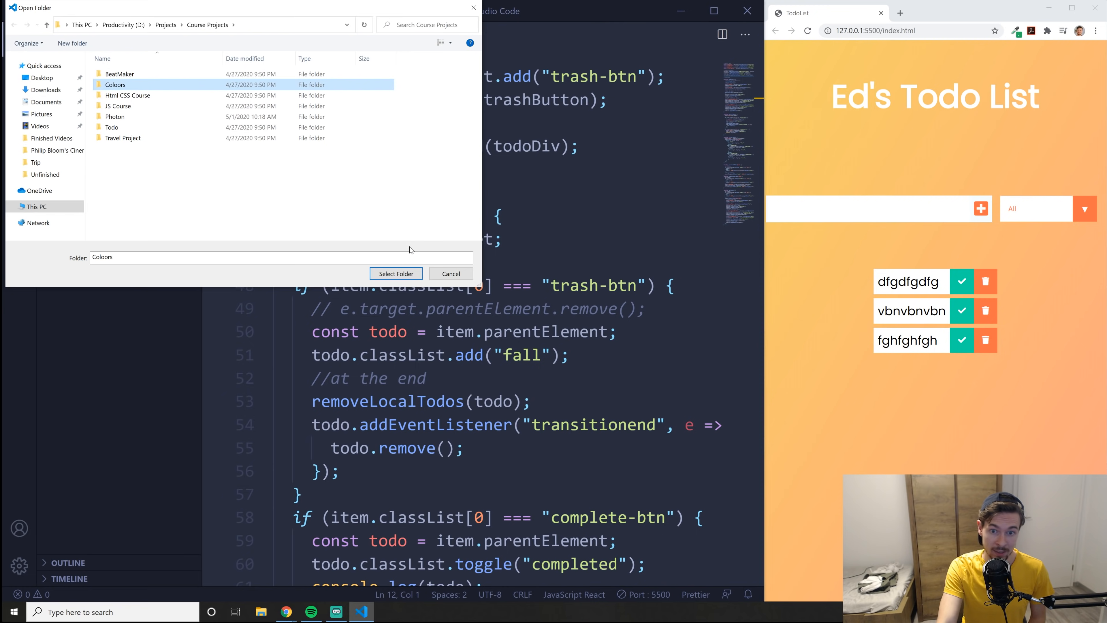
pyautogui.click(395, 274)
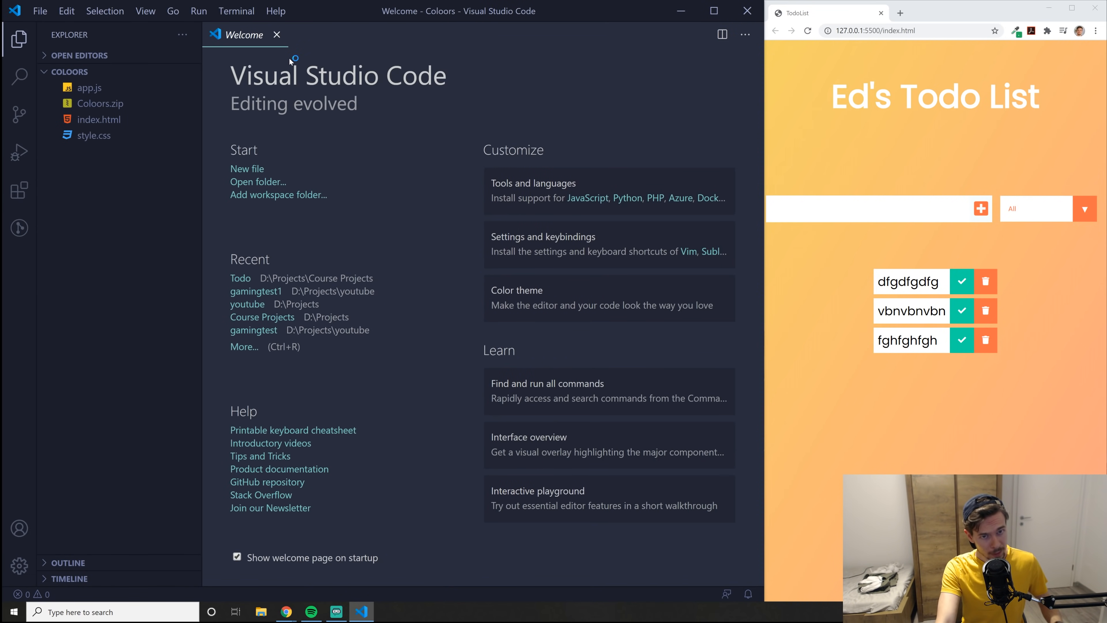
# - Browse through the Coloors app.js script and its index.html markup
pyautogui.click(89, 87)
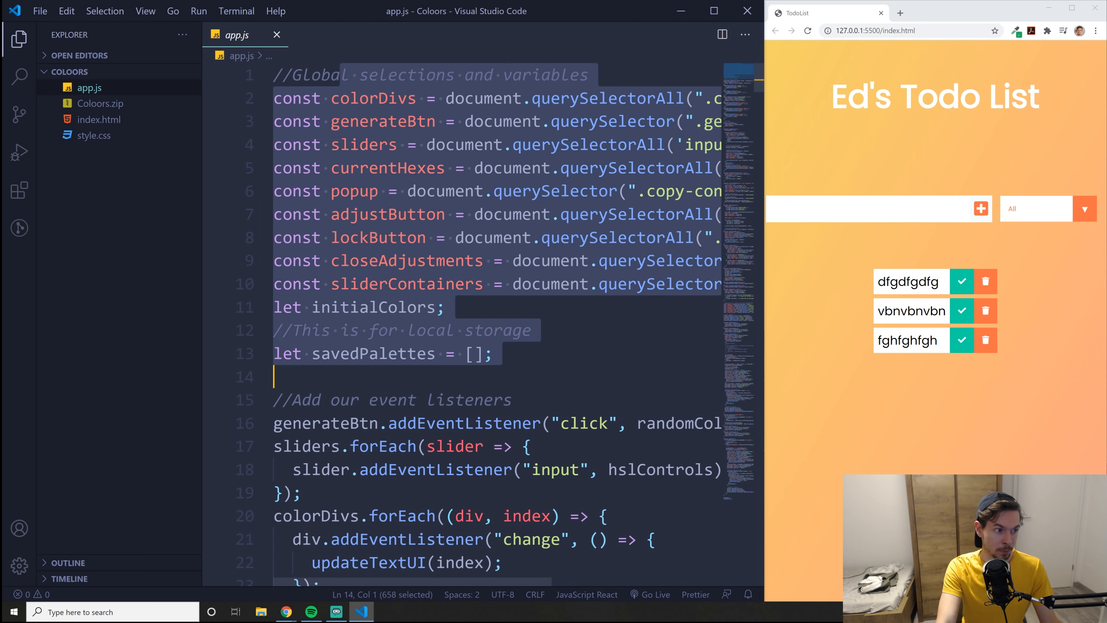
pyautogui.scroll(-3)
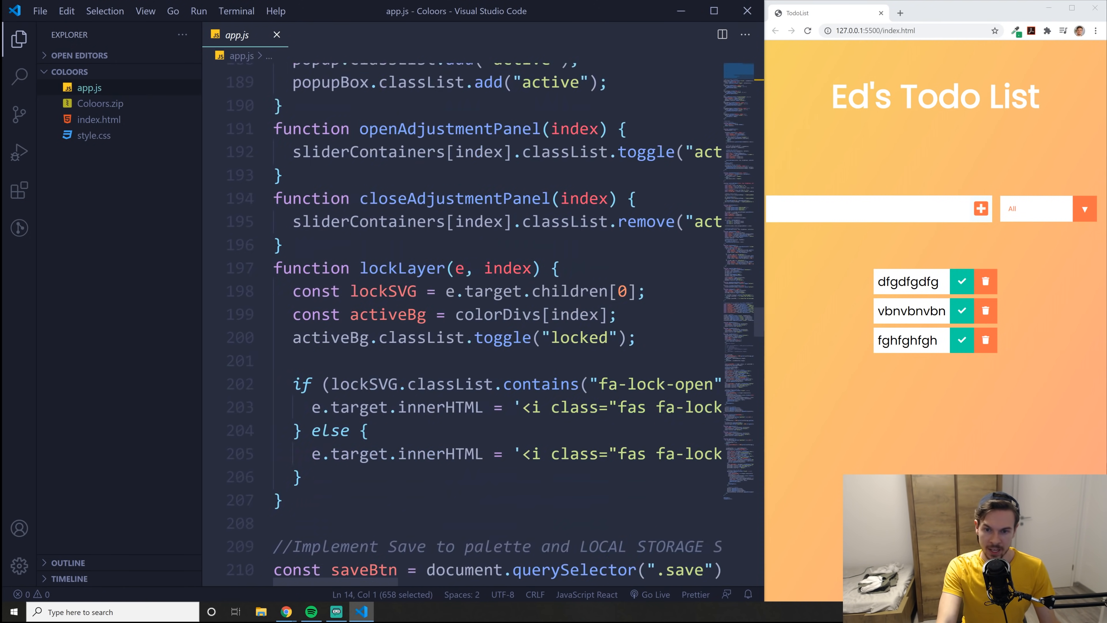
pyautogui.scroll(-3)
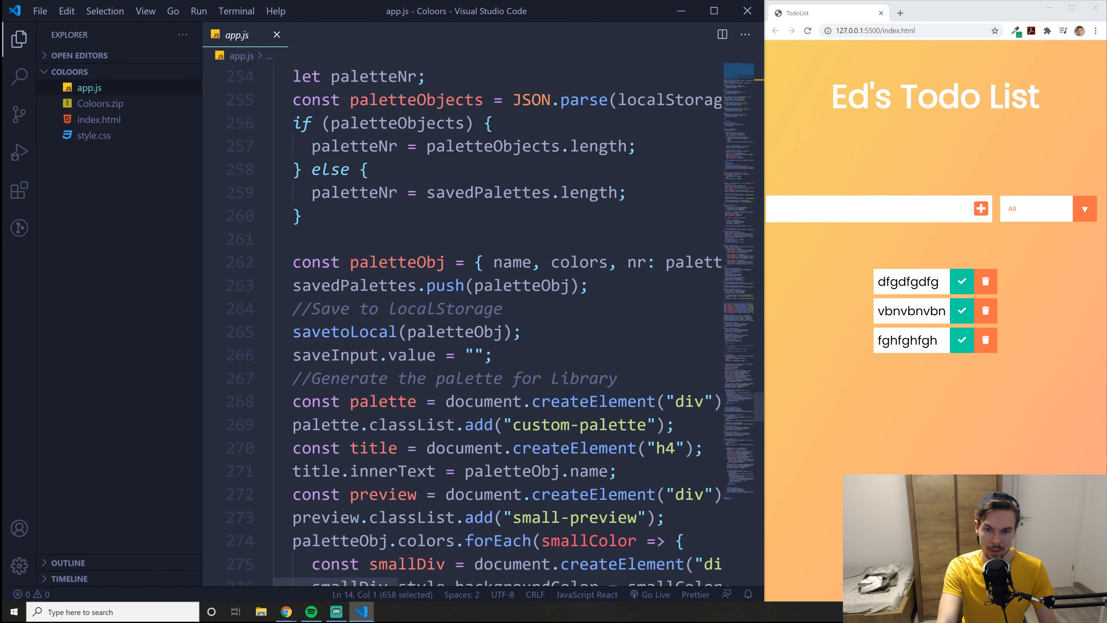
pyautogui.scroll(-3)
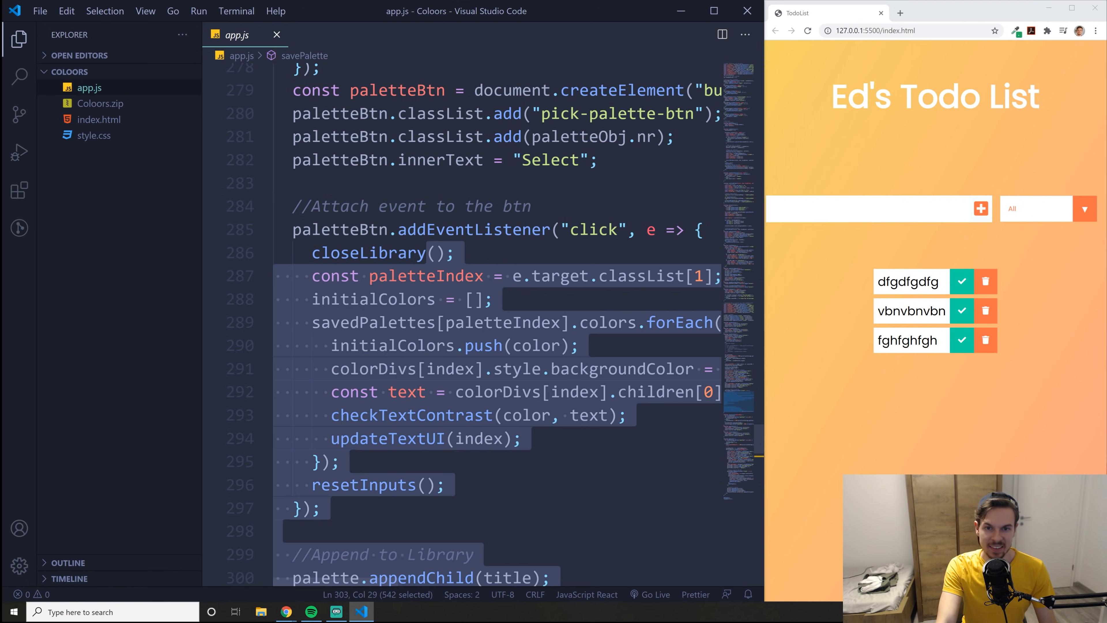
pyautogui.click(99, 120)
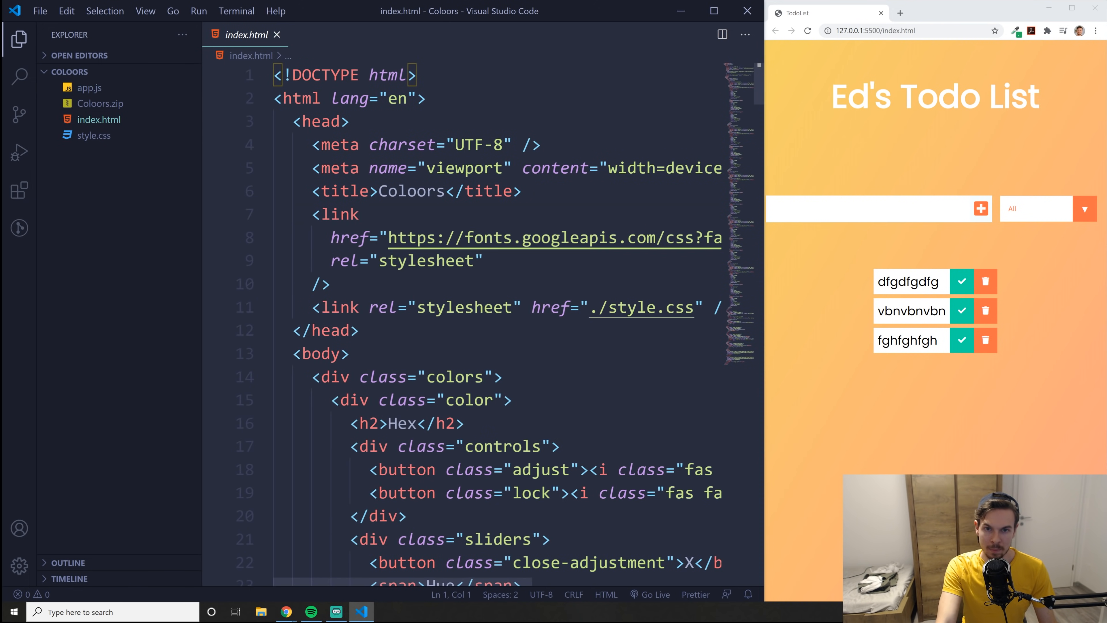
pyautogui.click(277, 34)
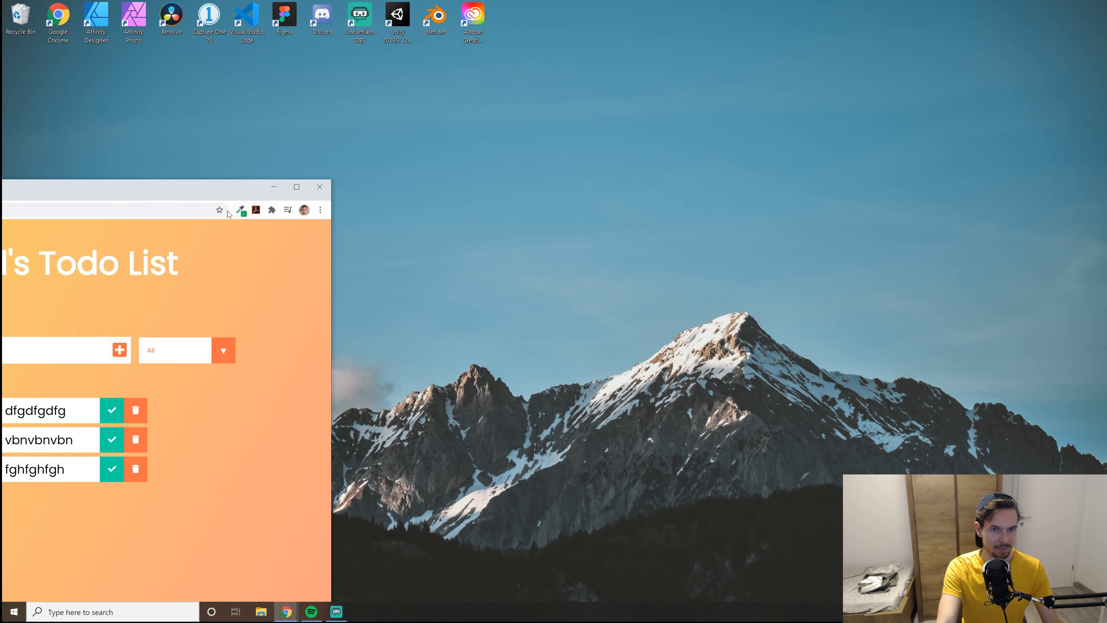
# - Maximize Chrome and start a new empty pen on codepen.io
pyautogui.click(295, 186)
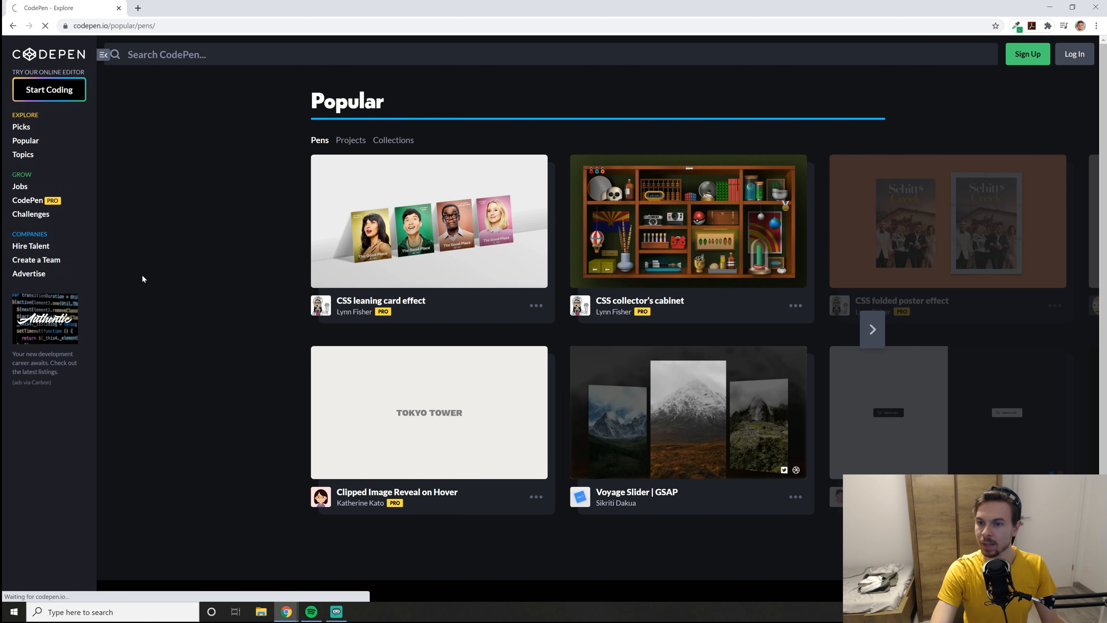
pyautogui.click(48, 89)
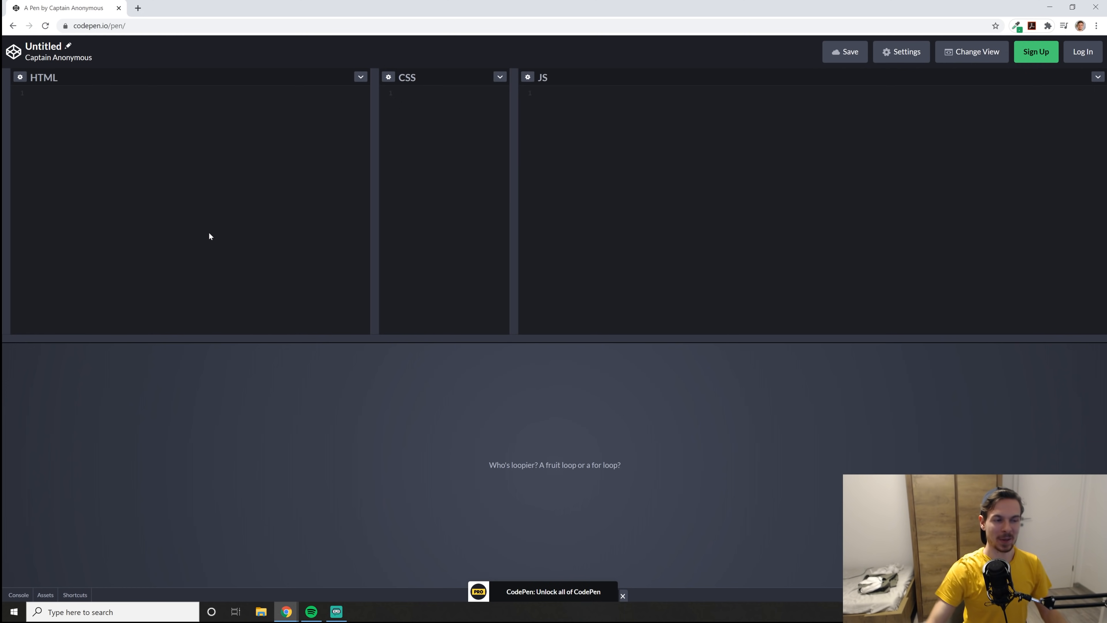
# - Add a <div id="app"></div> to the pen's HTML panel
pyautogui.click(141, 92)
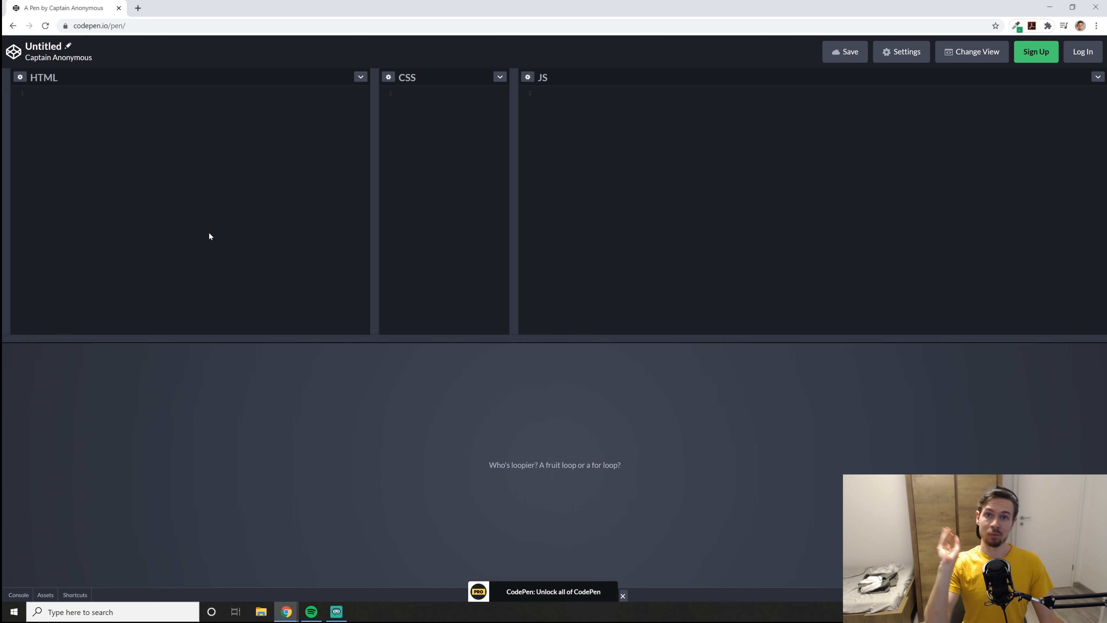
pyautogui.write('#')
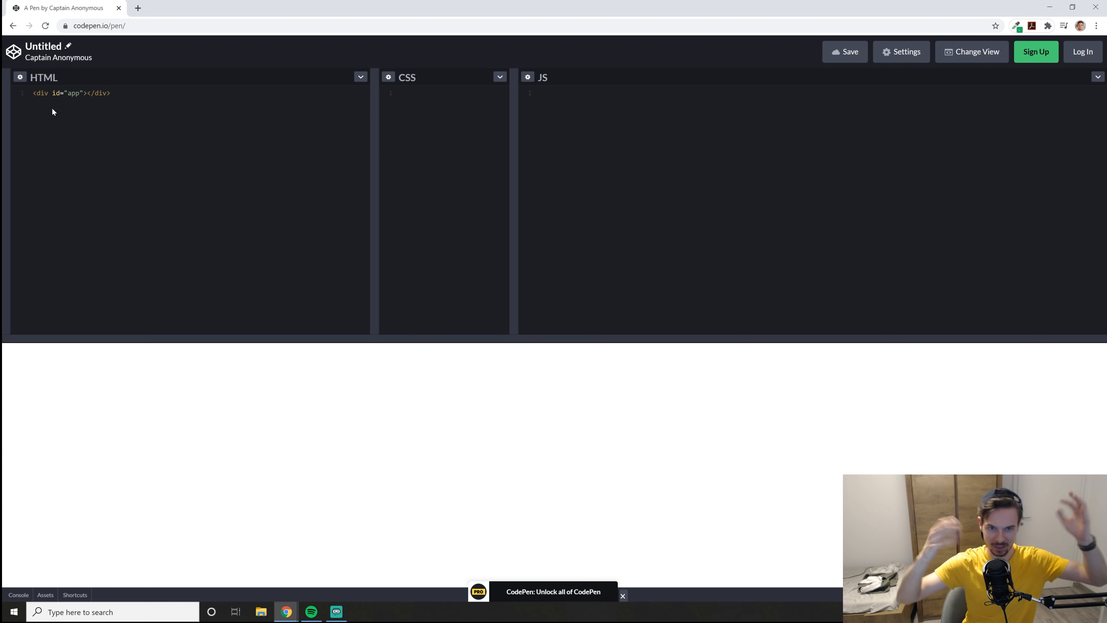
pyautogui.click(111, 92)
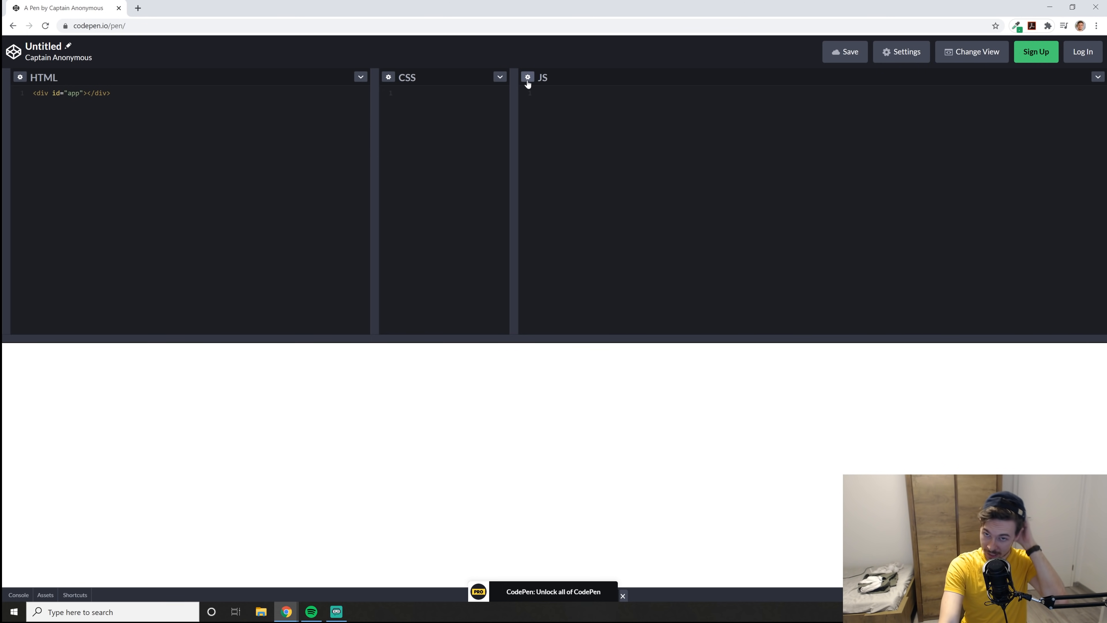
pyautogui.click(527, 77)
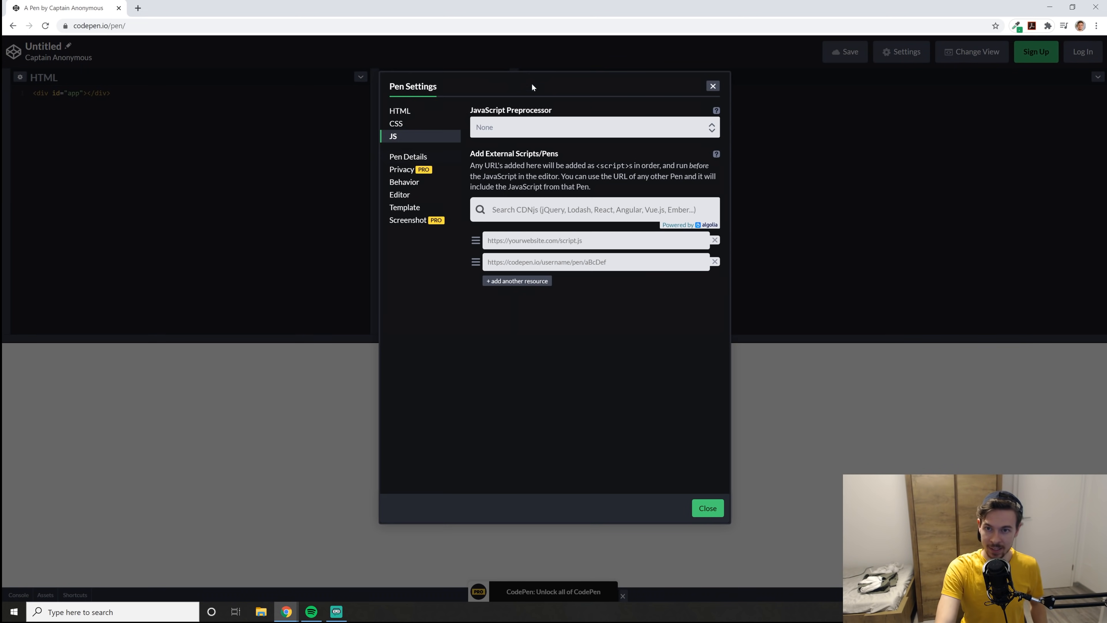
# - Keep no JS preprocessor and add react and react-dom 16.13.1 from CDNjs as external scripts
pyautogui.click(593, 126)
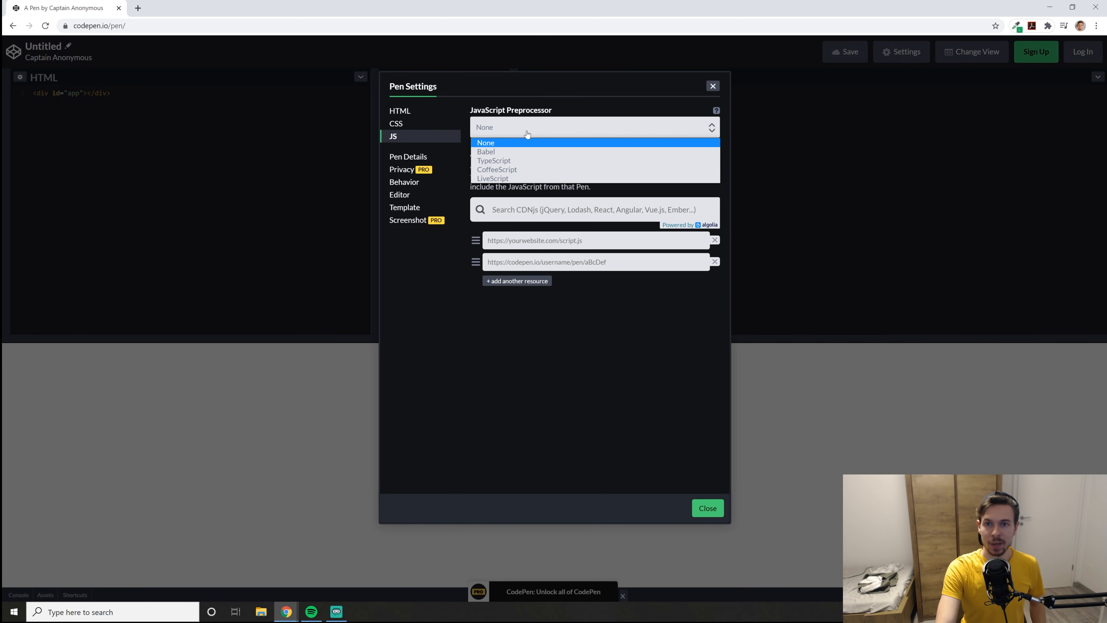
pyautogui.click(485, 142)
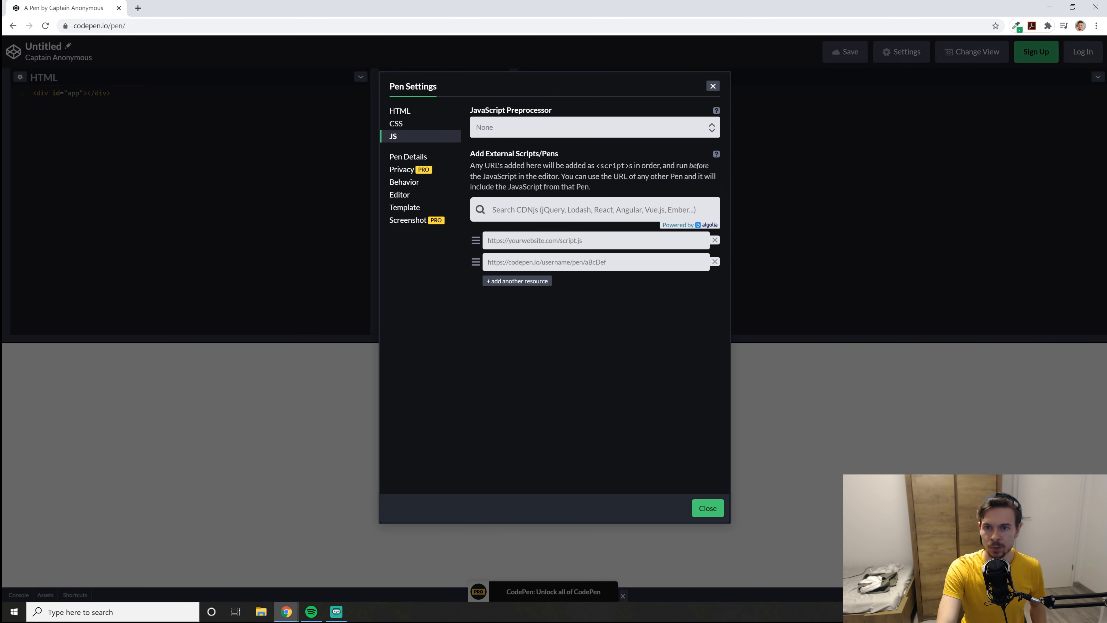
pyautogui.write('r')
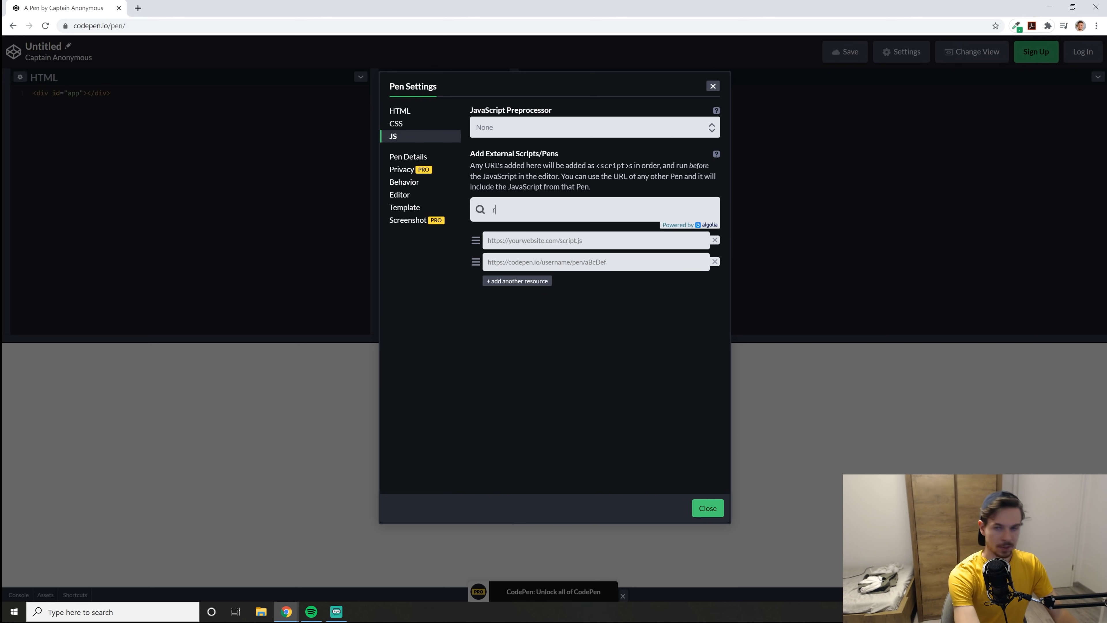
pyautogui.write('eact')
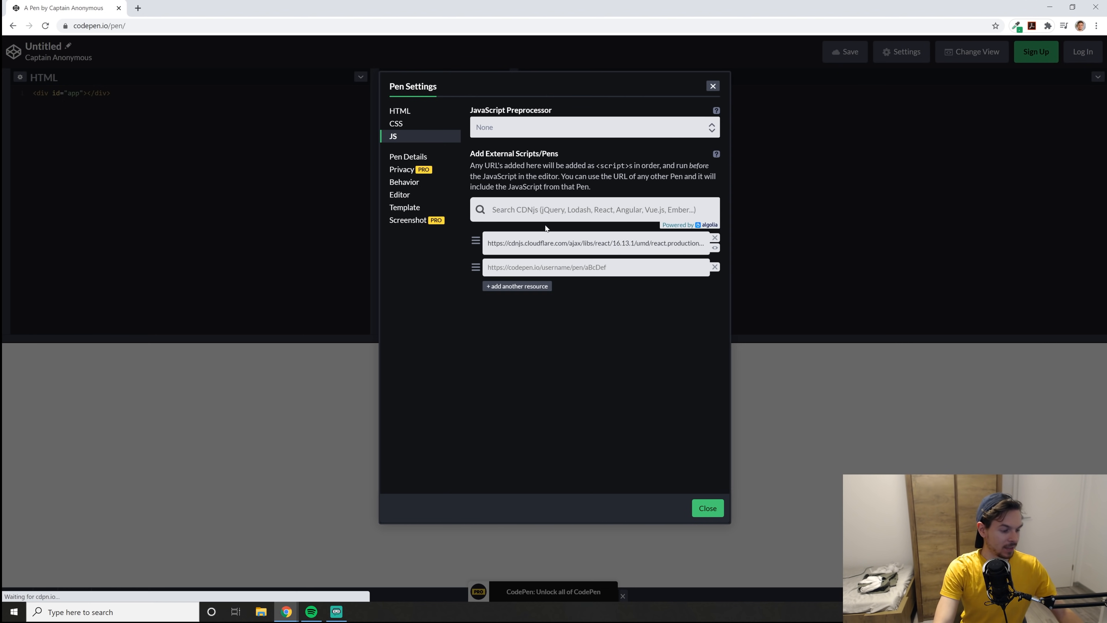
pyautogui.write('react')
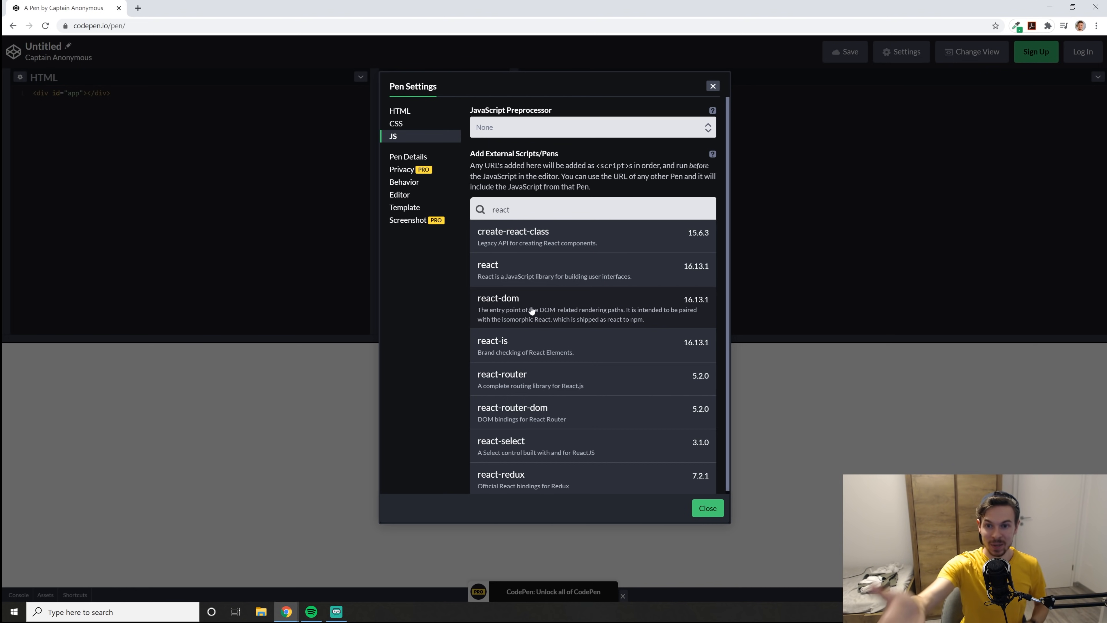
pyautogui.moveTo(554, 330)
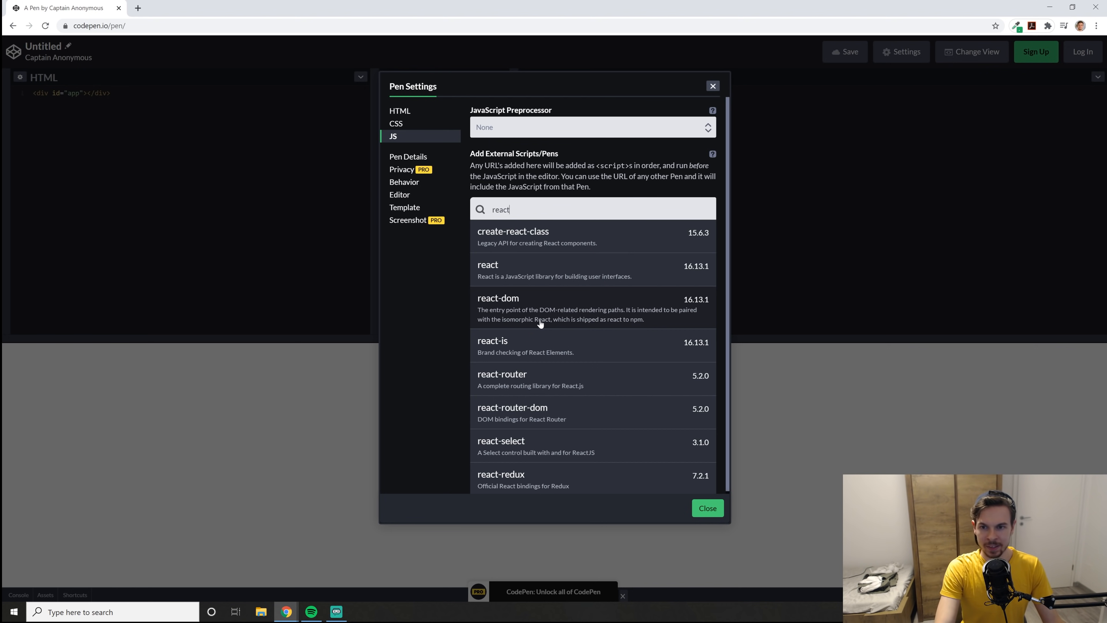
pyautogui.moveTo(524, 324)
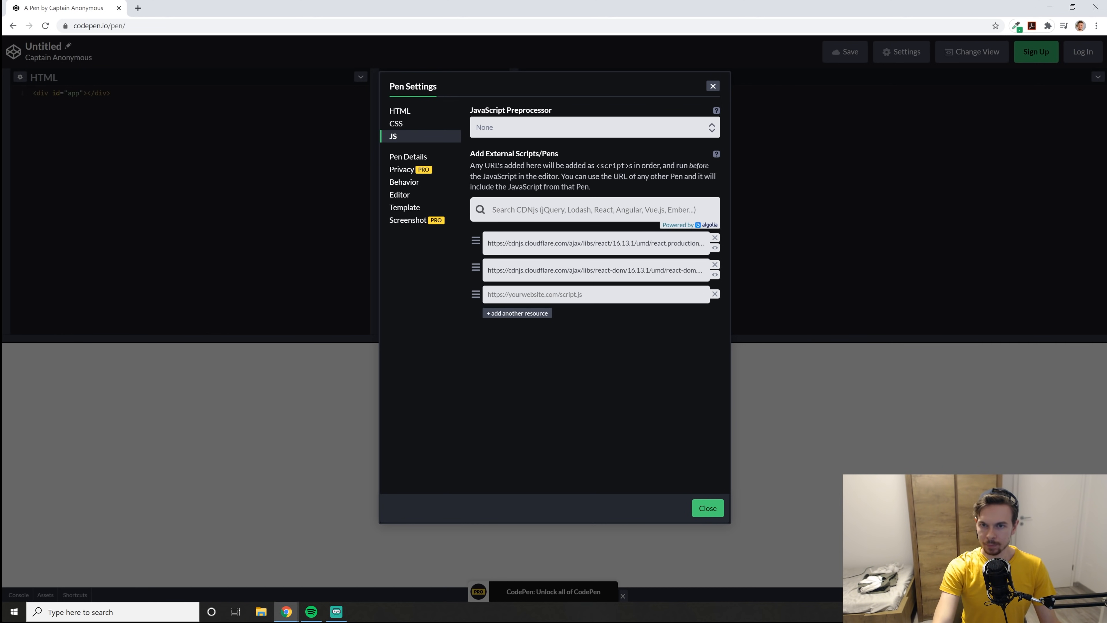
pyautogui.click(707, 507)
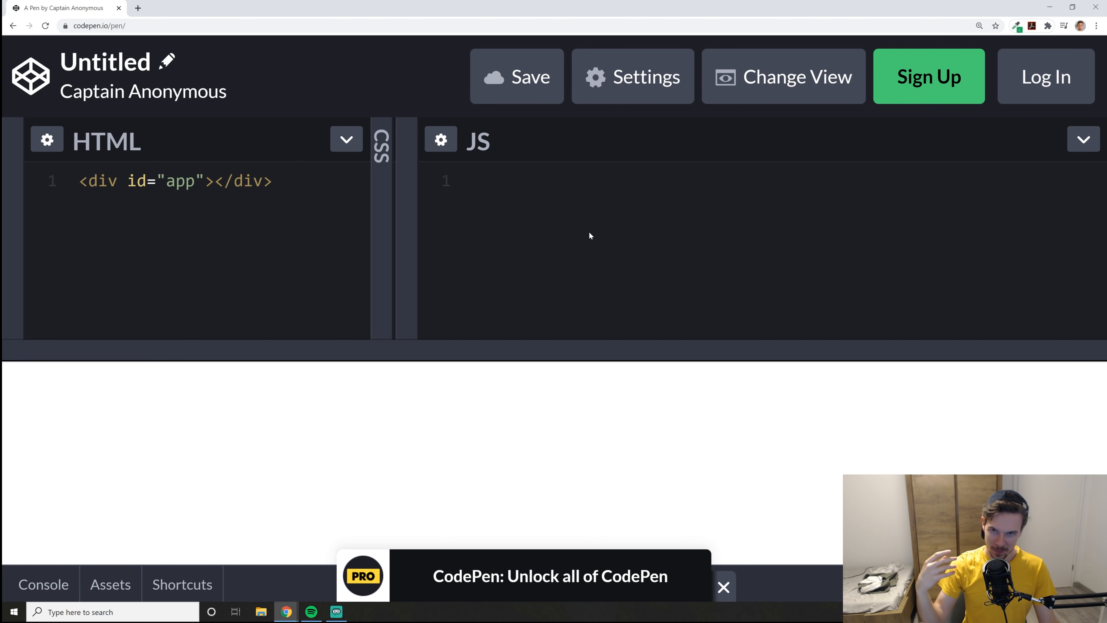
# - Write a React.createElement(a,b,c) call in the JS panel with placeholder arguments
pyautogui.click(472, 180)
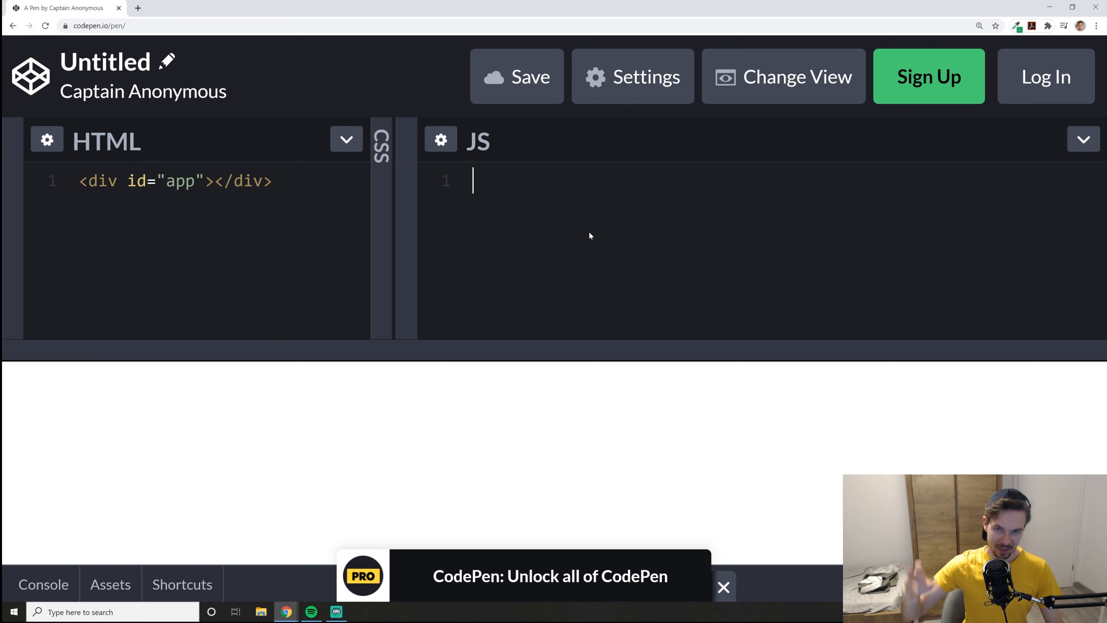
pyautogui.write('React')
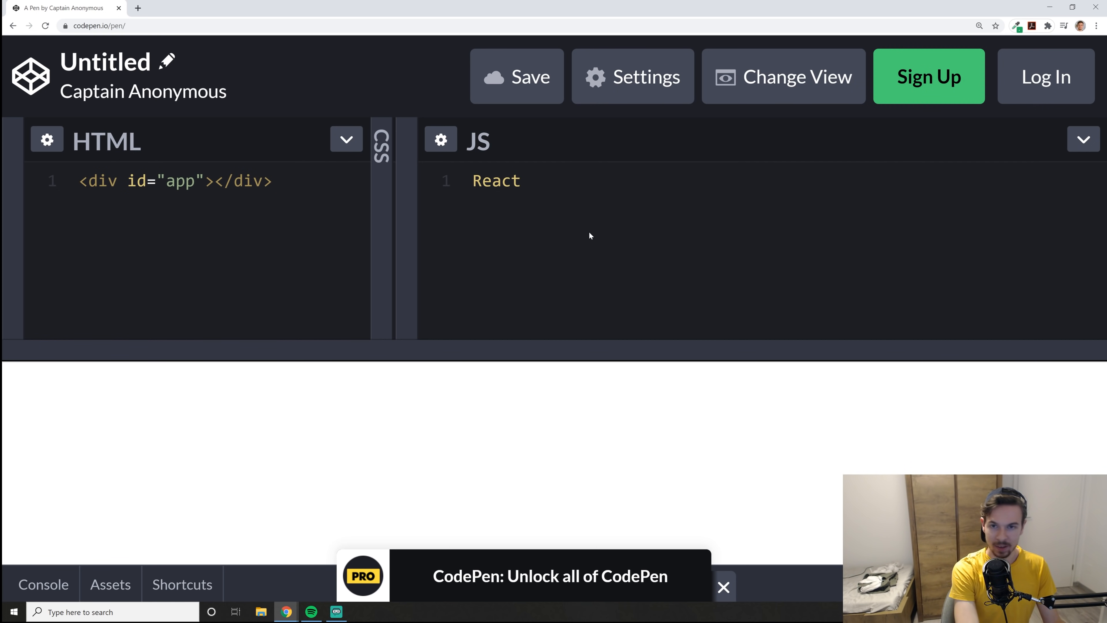
pyautogui.write('.createEle')
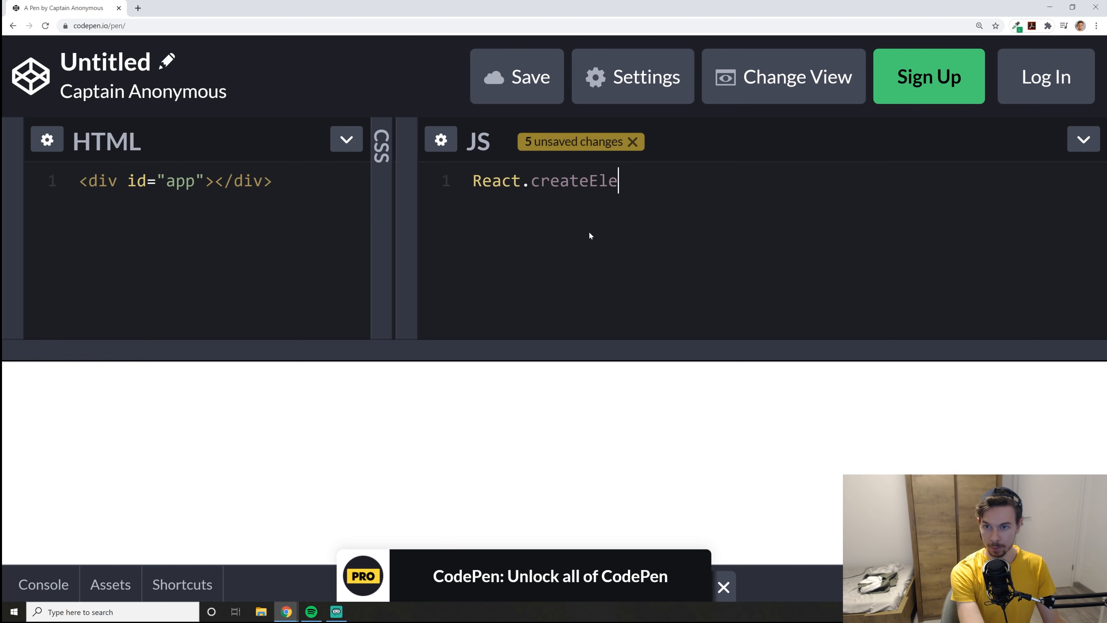
pyautogui.write('ment()')
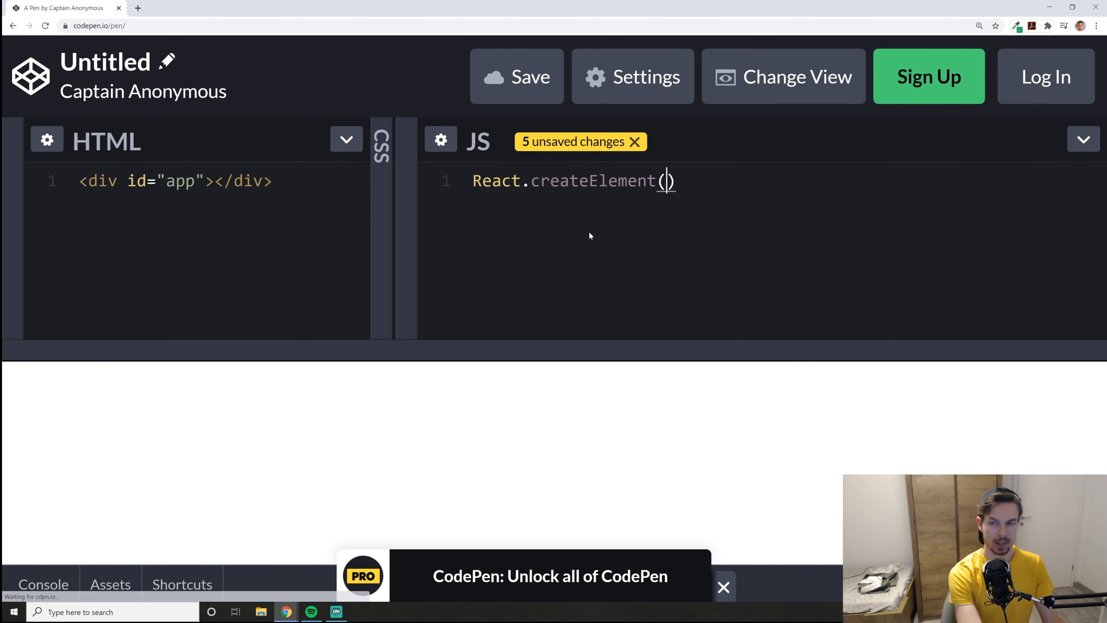
pyautogui.write('a,b')
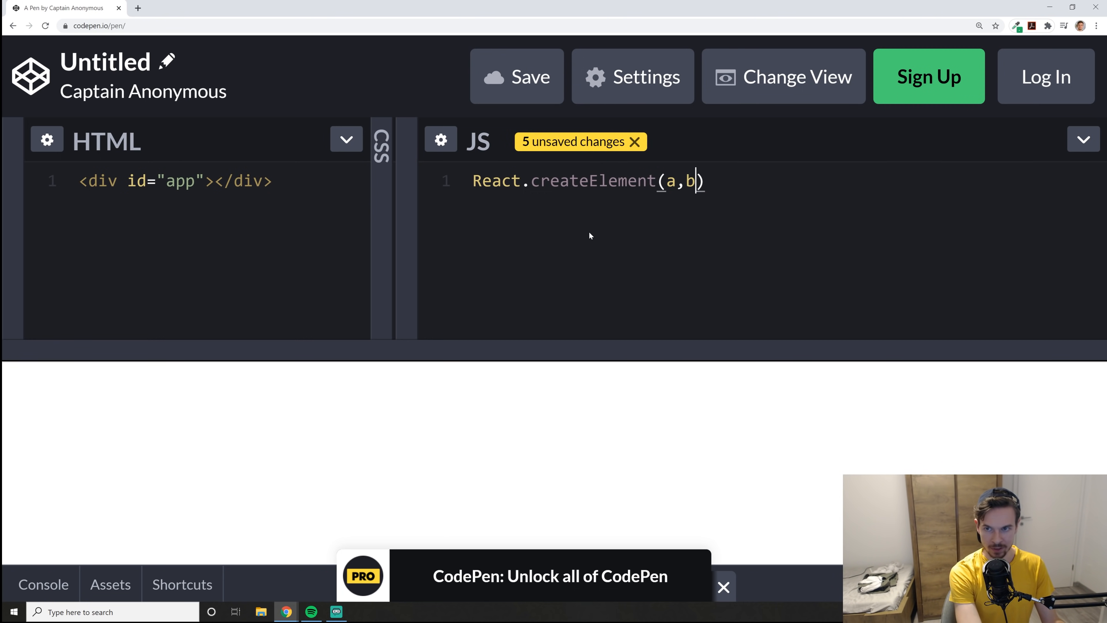
pyautogui.write(',c')
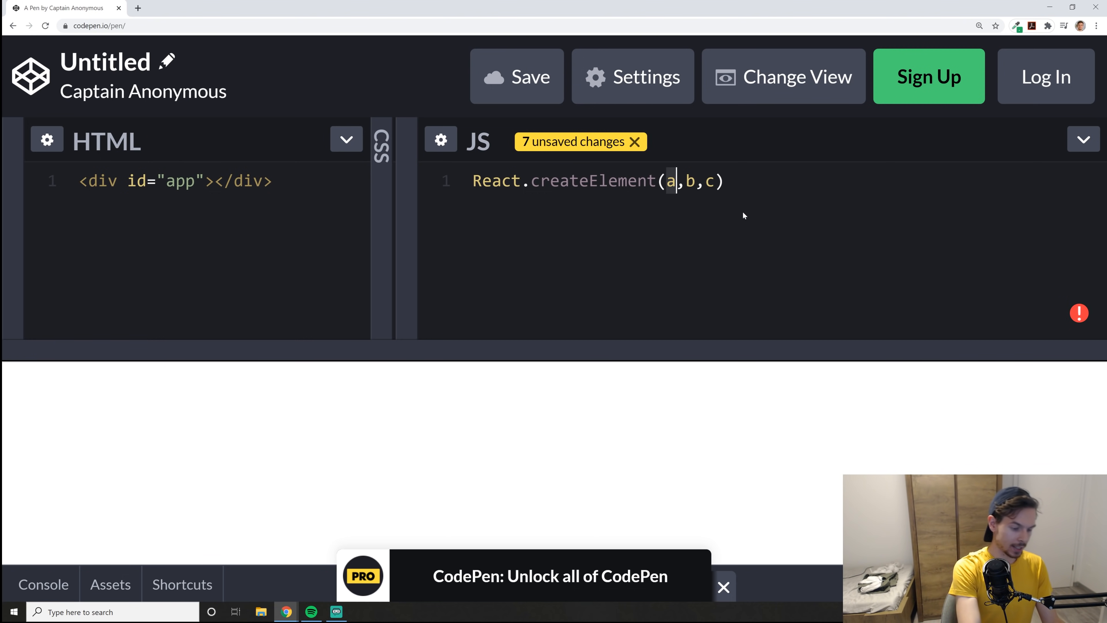
# - Replace a with 'div' and b with null, leaving c as the third argument
pyautogui.write("'div'")
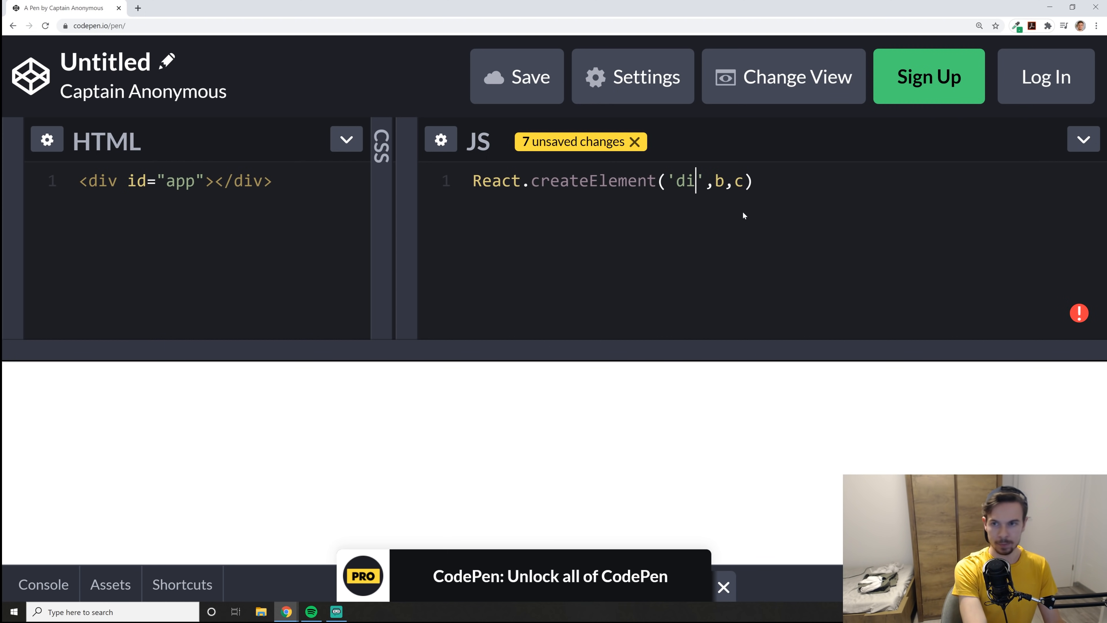
pyautogui.write('v')
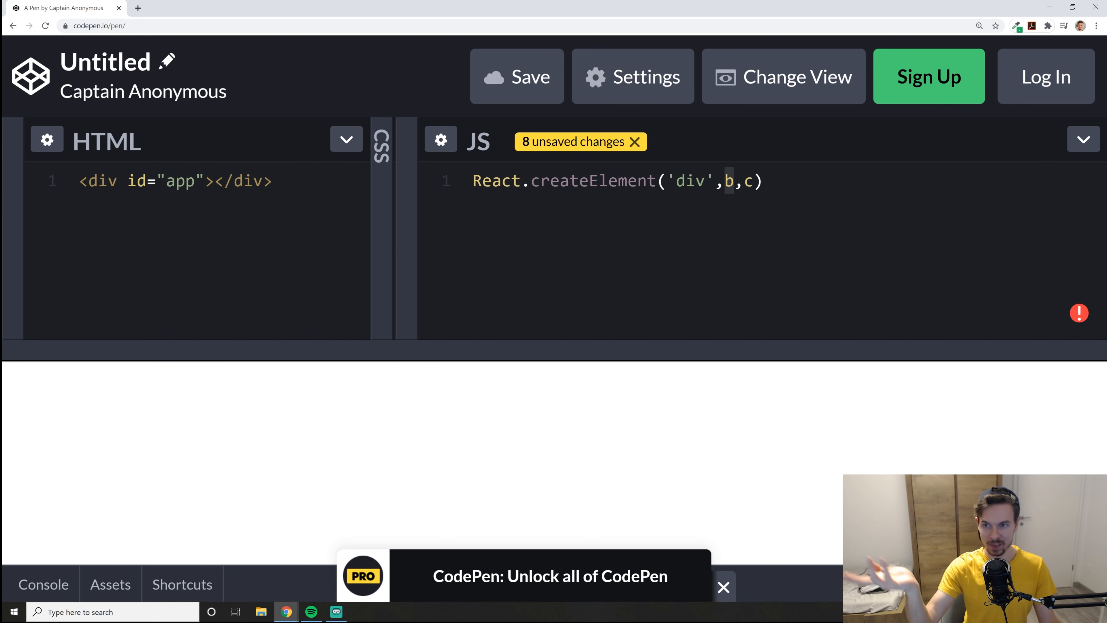
pyautogui.write('null')
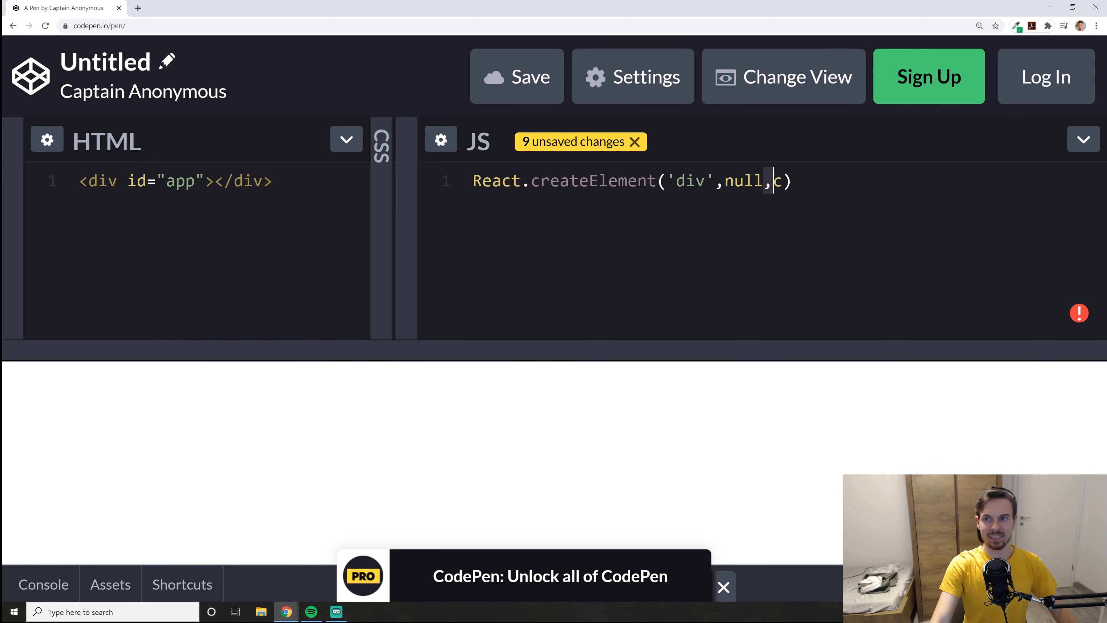
pyautogui.write('div')
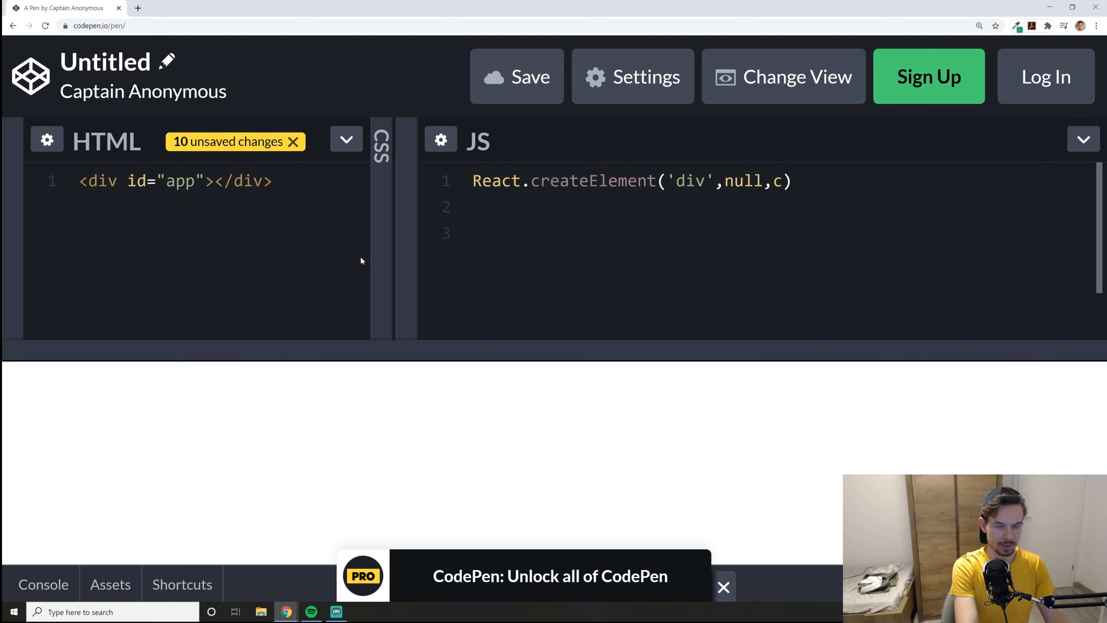
# - Replace c with the string 'HELLO SEXY BOI' and end the statement with a semicolon
pyautogui.write('<div></div>')
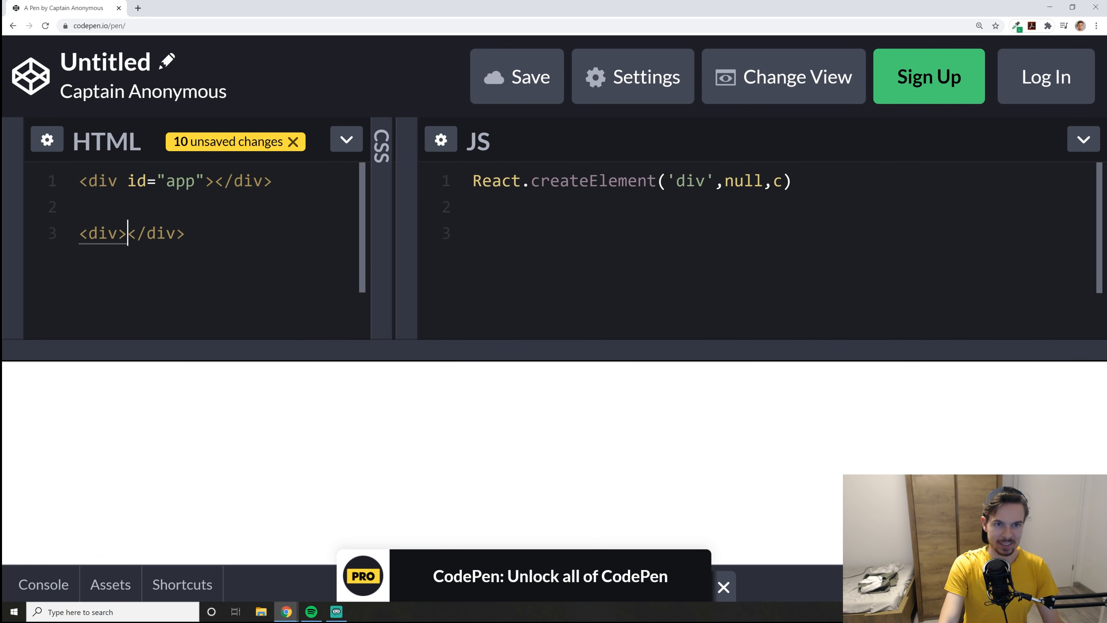
pyautogui.write('dfgdfg')
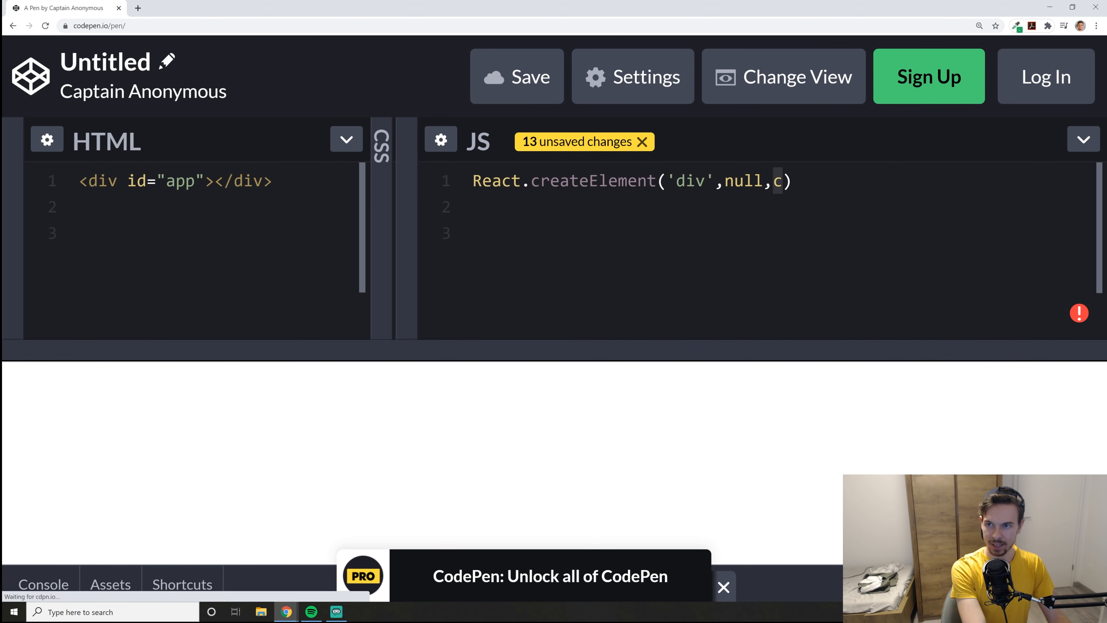
pyautogui.write("'HELLO SE")
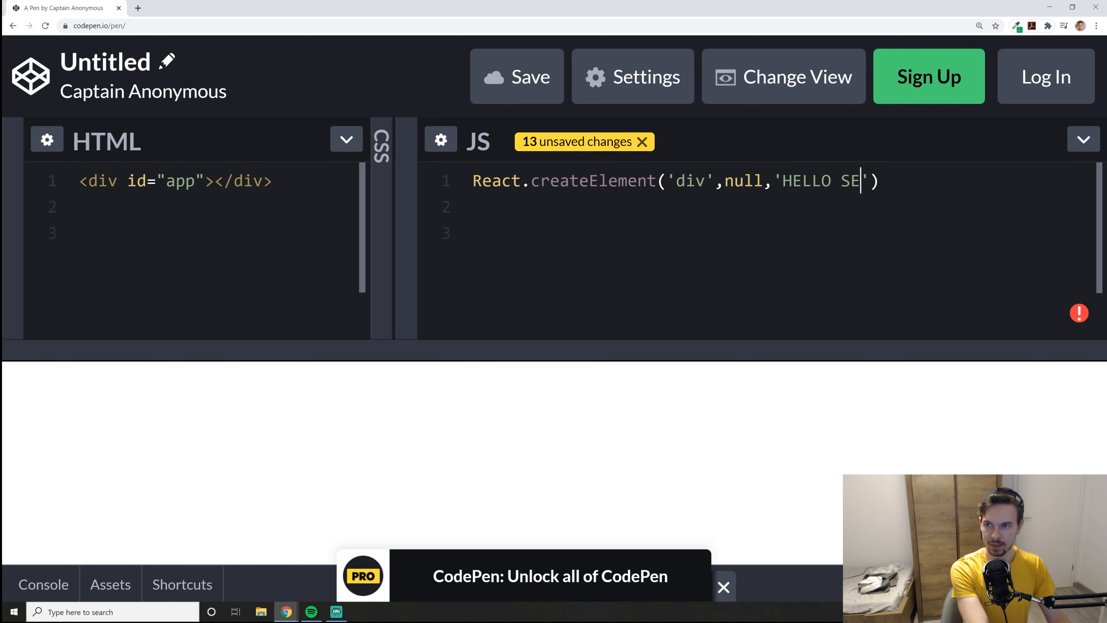
pyautogui.write("XY BOI');")
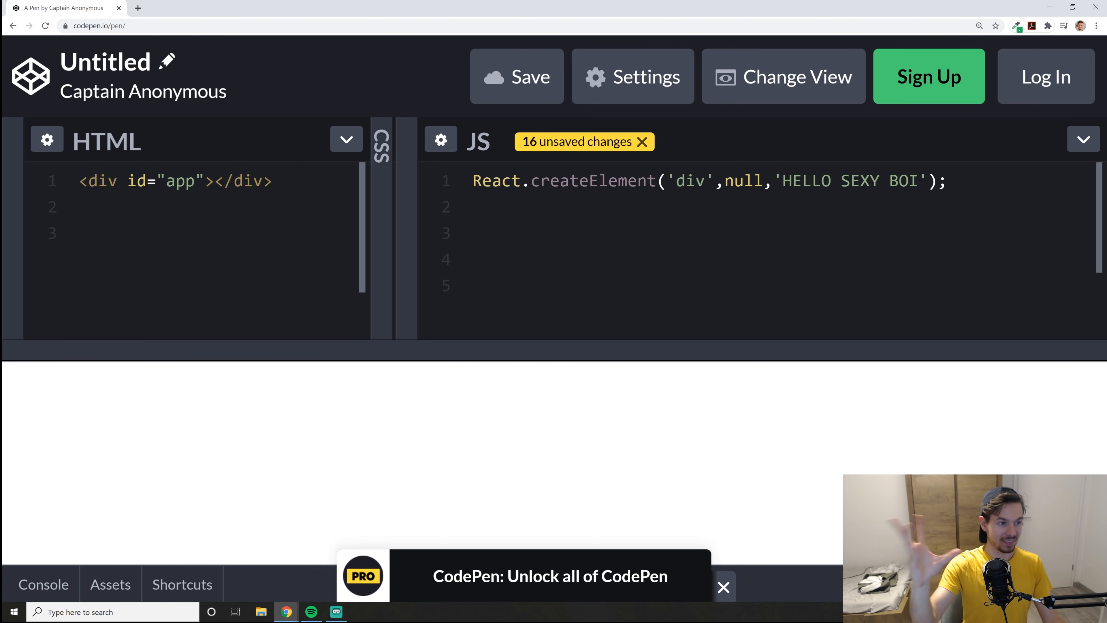
# - Start a new line below the call and begin typing REAC for the render statement
pyautogui.click(472, 233)
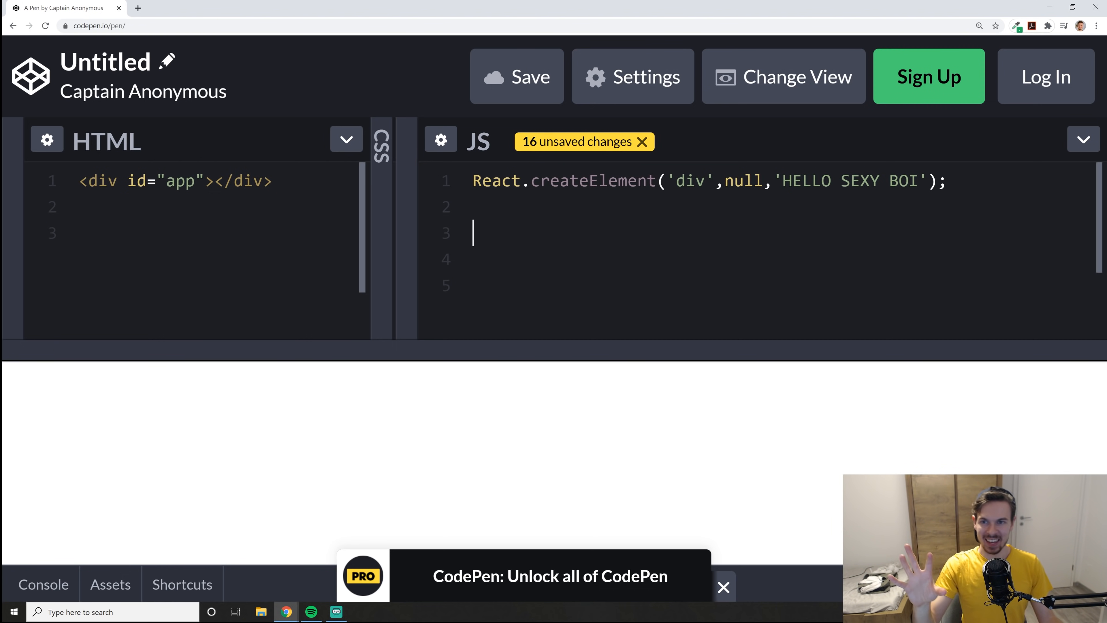
pyautogui.moveTo(471, 135)
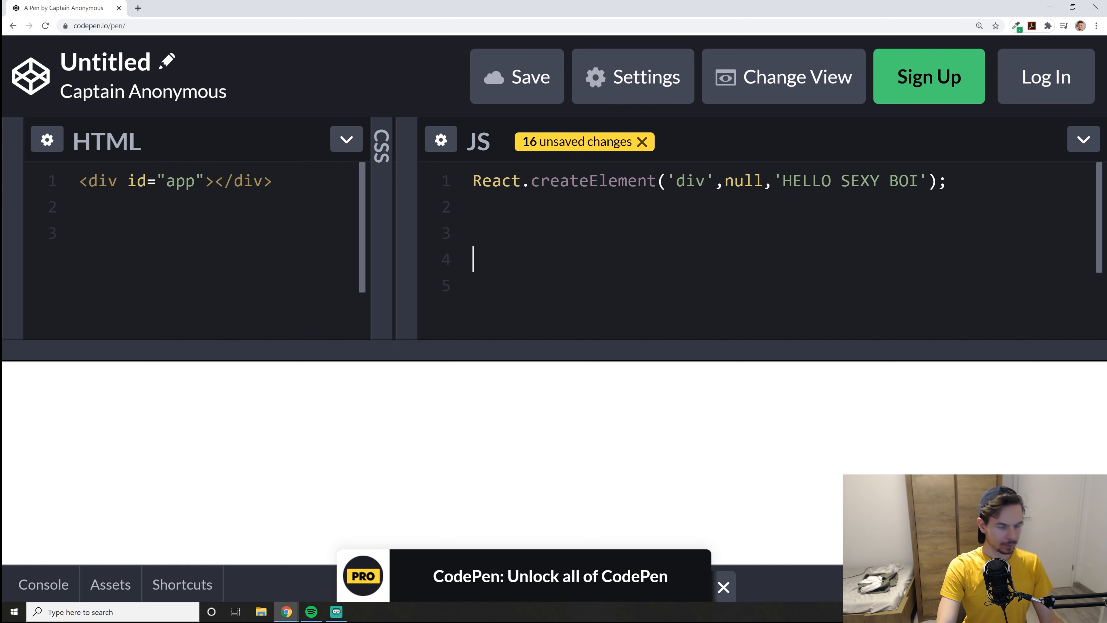
pyautogui.write('REAC')
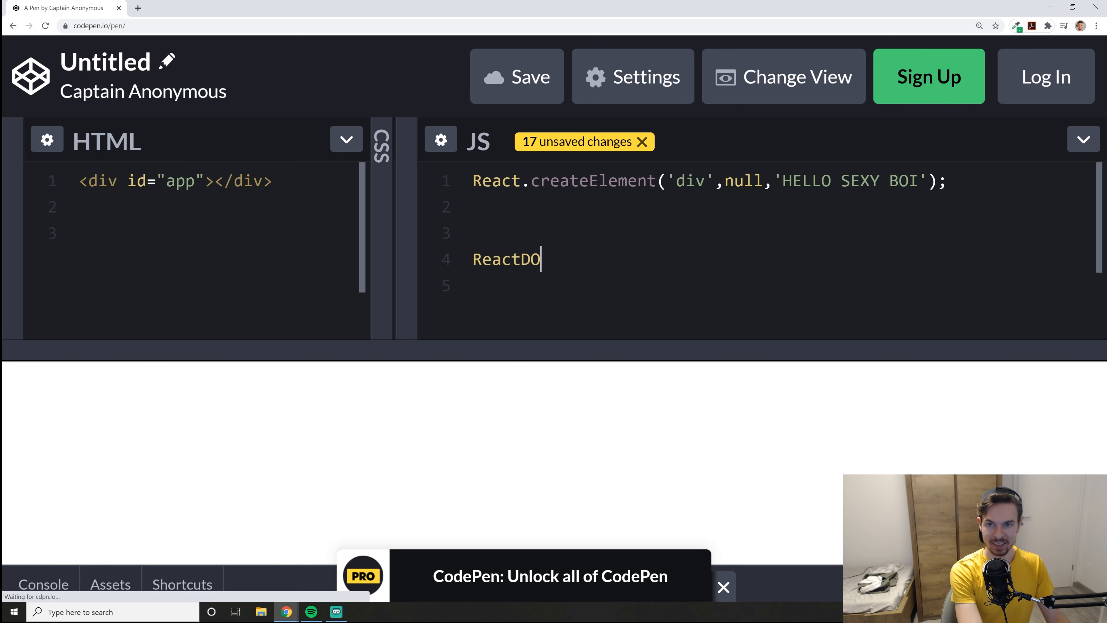
# - Write ReactDOM.render(a,b) and replace a with React.createElement('div',null,'HELLO SEXY BOI')
pyautogui.write('M')
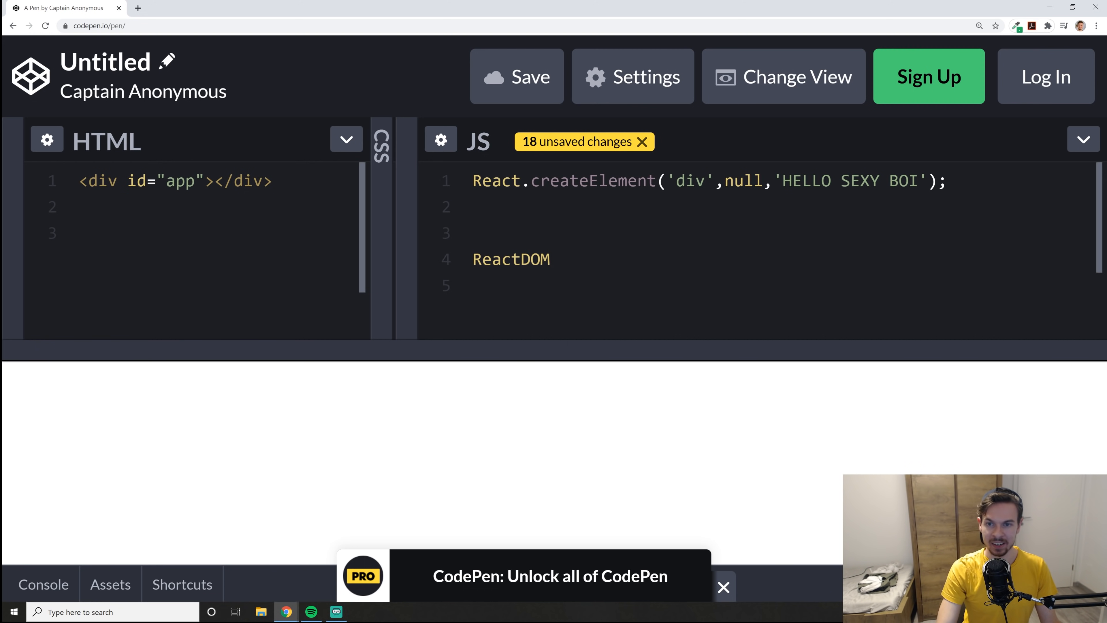
pyautogui.click(550, 258)
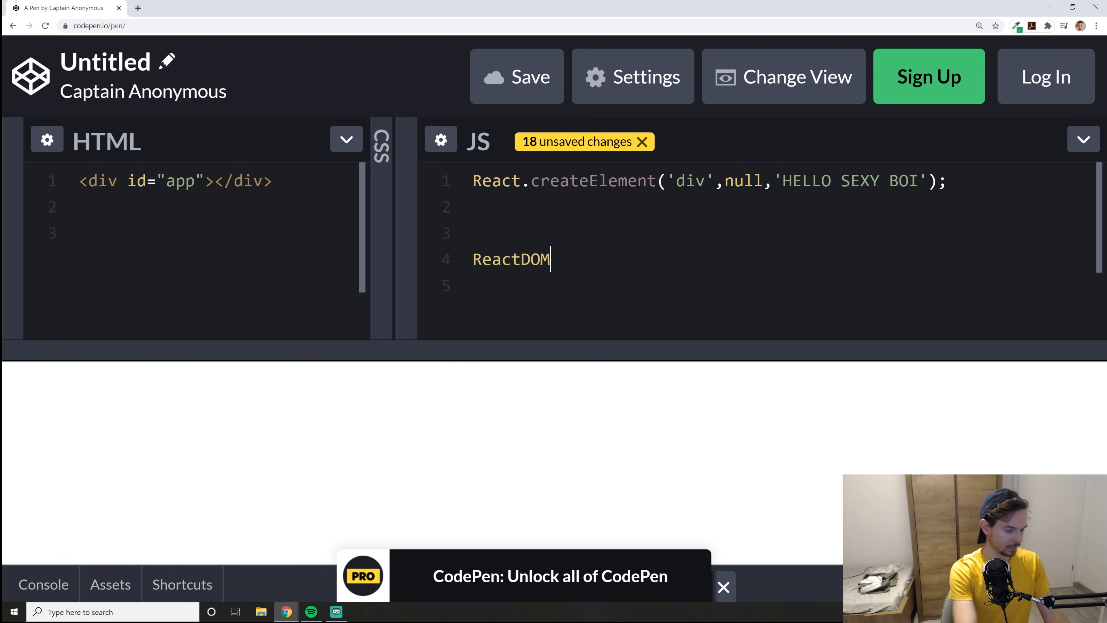
pyautogui.write('.render(')
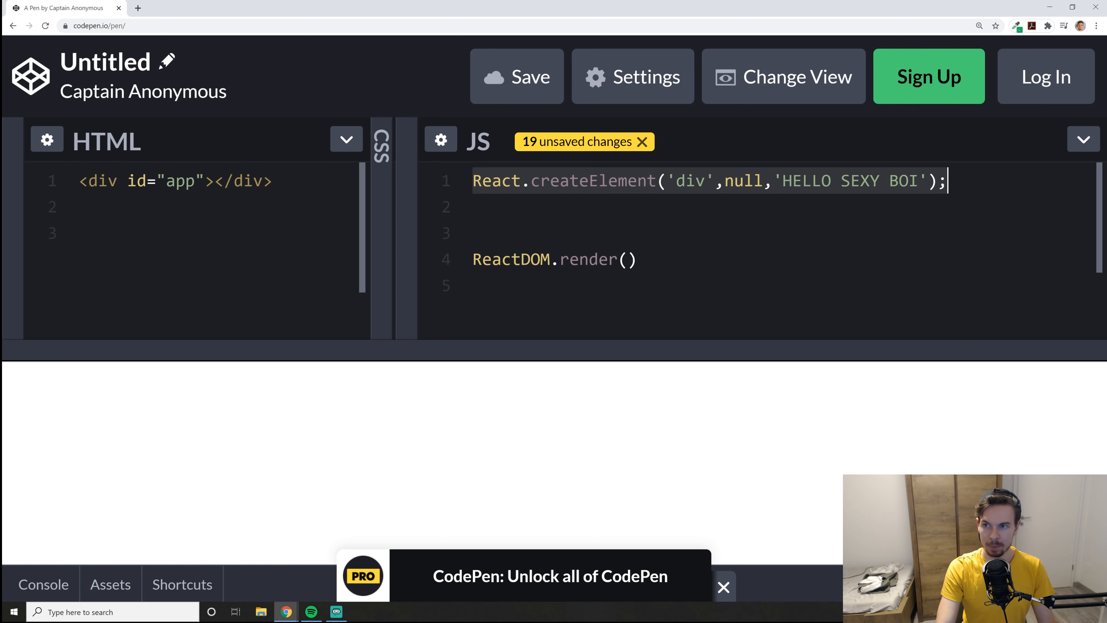
pyautogui.write('a')
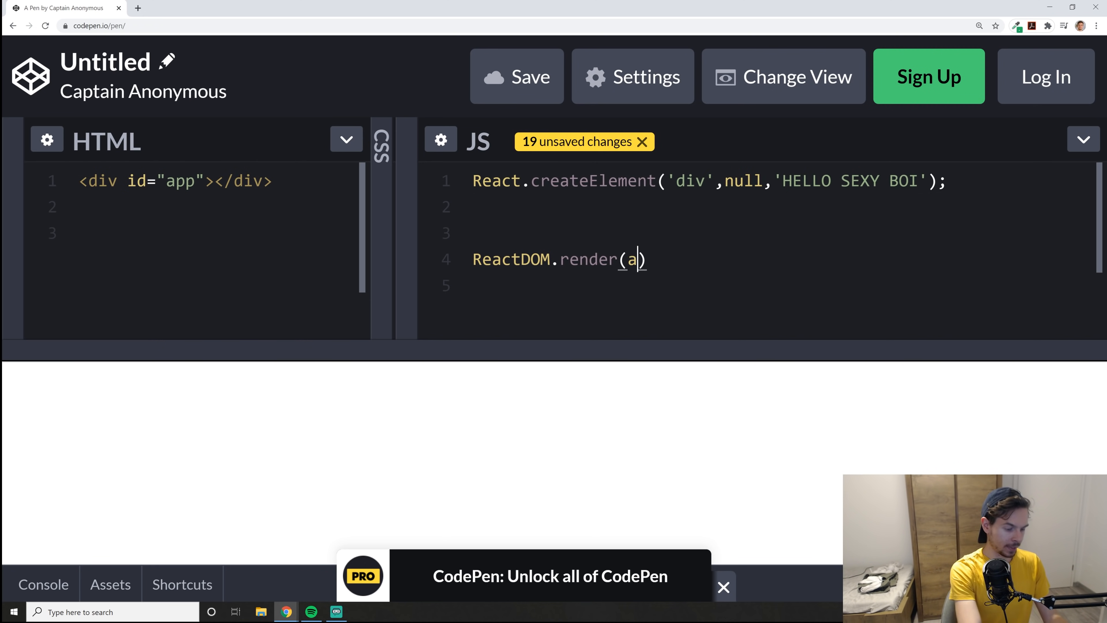
pyautogui.write(',b')
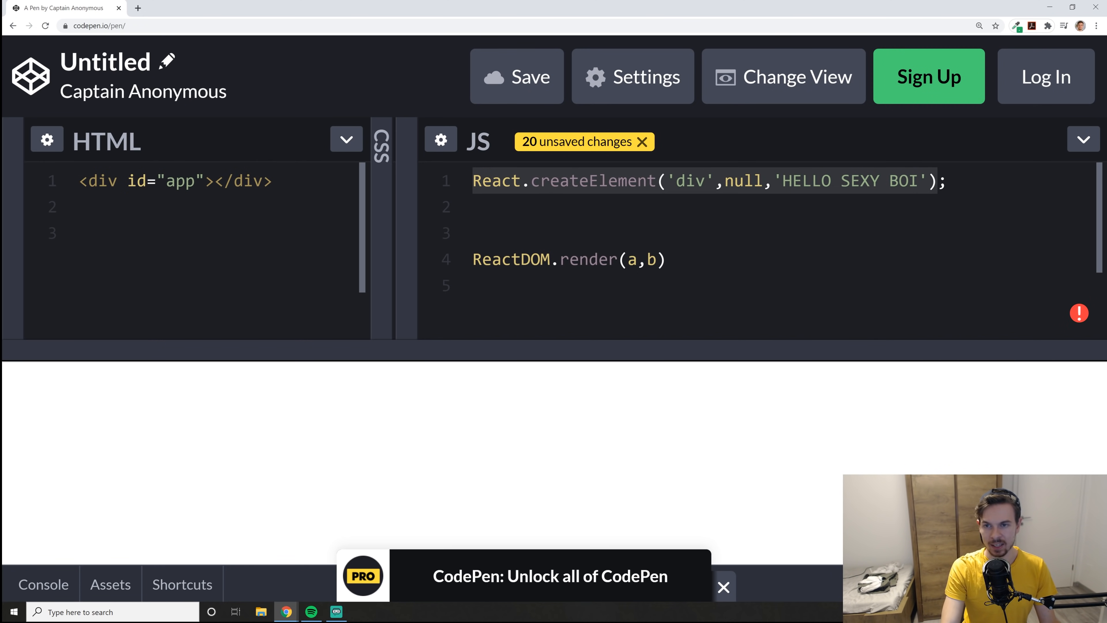
pyautogui.write("React.createElement('div',null,'HELLO SEXY BOI')")
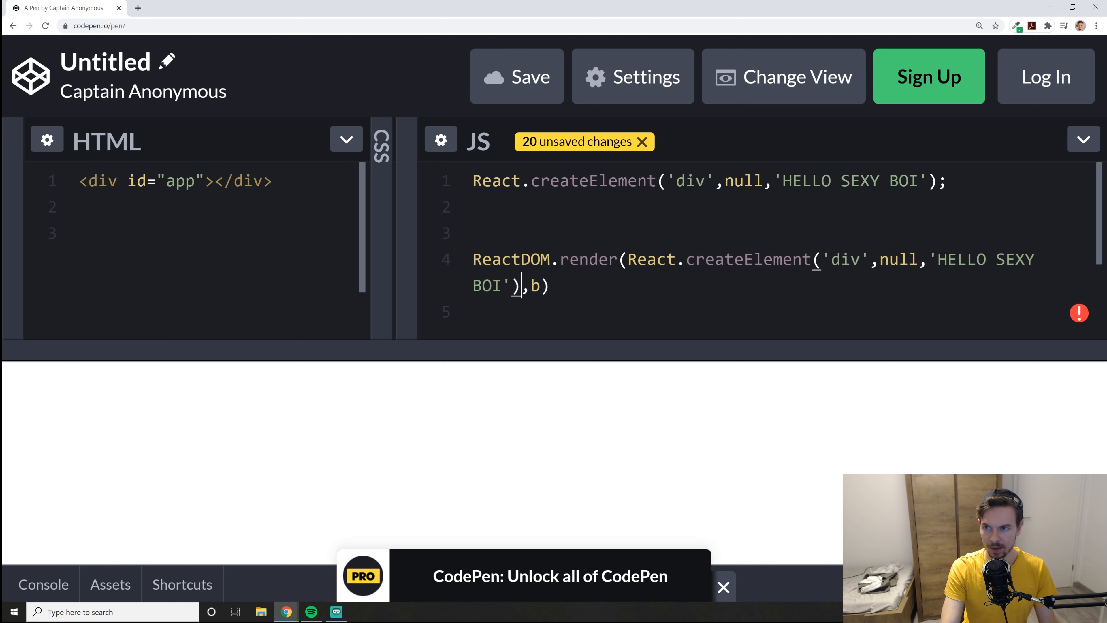
# - Comment out line 1 and render into document.querySelector('#app') so the preview shows HELLO SEXY BOI
pyautogui.press('ctrl+/')
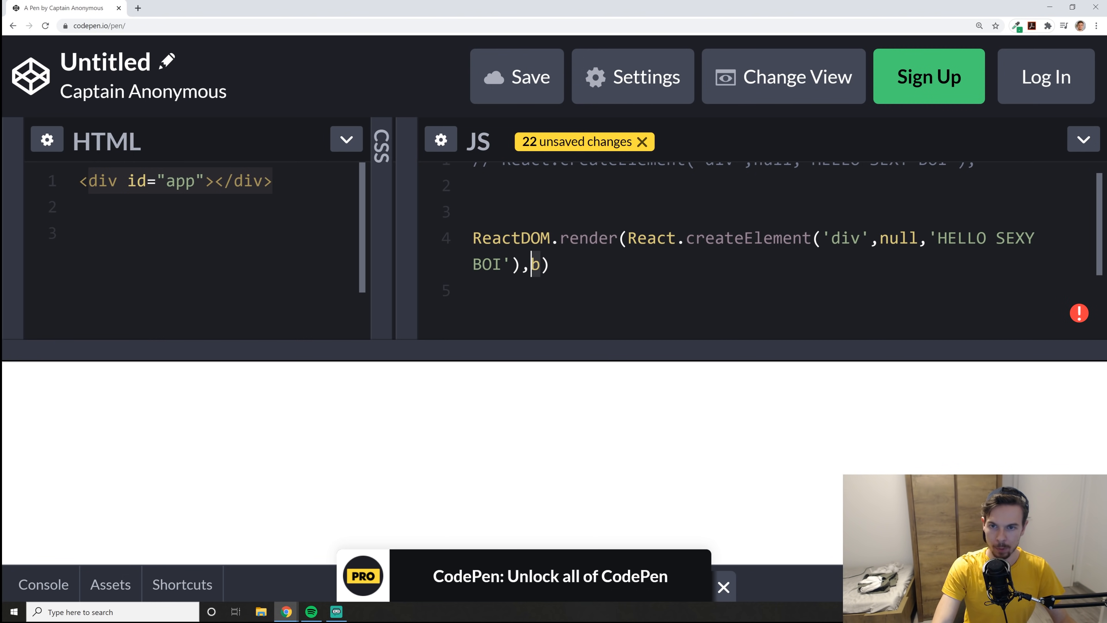
pyautogui.write('document.')
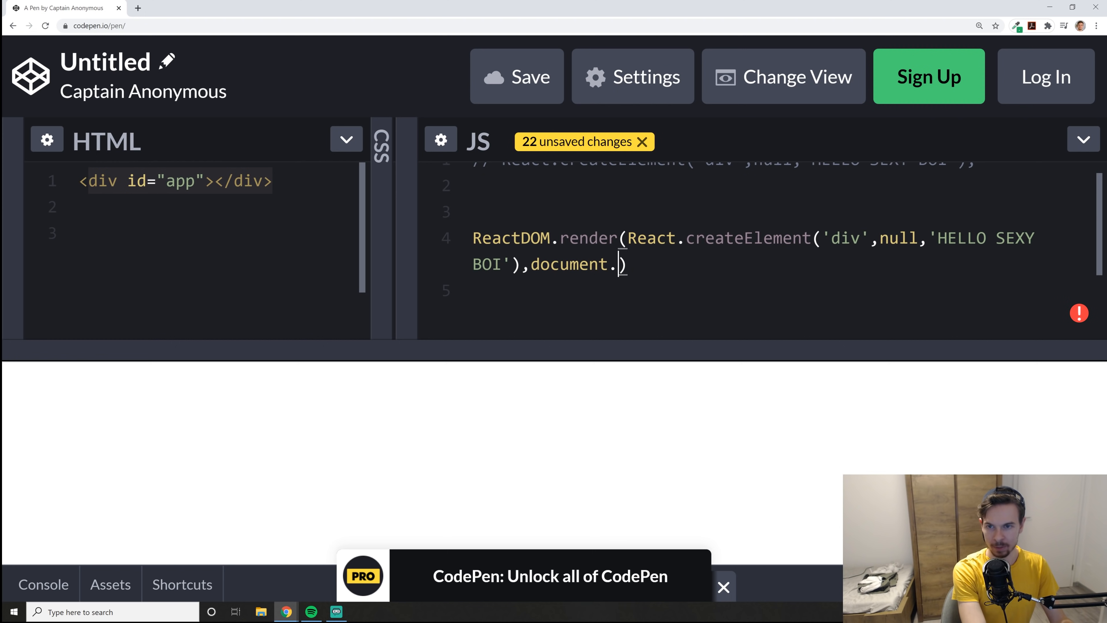
pyautogui.write('querySeleco')
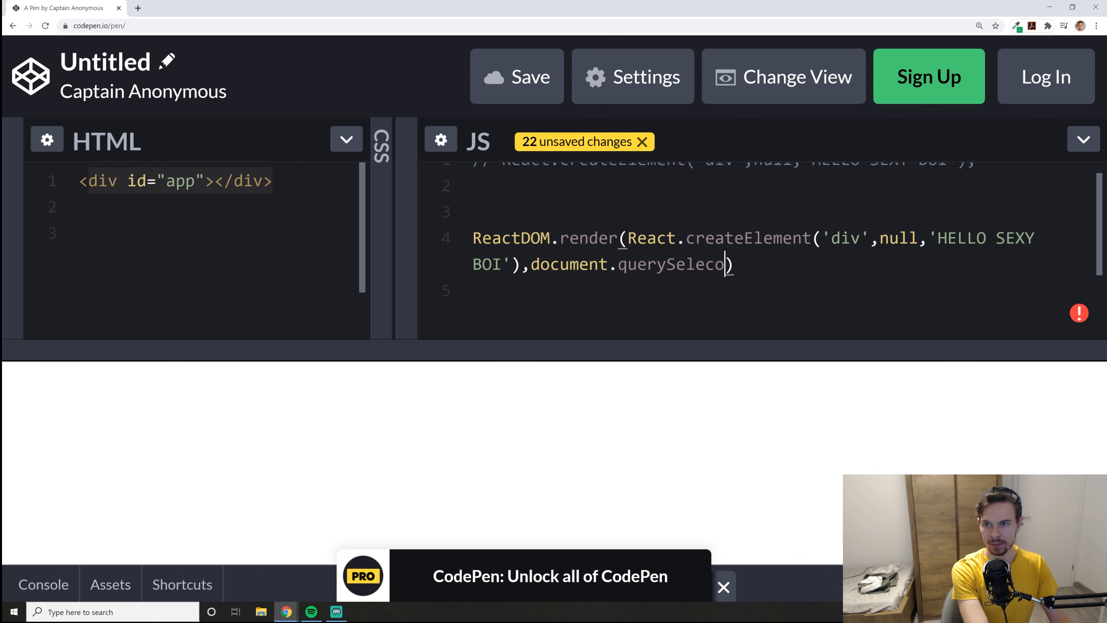
pyautogui.write('r()')
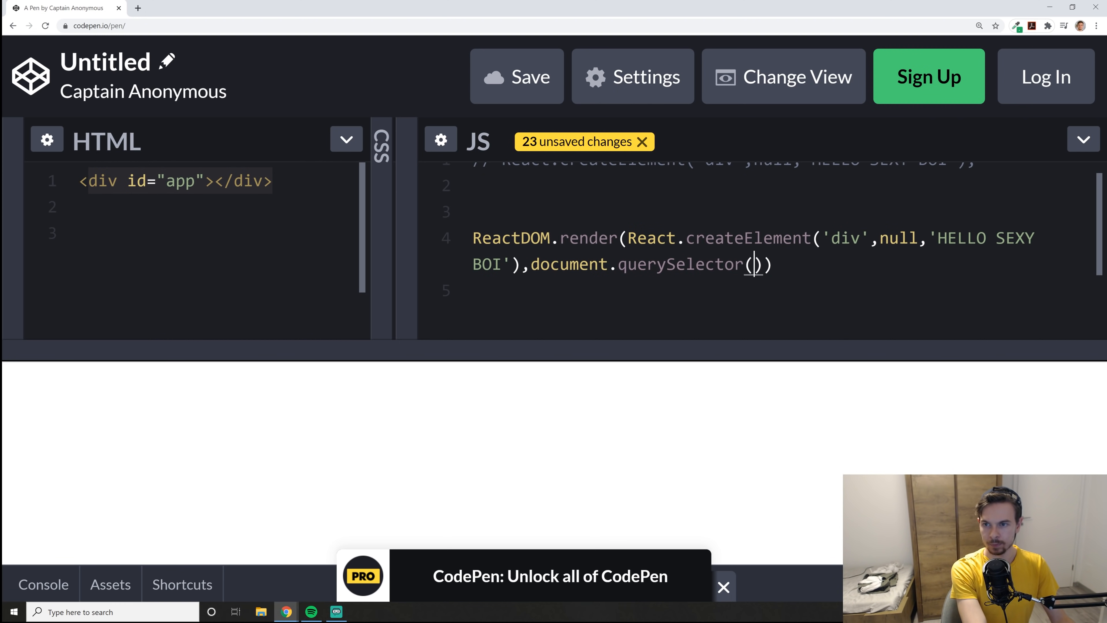
pyautogui.write("'#app'")
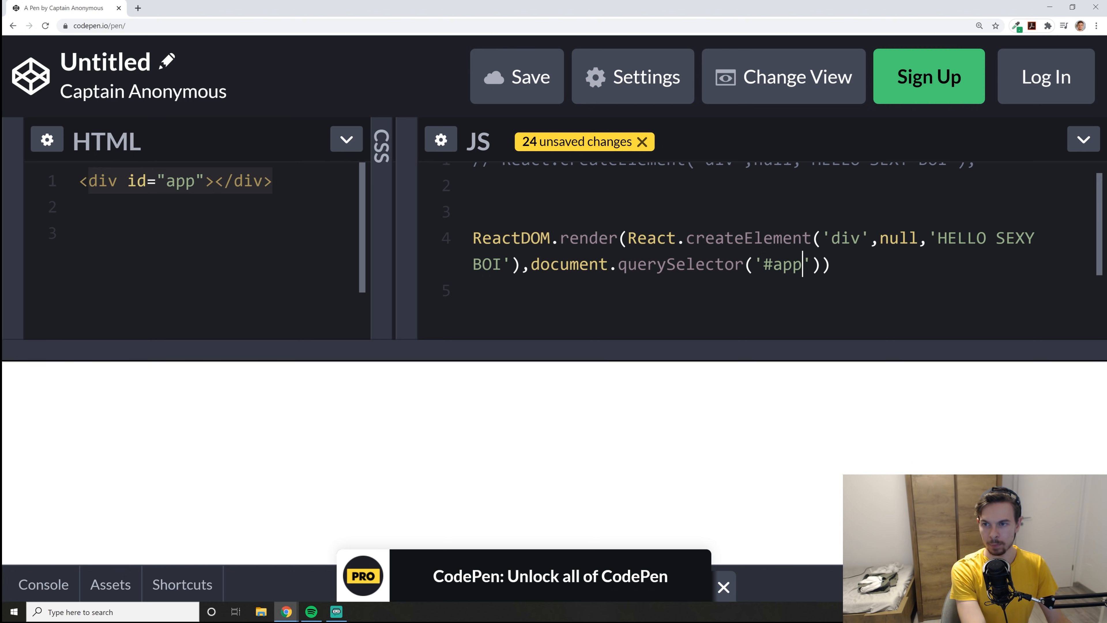
pyautogui.write(';')
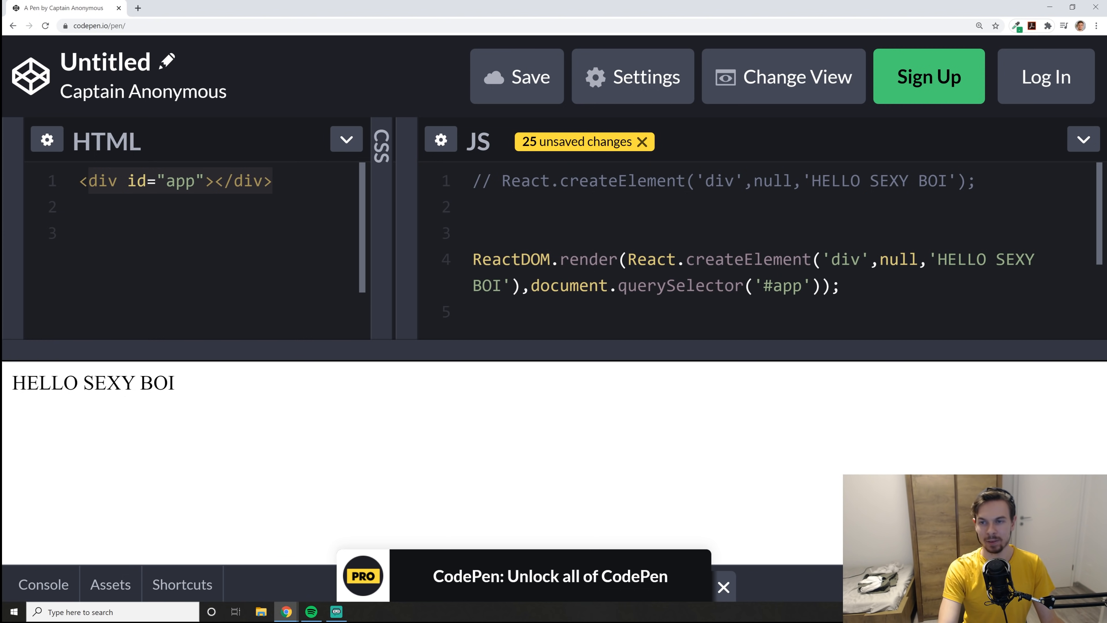
pyautogui.click(839, 286)
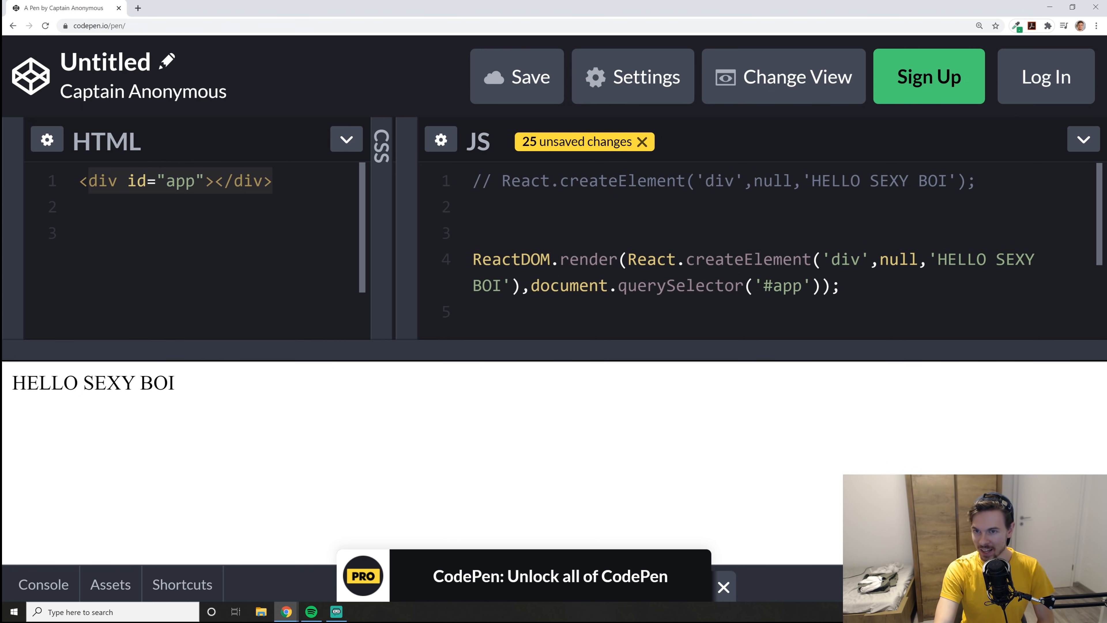
pyautogui.click(475, 312)
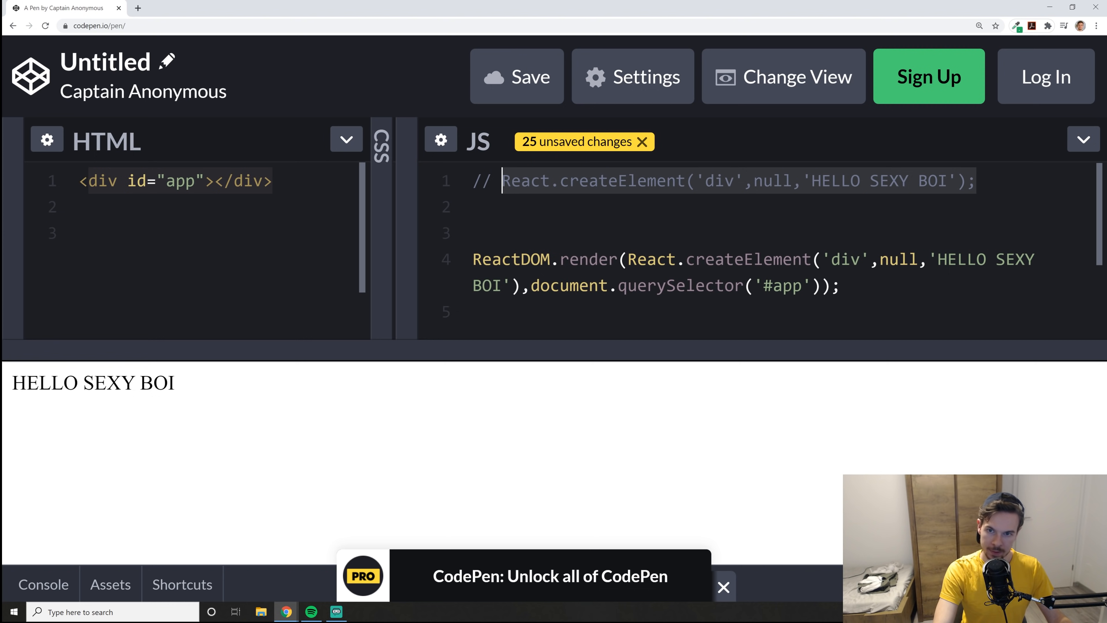
# - Add function App(){ return React.createElement('div',null,'HELLO SEXY BOI'); } above the render call
pyautogui.write('f')
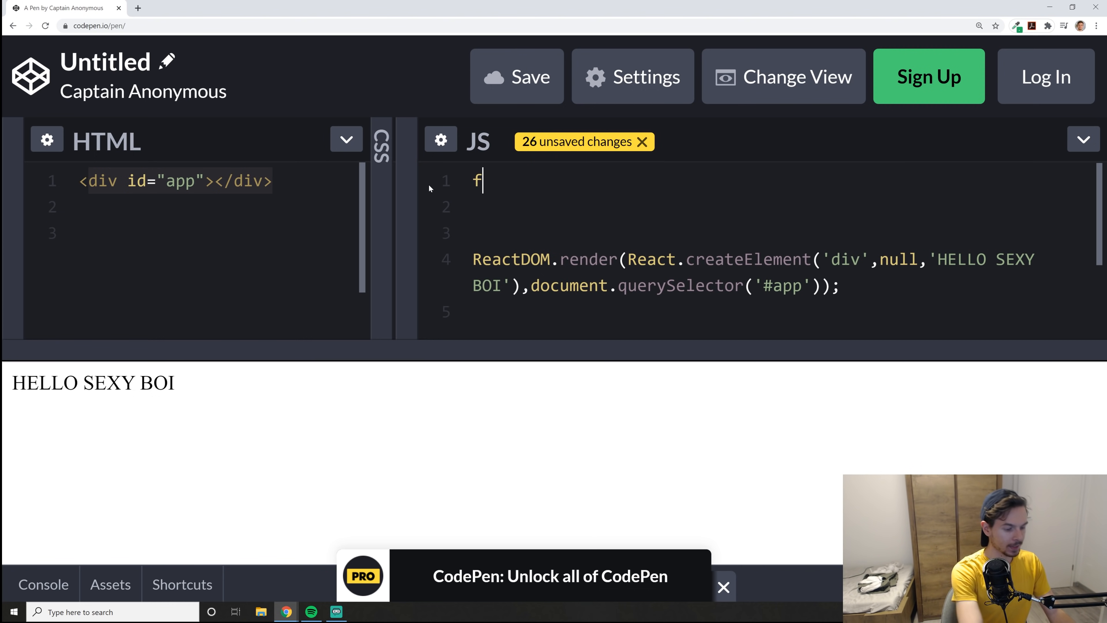
pyautogui.write('unction')
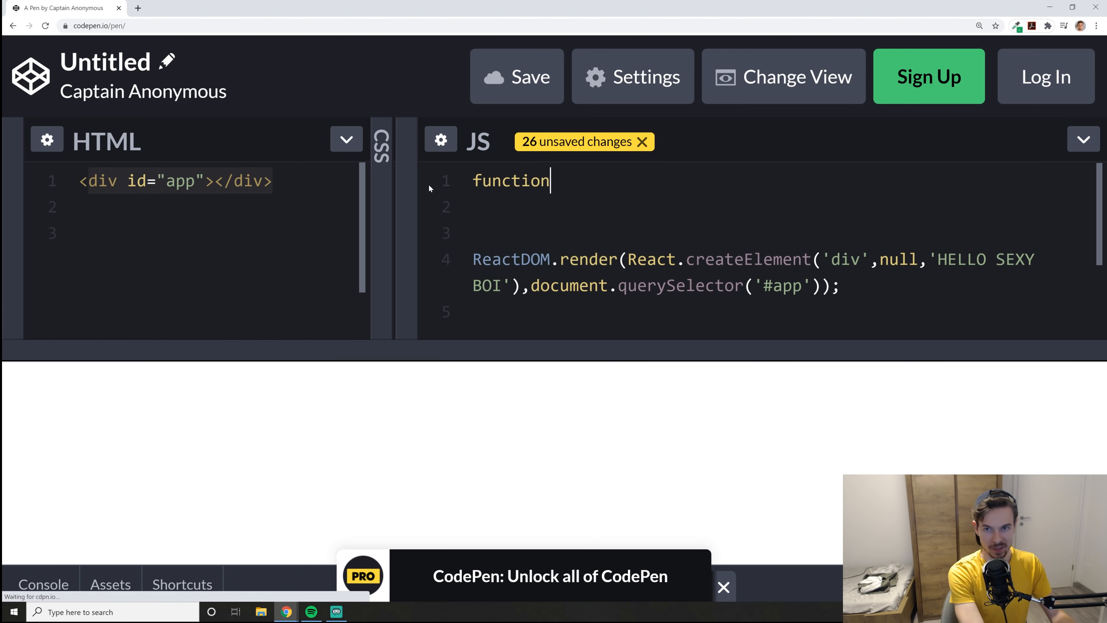
pyautogui.write('App()')
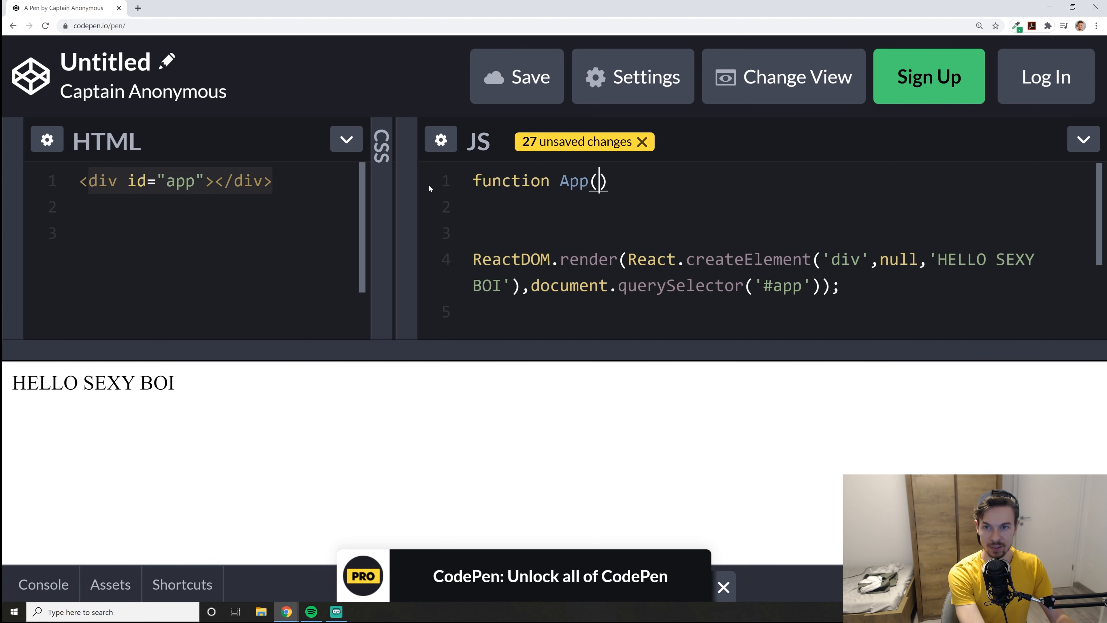
pyautogui.write('{')
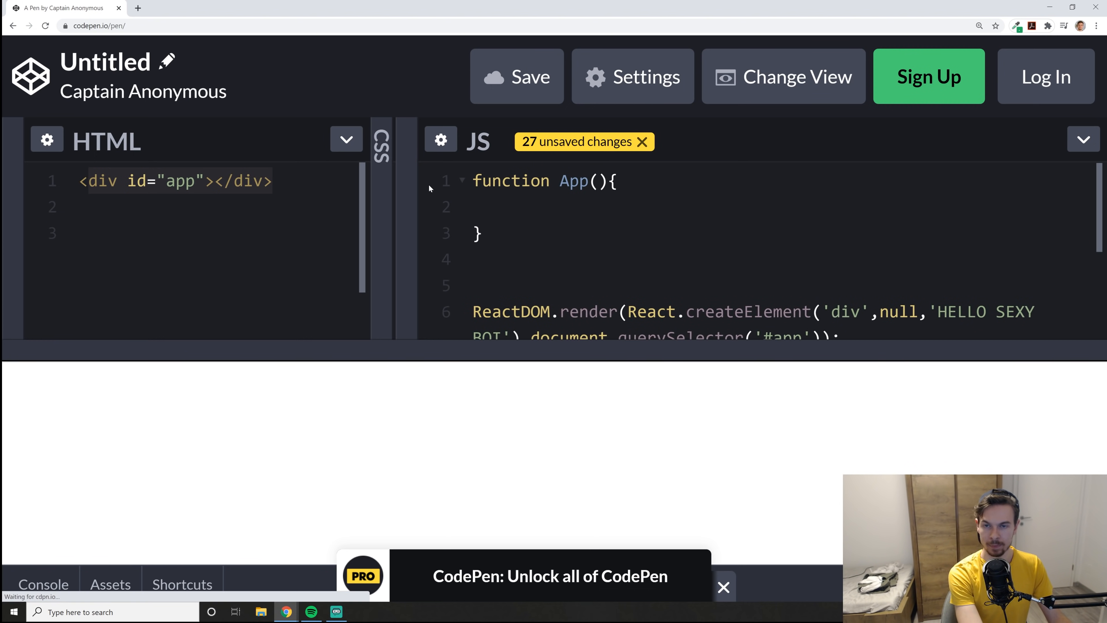
pyautogui.write("return React.createElement('div',null,'HELLO SEXY BOI');")
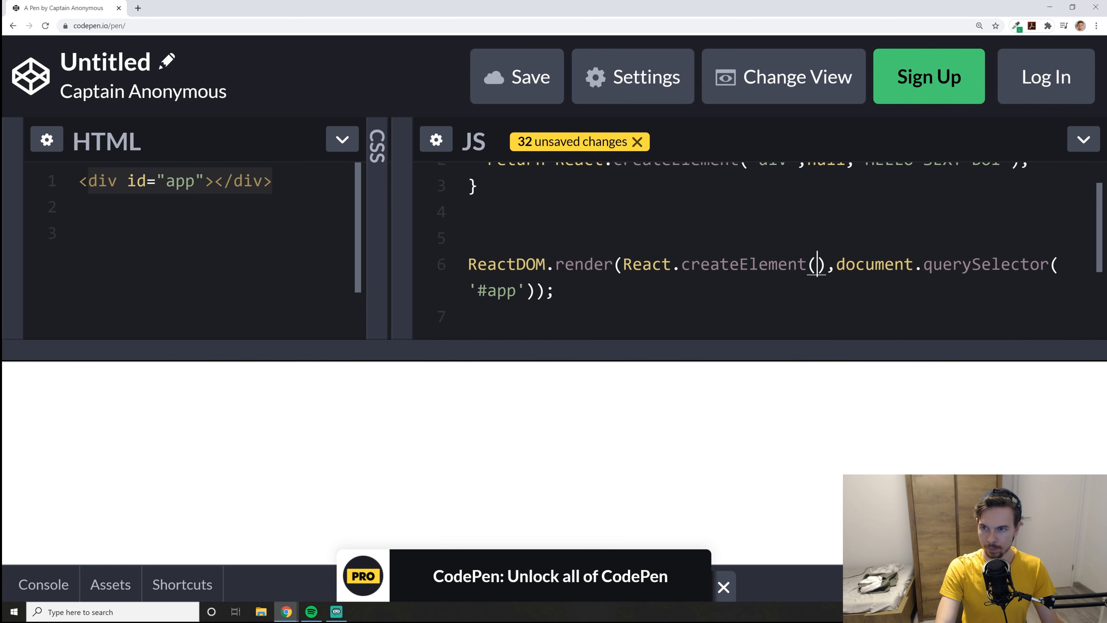
pyautogui.write('Re')
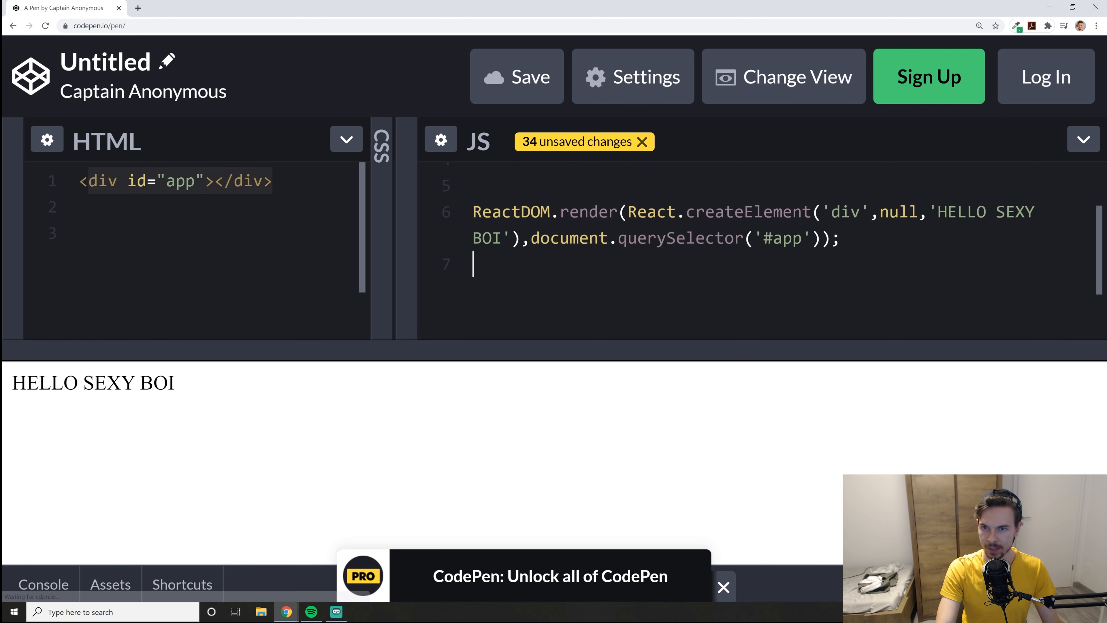
# - Replace the render arguments so the first one becomes React.createElement(App)
pyautogui.moveTo(626, 211); pyautogui.dragTo(821, 238)
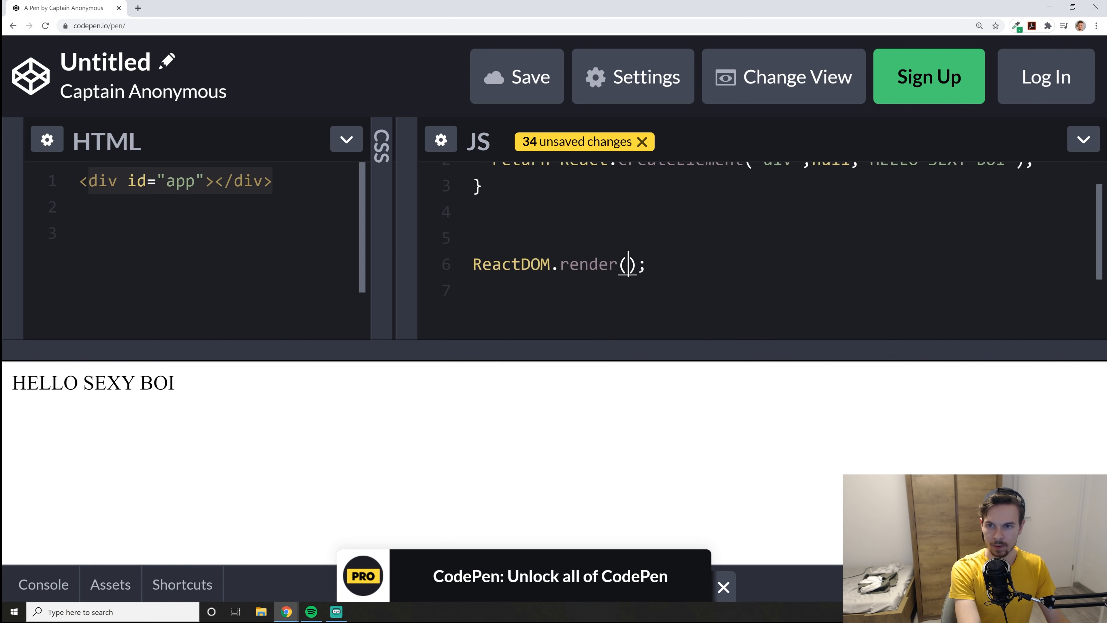
pyautogui.write('Reac')
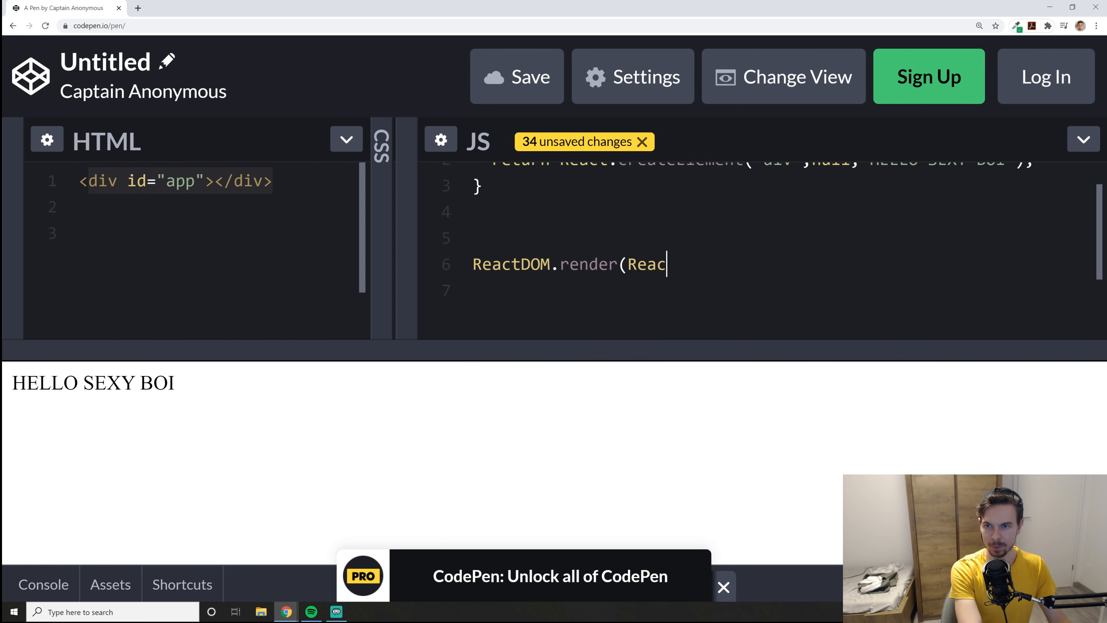
pyautogui.write('.crea')
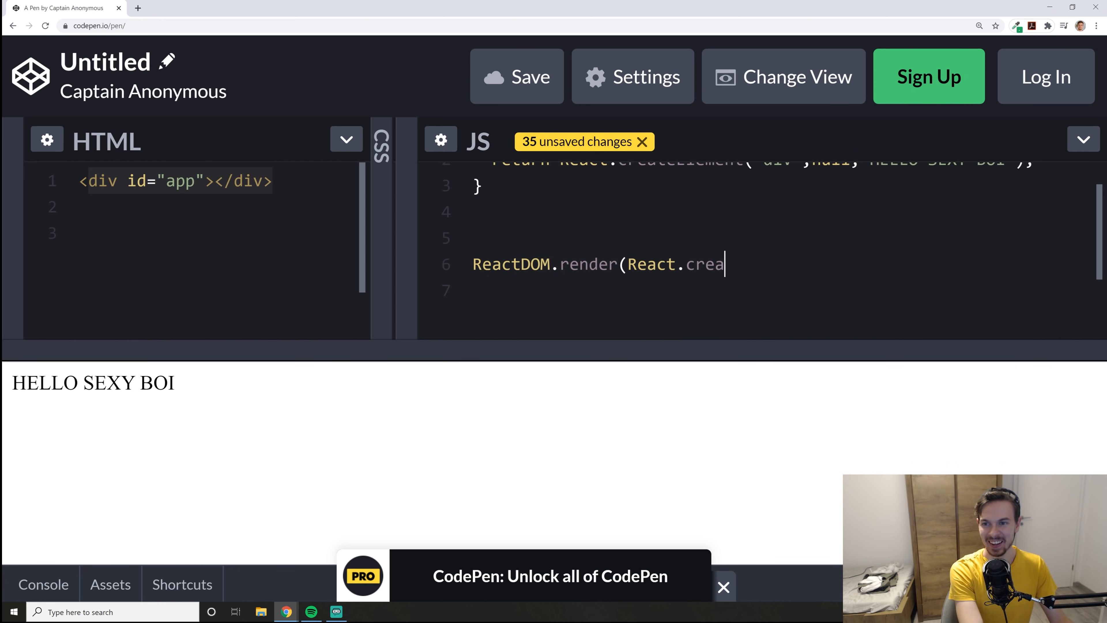
pyautogui.write('teElement()')
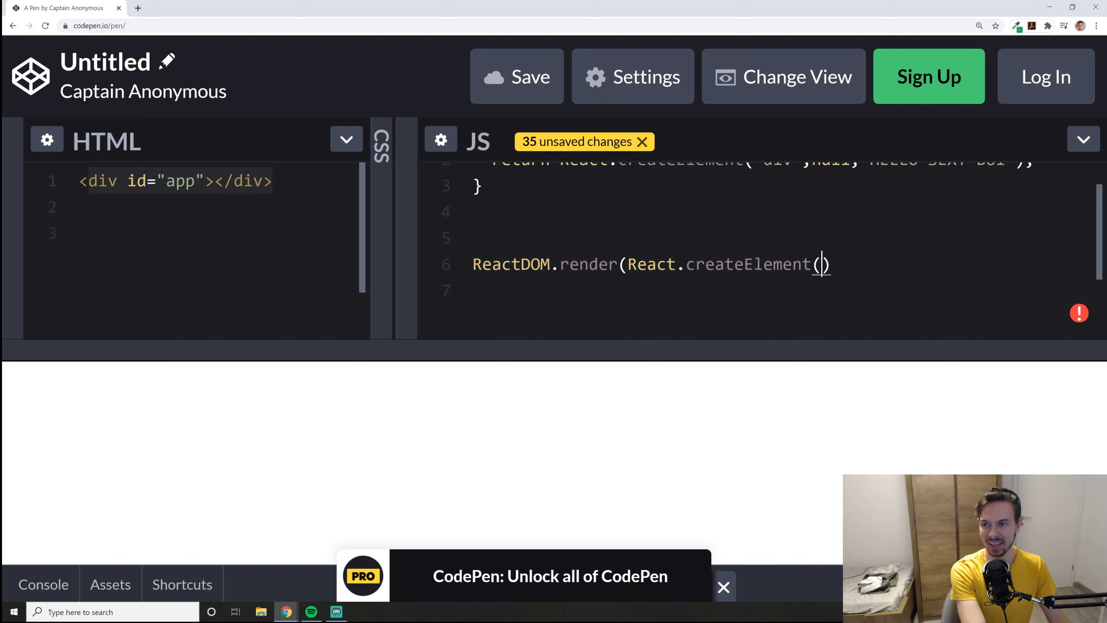
pyautogui.write('App')
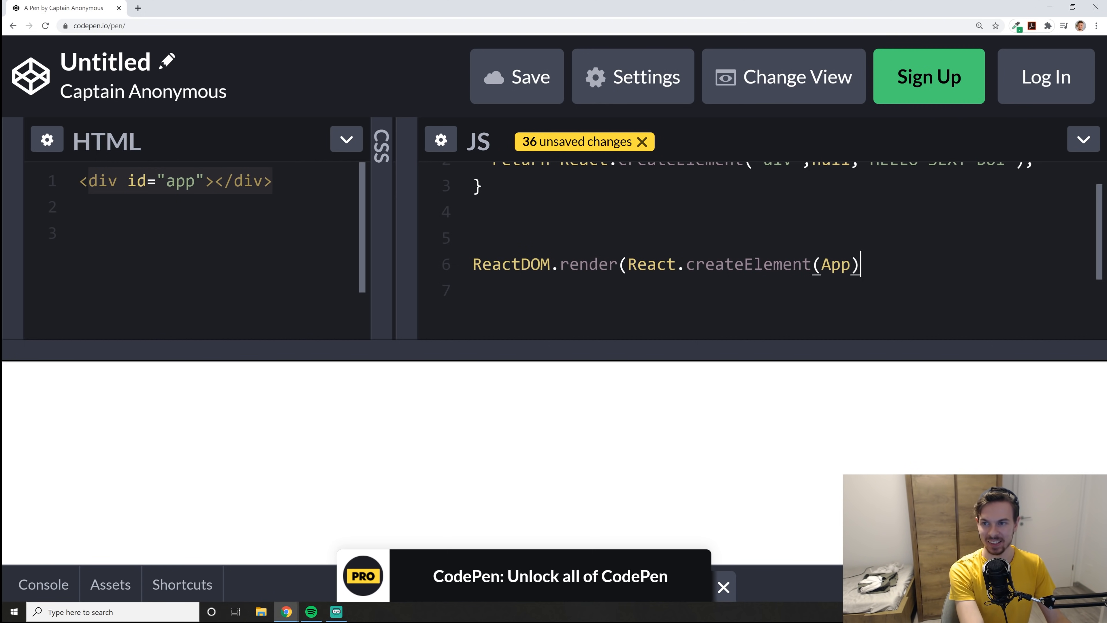
# - Make the second render argument document.querySelector('#app') and close the statement
pyautogui.write(', document.g')
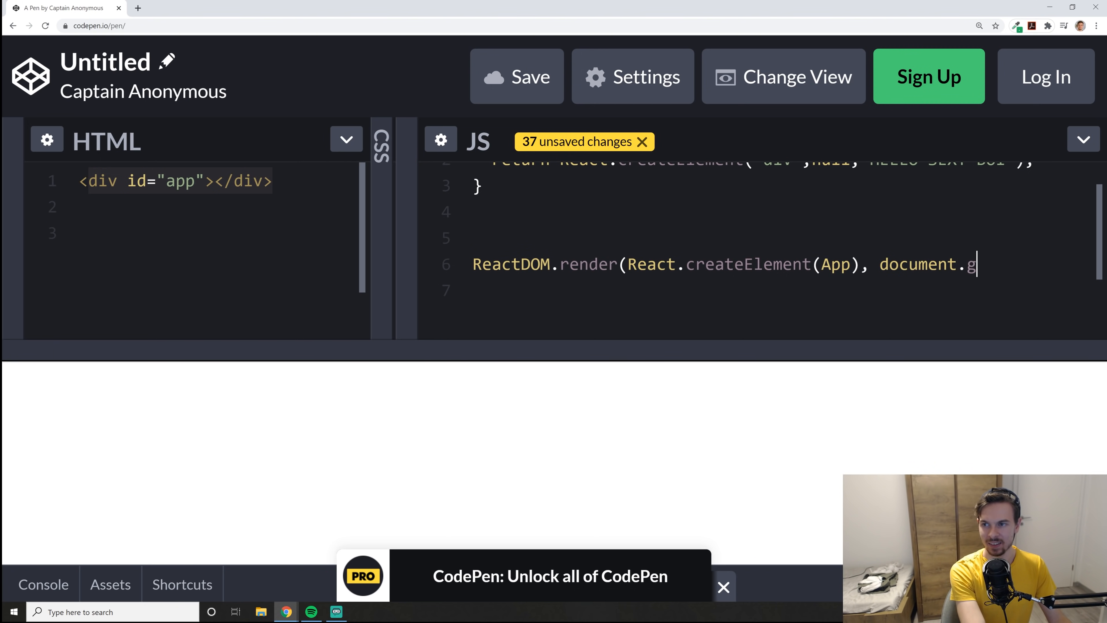
pyautogui.write('querySelector')
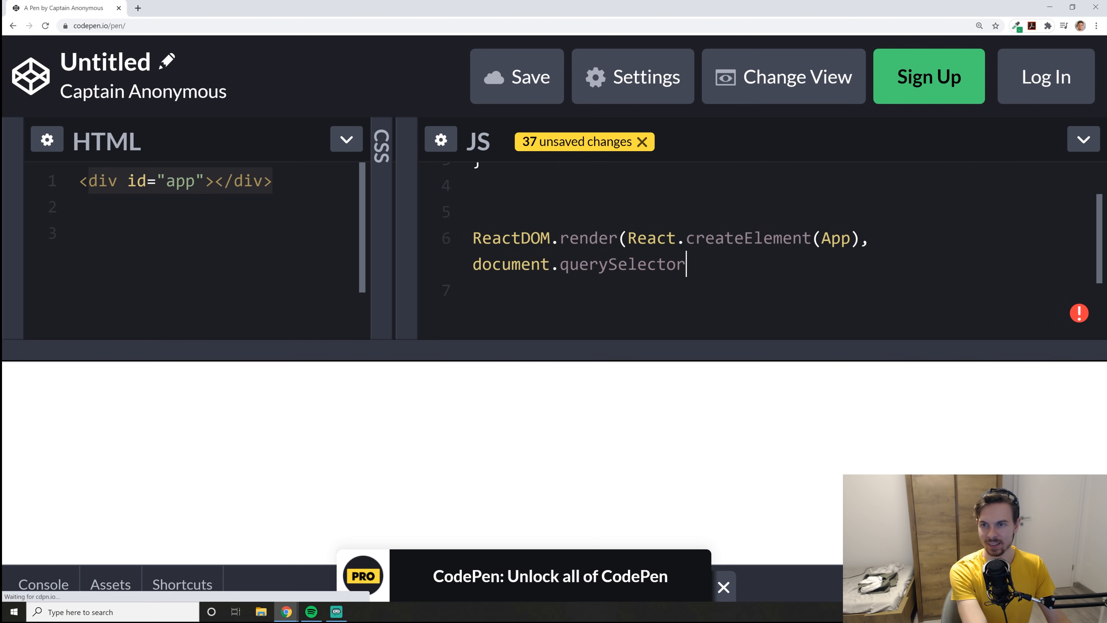
pyautogui.write('()')
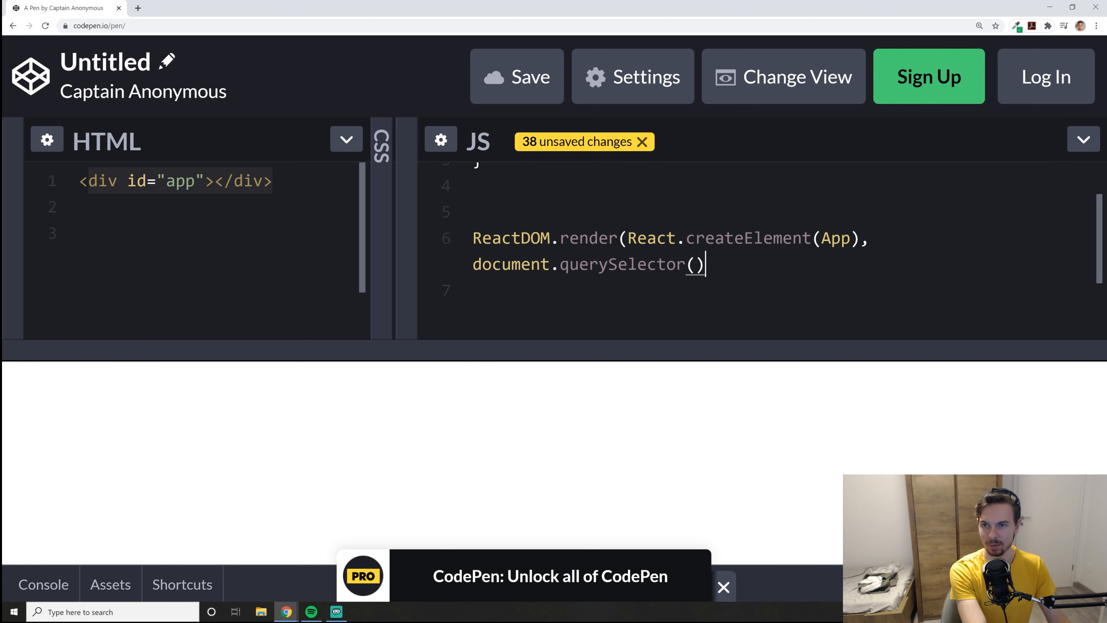
pyautogui.write("'")
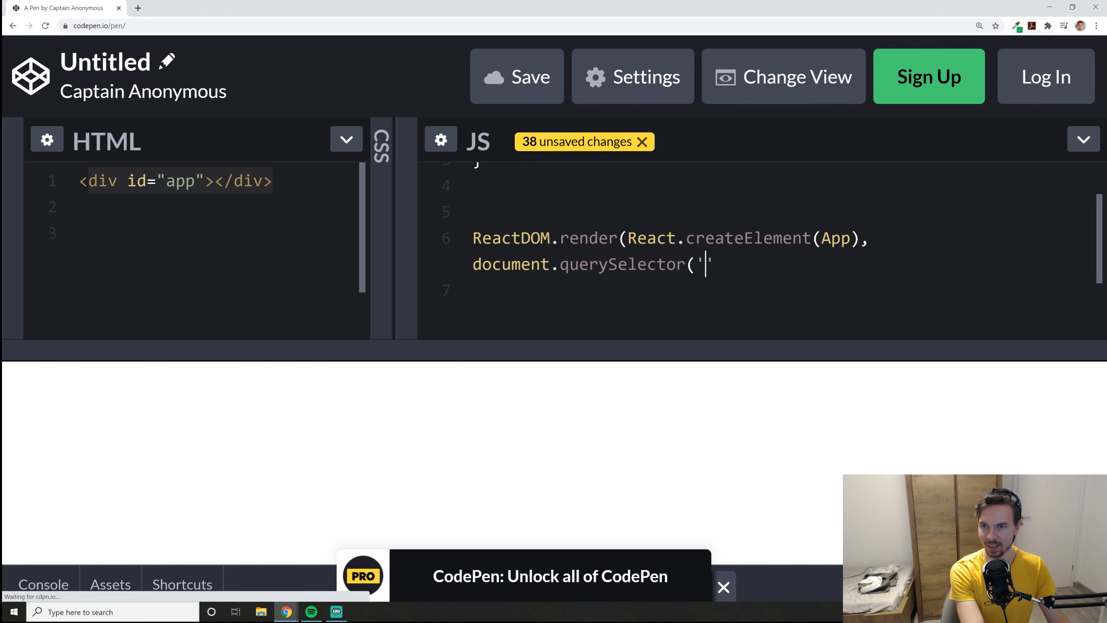
pyautogui.write('#')
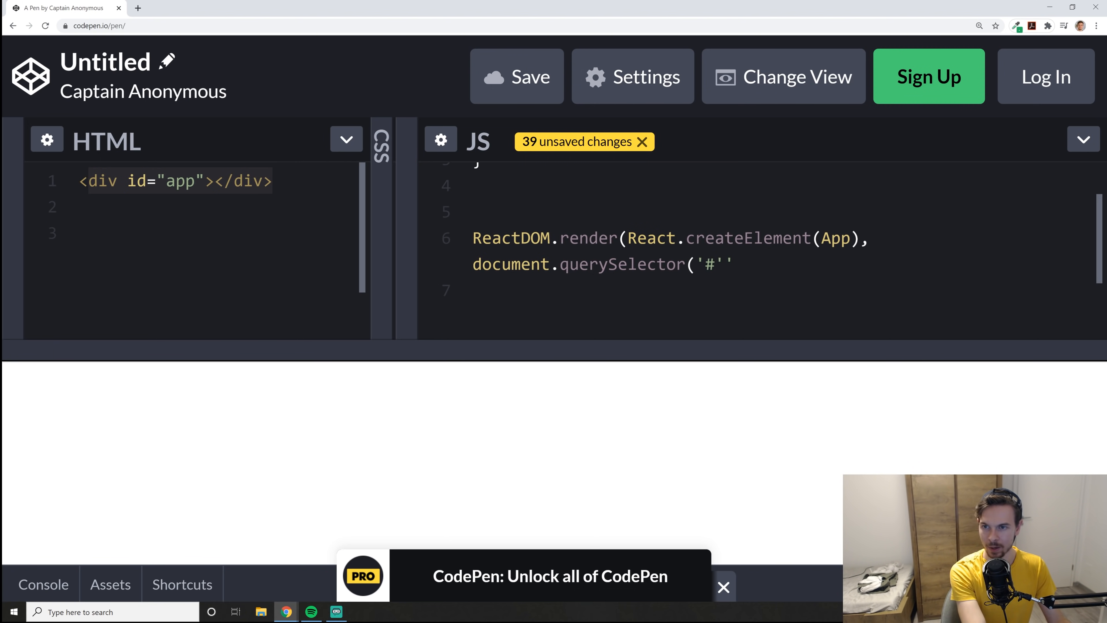
pyautogui.write(');')
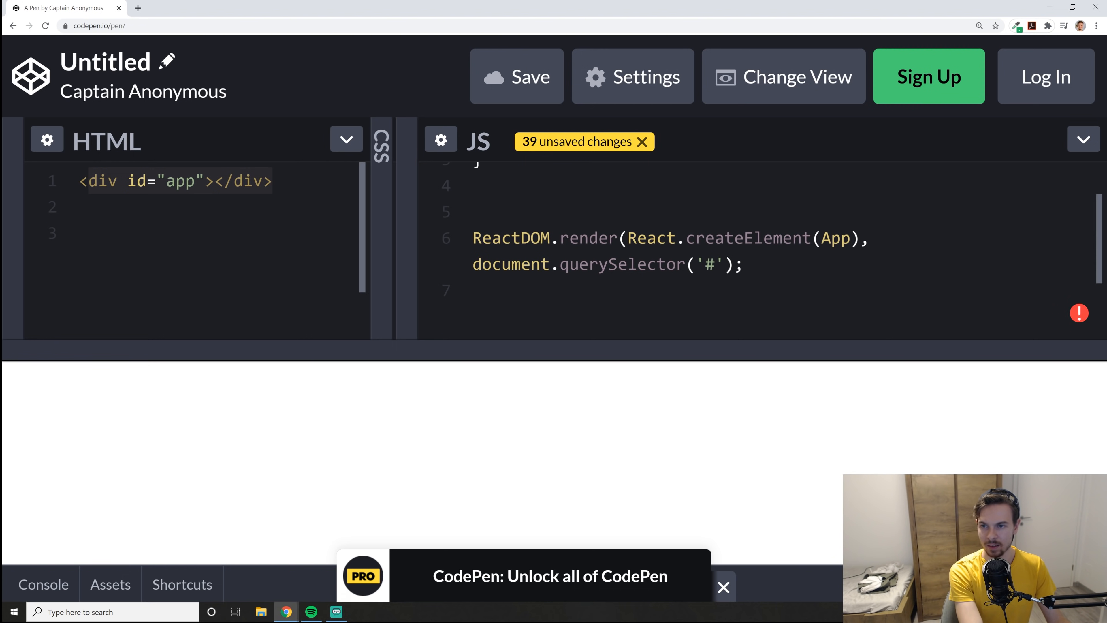
pyautogui.write('app')
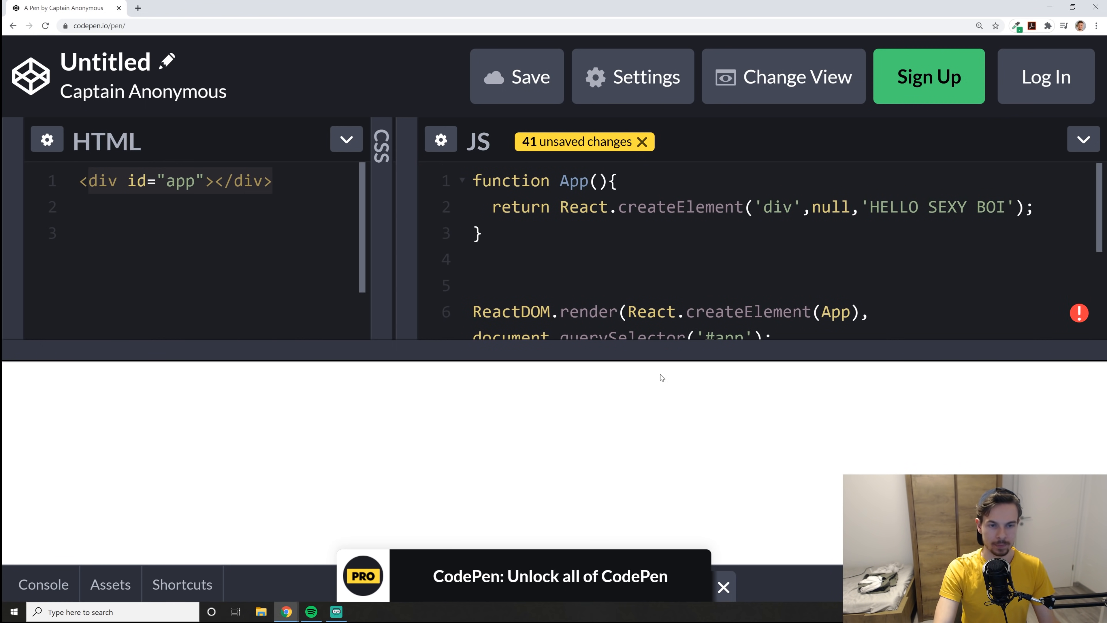
# - Scroll the JS editor to reveal the 'missing ) after argument list' syntax error
pyautogui.scroll(-3)
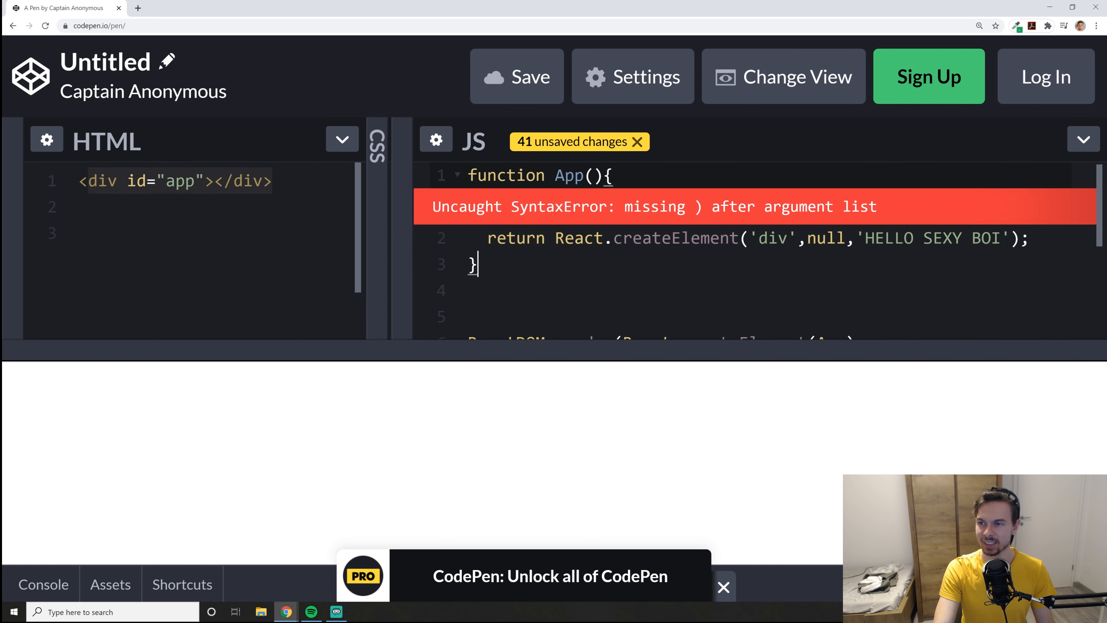
pyautogui.scroll(-3)
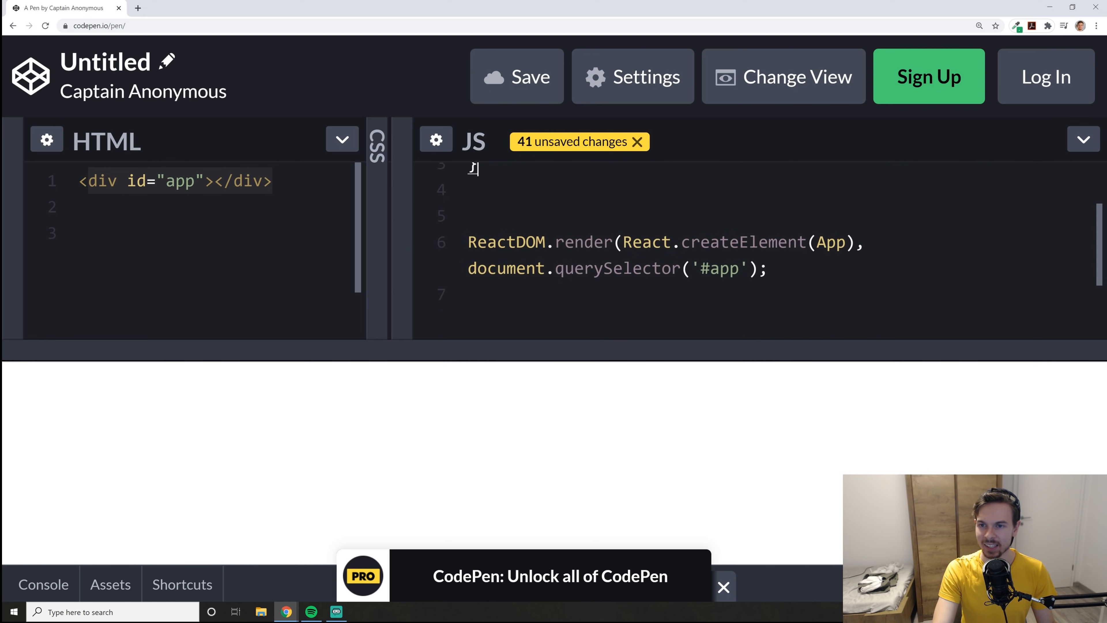
# - Add the missing closing parenthesis to the ReactDOM.render line
pyautogui.click(516, 76)
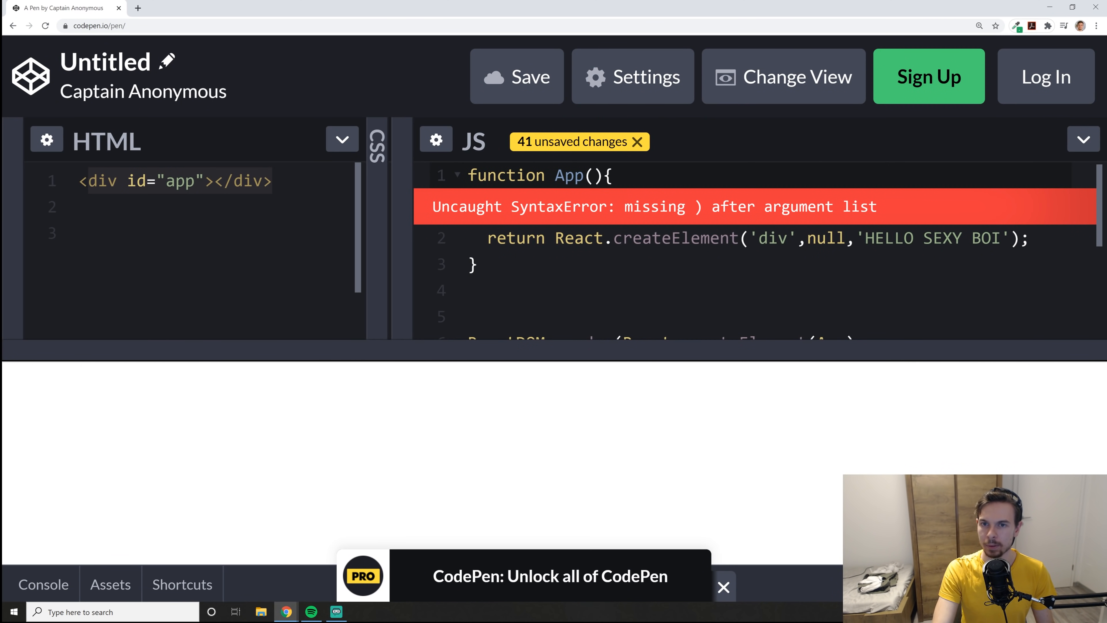
pyautogui.scroll(-3)
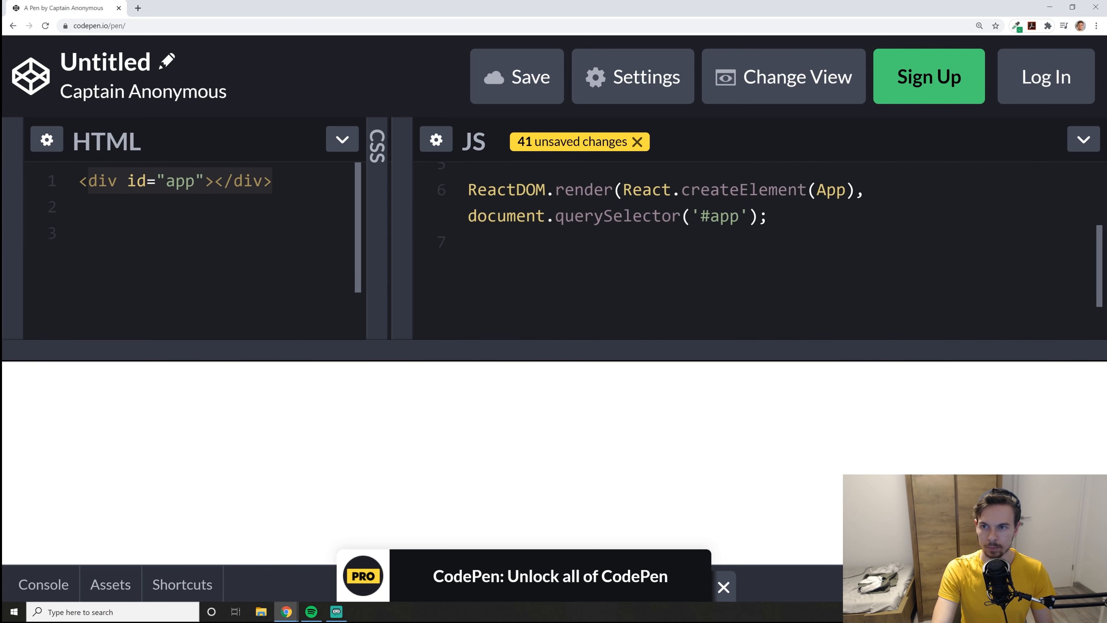
pyautogui.write(')')
pyautogui.write('React.cre')
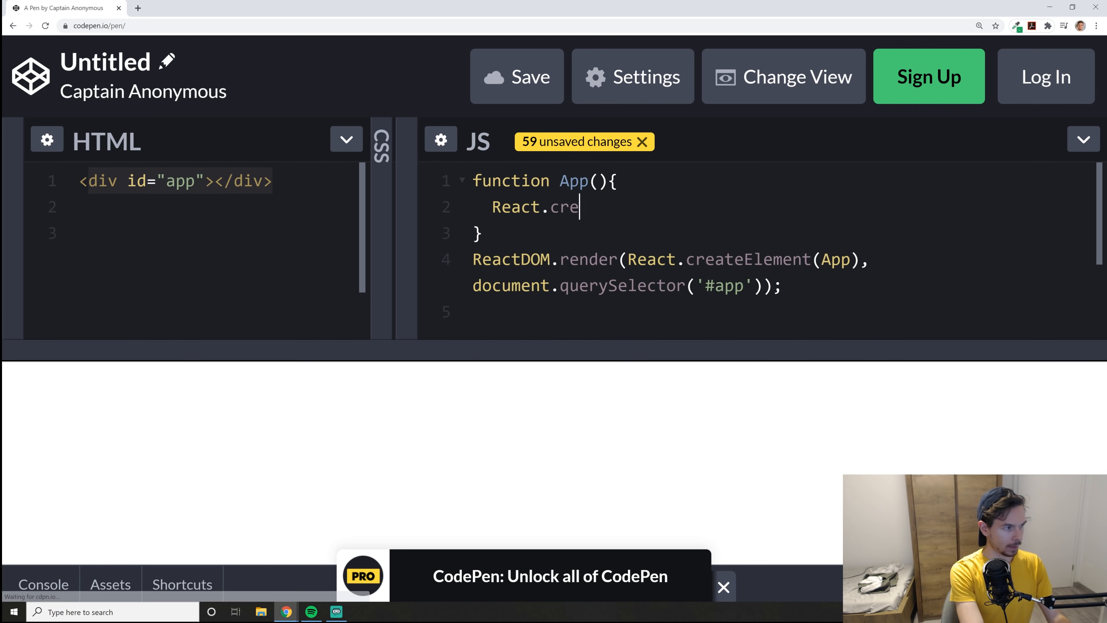
# - Complete the App body as React.createElement('div',null,'hello'); with the statement closed
pyautogui.write('ateElement()')
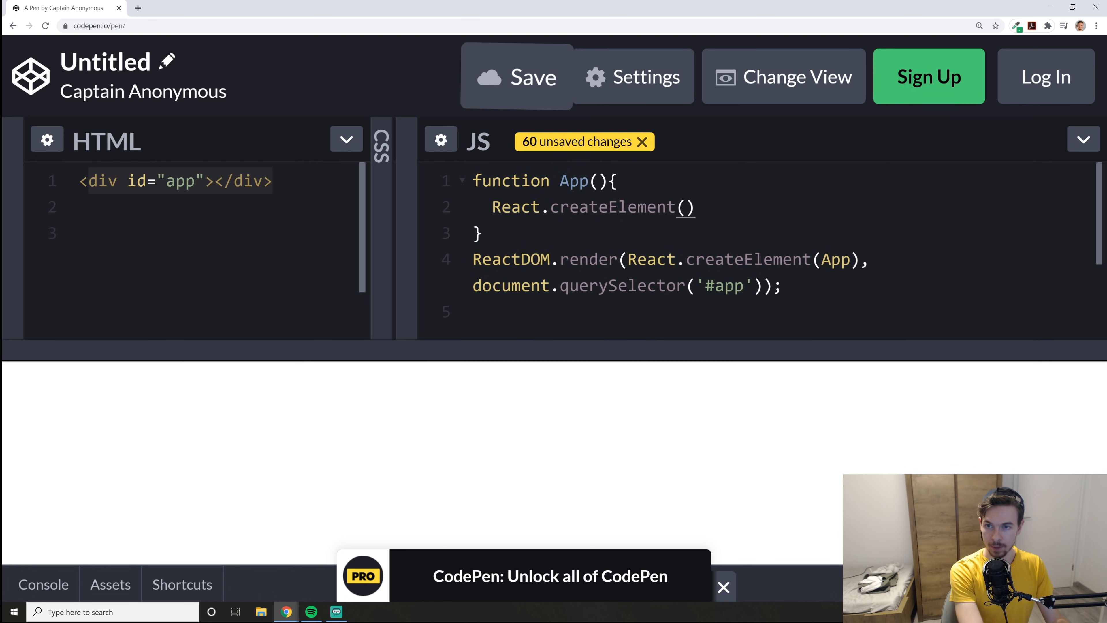
pyautogui.write("'div'")
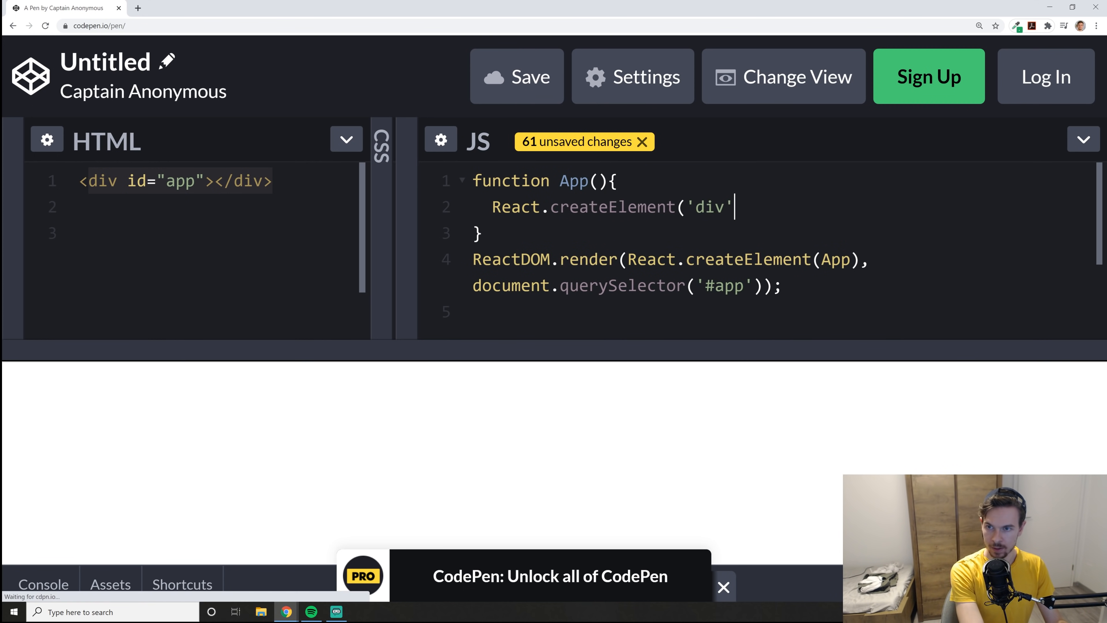
pyautogui.write(',null,')
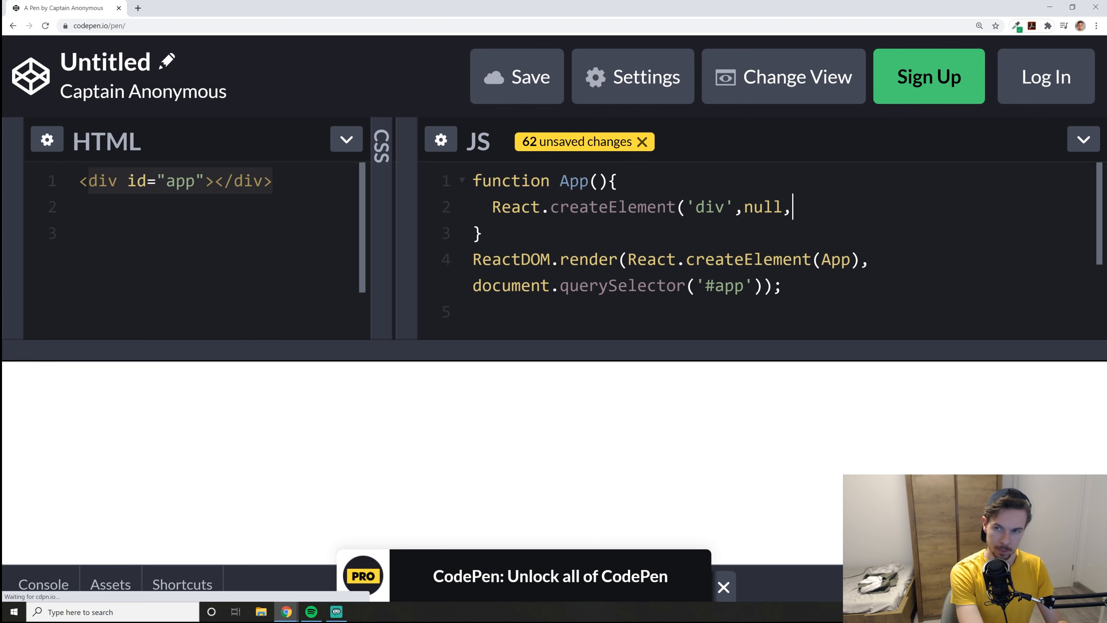
pyautogui.write(')')
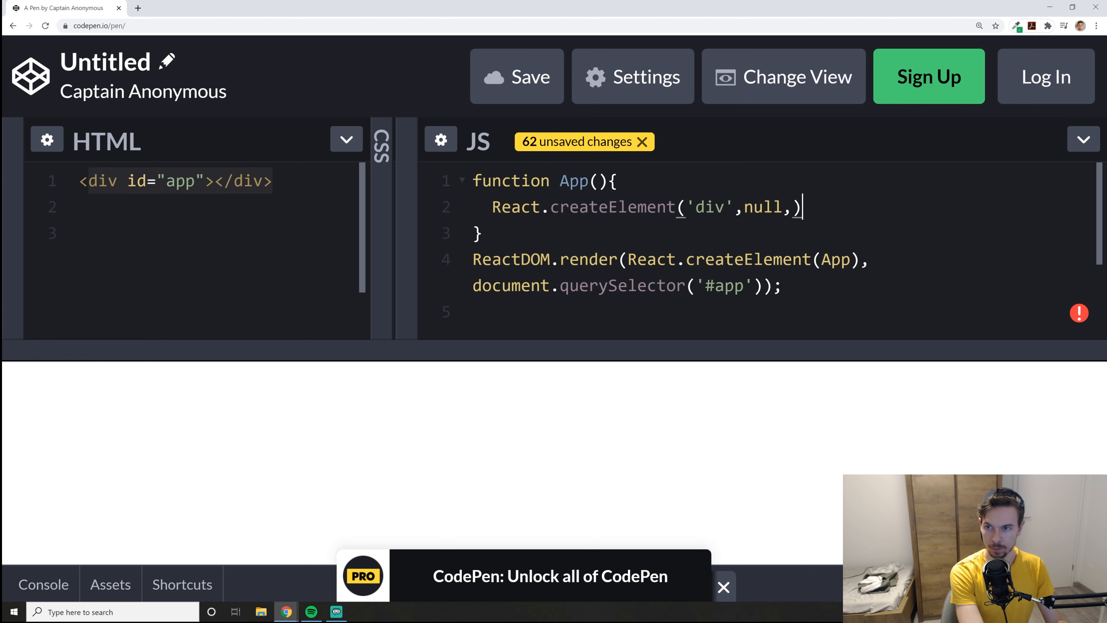
pyautogui.write("'hello")
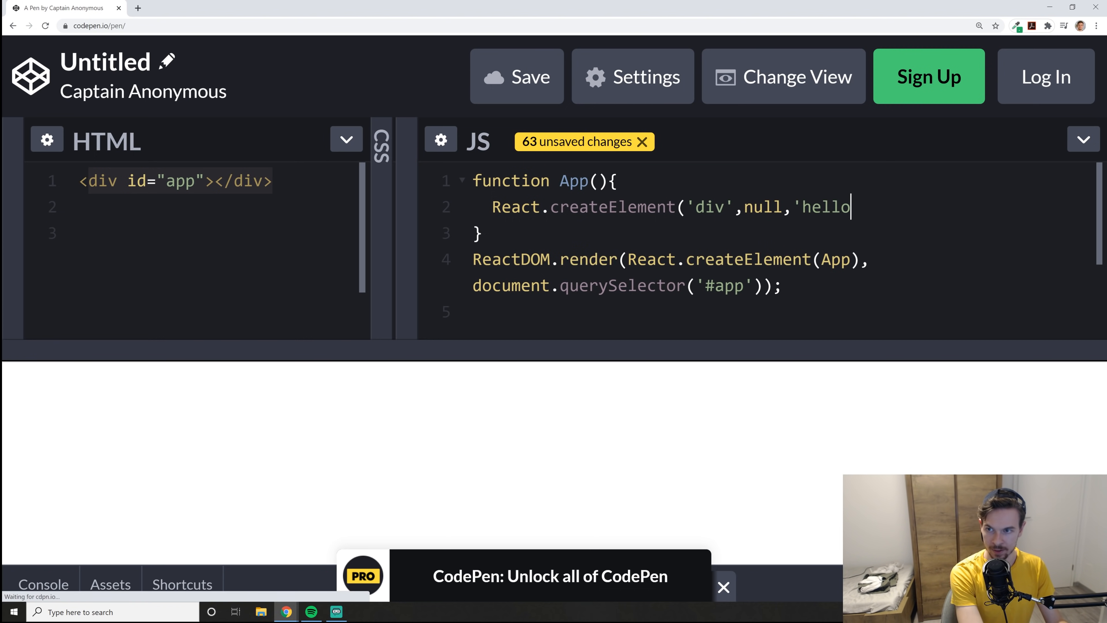
pyautogui.write("');")
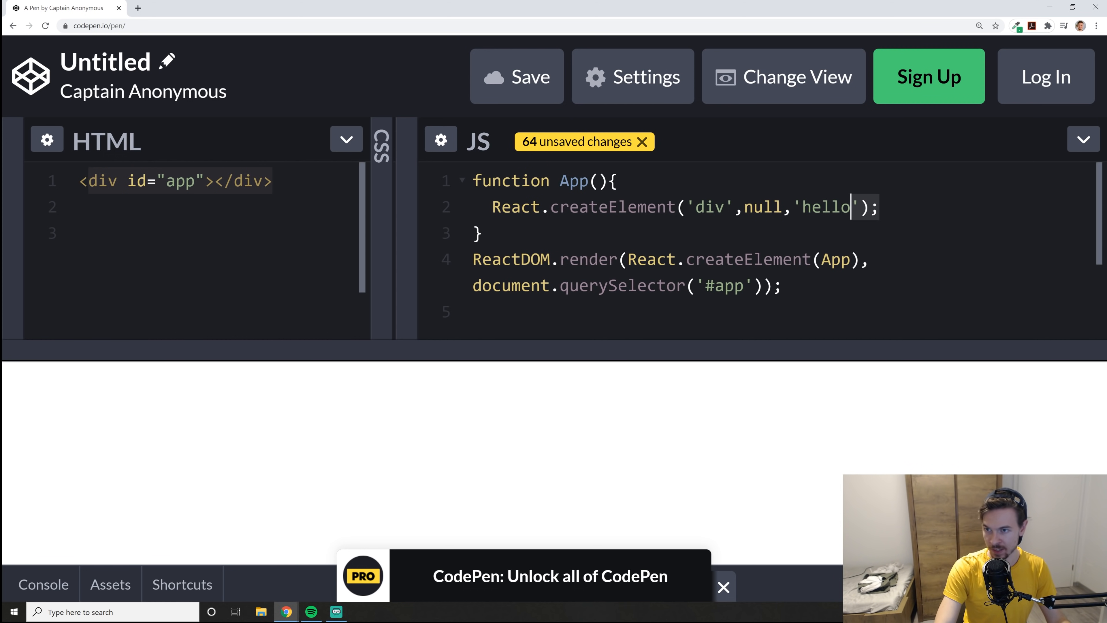
# - Add React.createElement('h1',null,'Hello') as the div's child so the preview renders Hello
pyautogui.doubleClick(824, 207)
pyautogui.write('[')
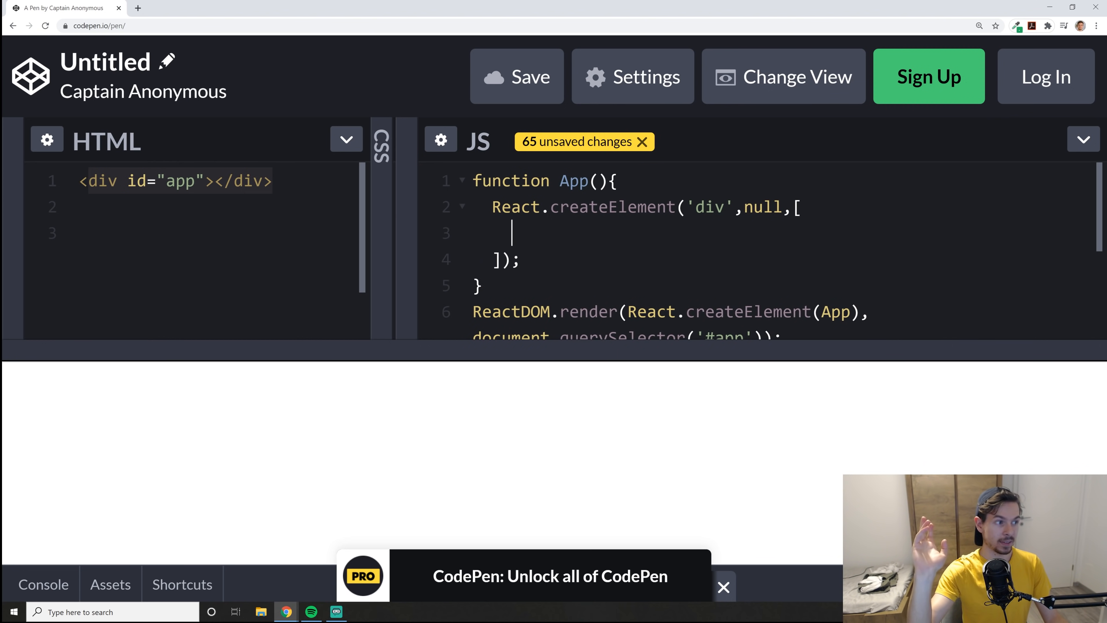
pyautogui.write('React')
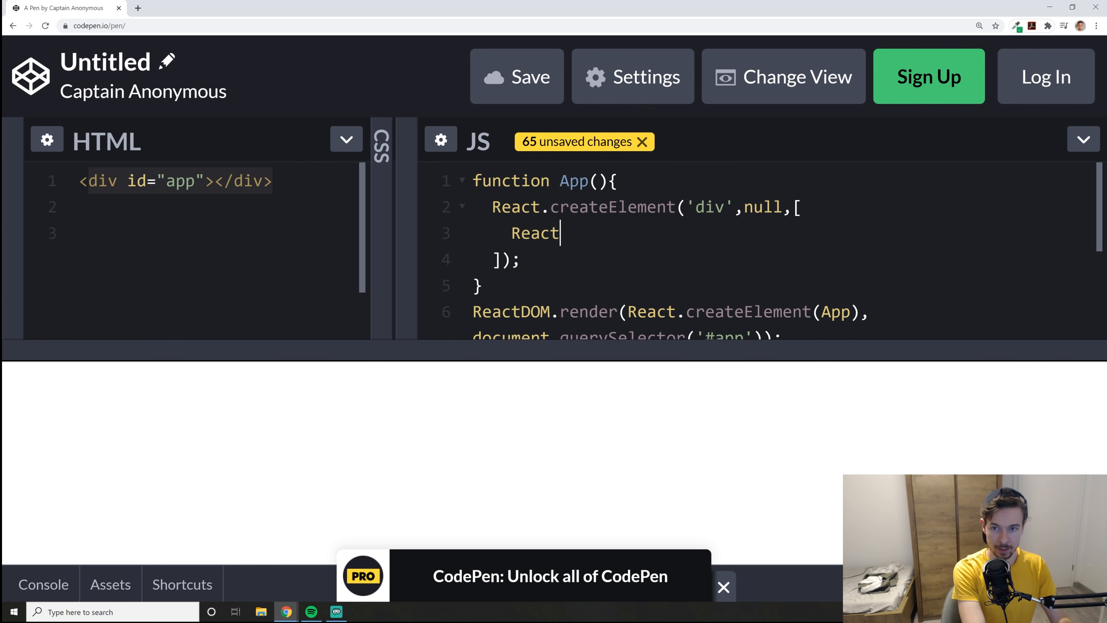
pyautogui.write('.createElement')
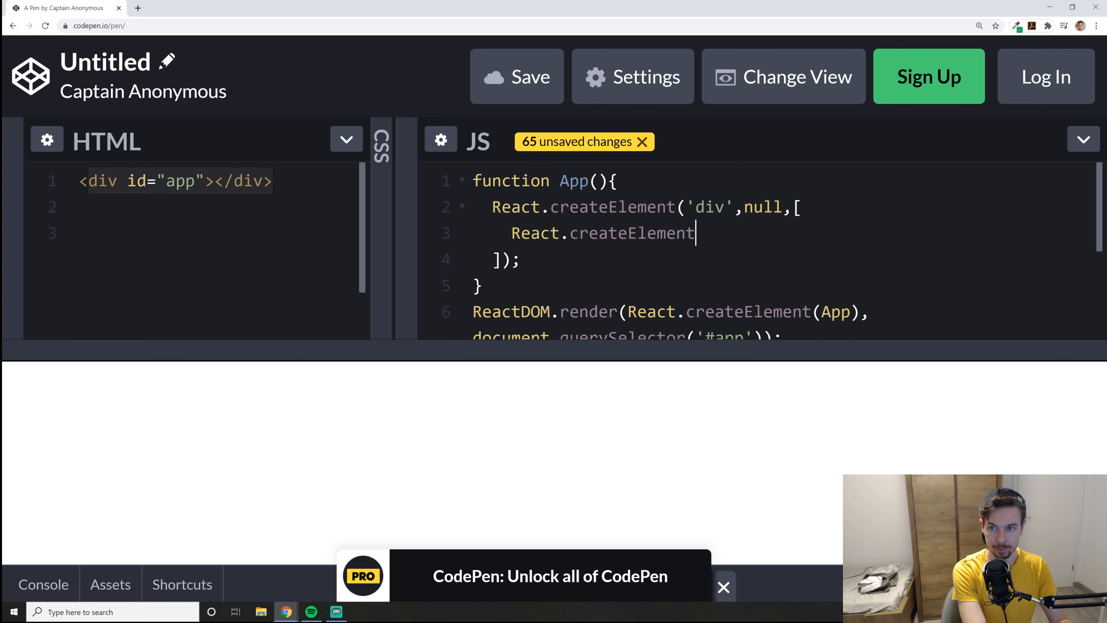
pyautogui.write('()')
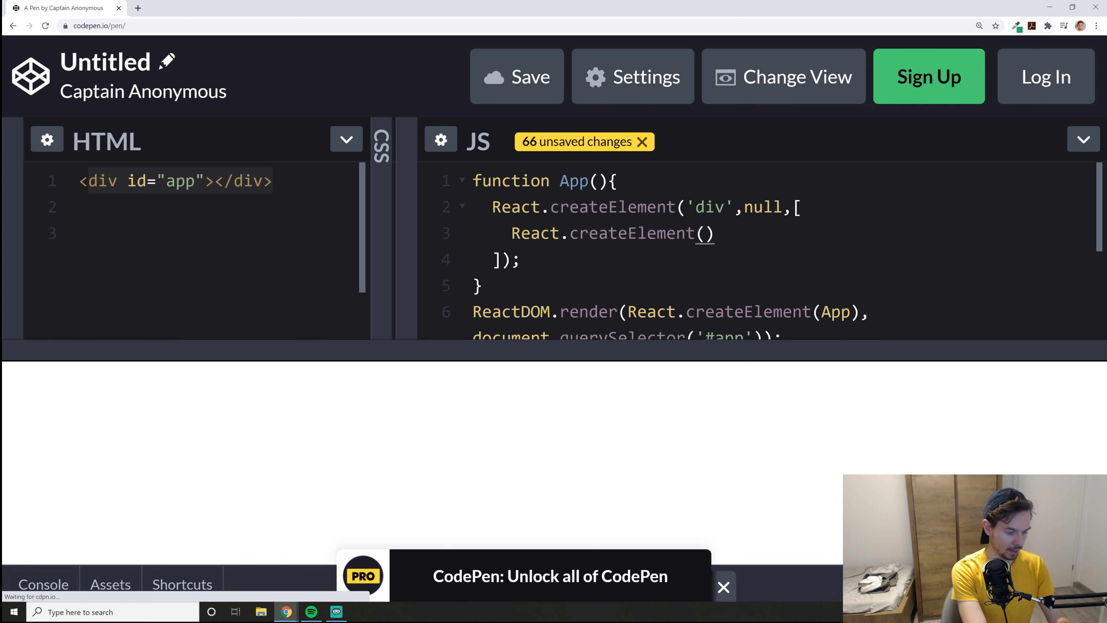
pyautogui.write('h1,')
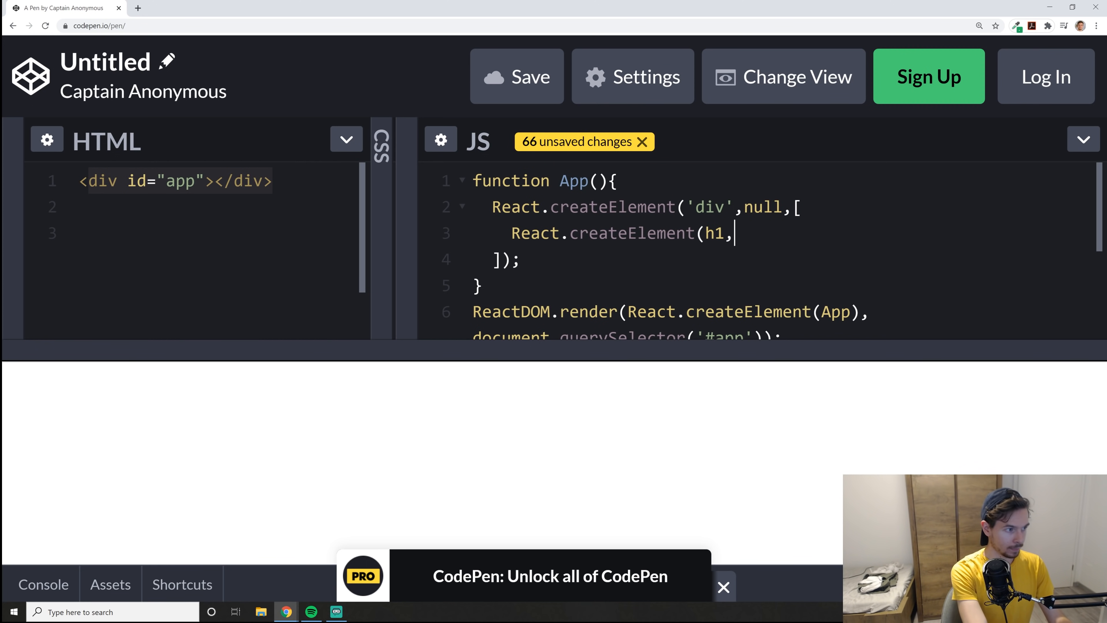
pyautogui.write('null,')
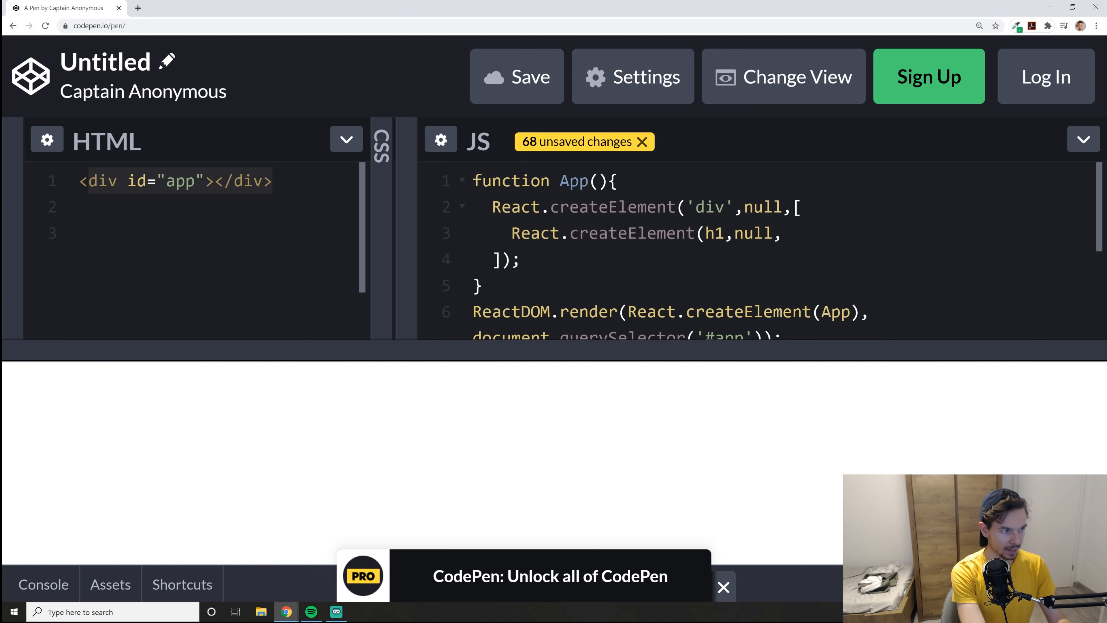
pyautogui.write("'")
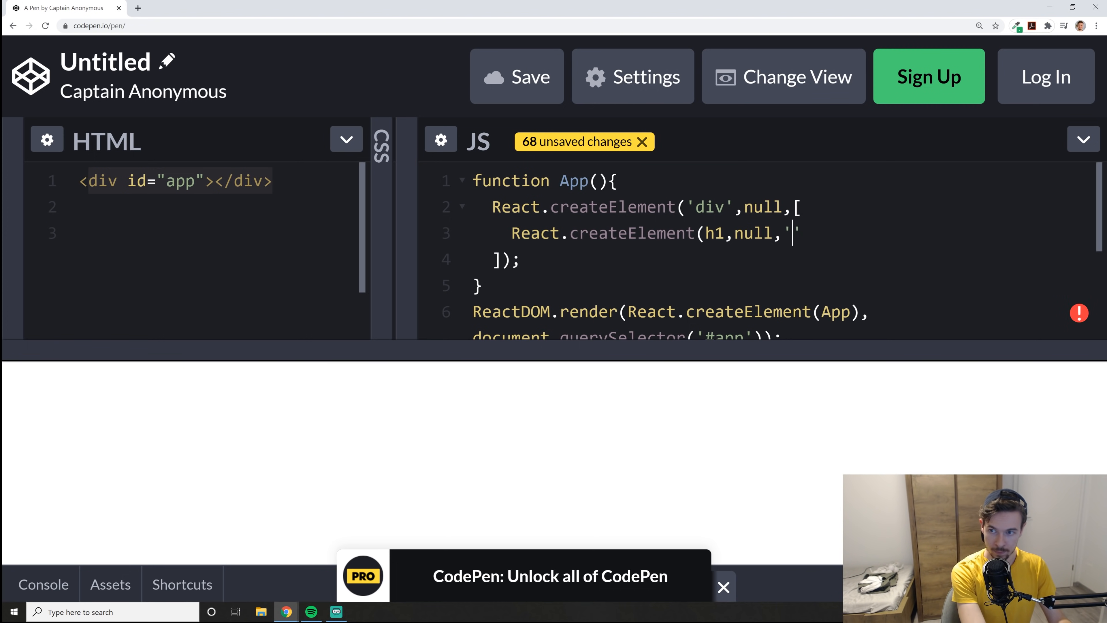
pyautogui.write("Hello');")
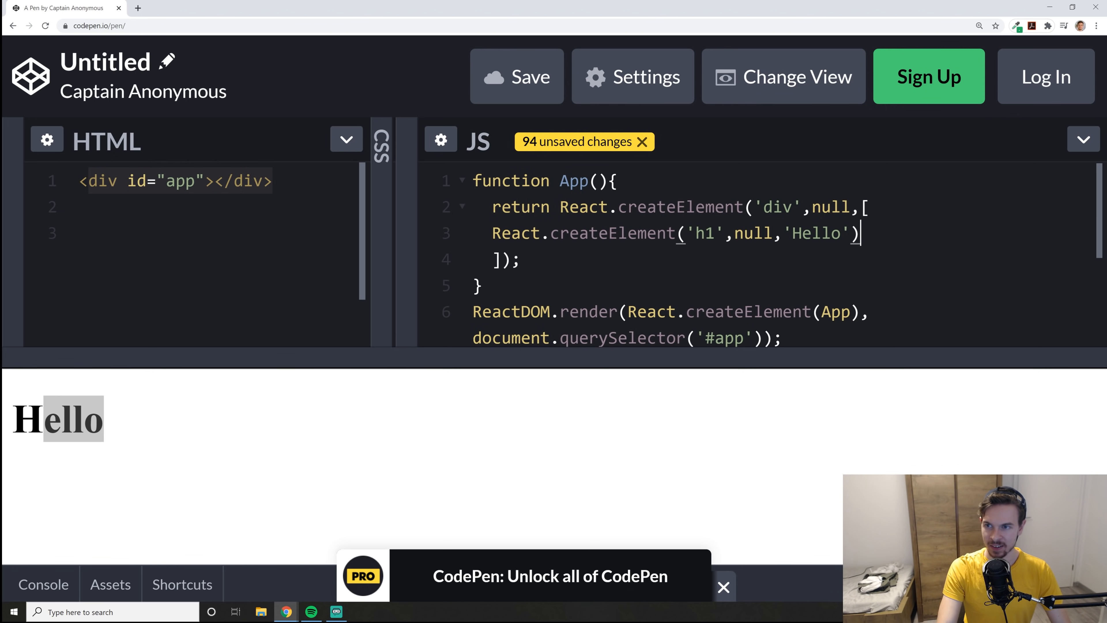
# - Replace 'Hello' with new Date().toLocaleString() as the h1's content
pyautogui.press('Backspace')
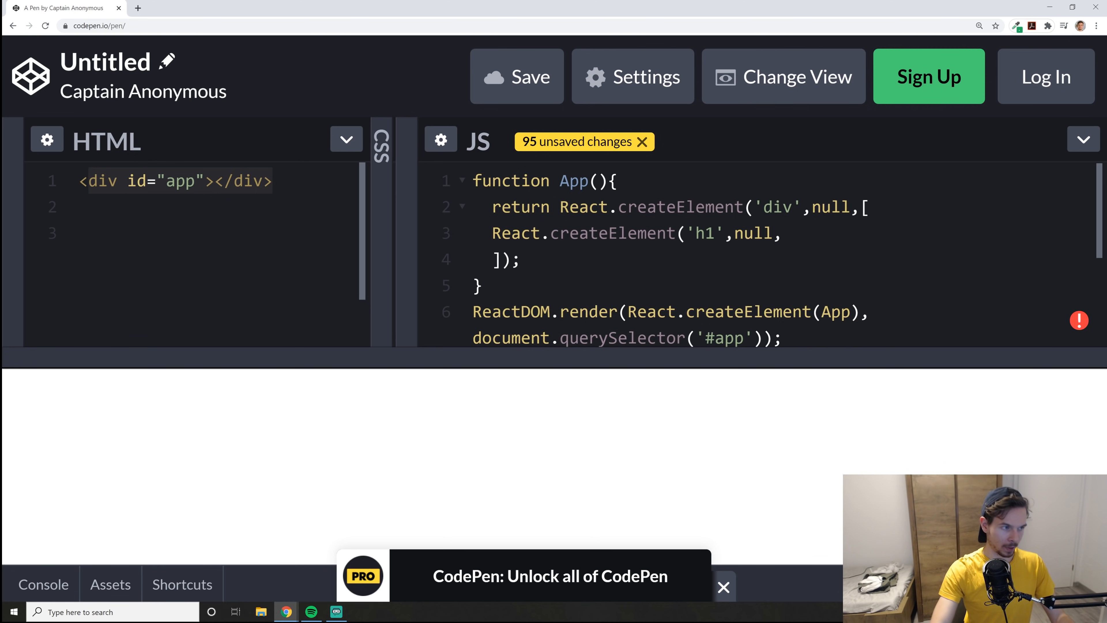
pyautogui.write('new Date()')
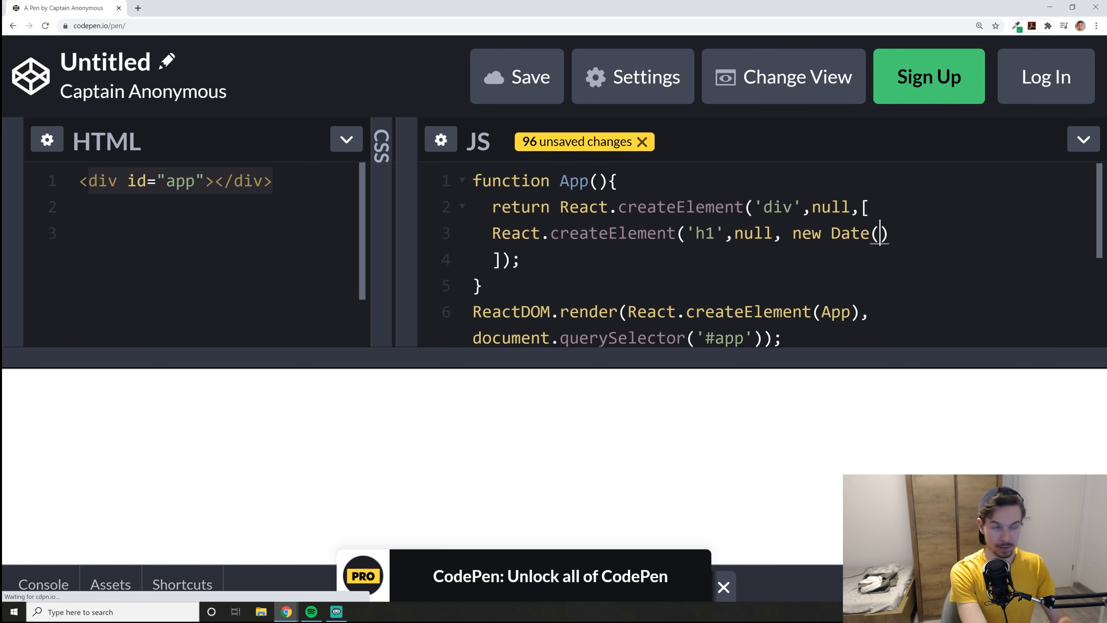
pyautogui.write('.toLoc')
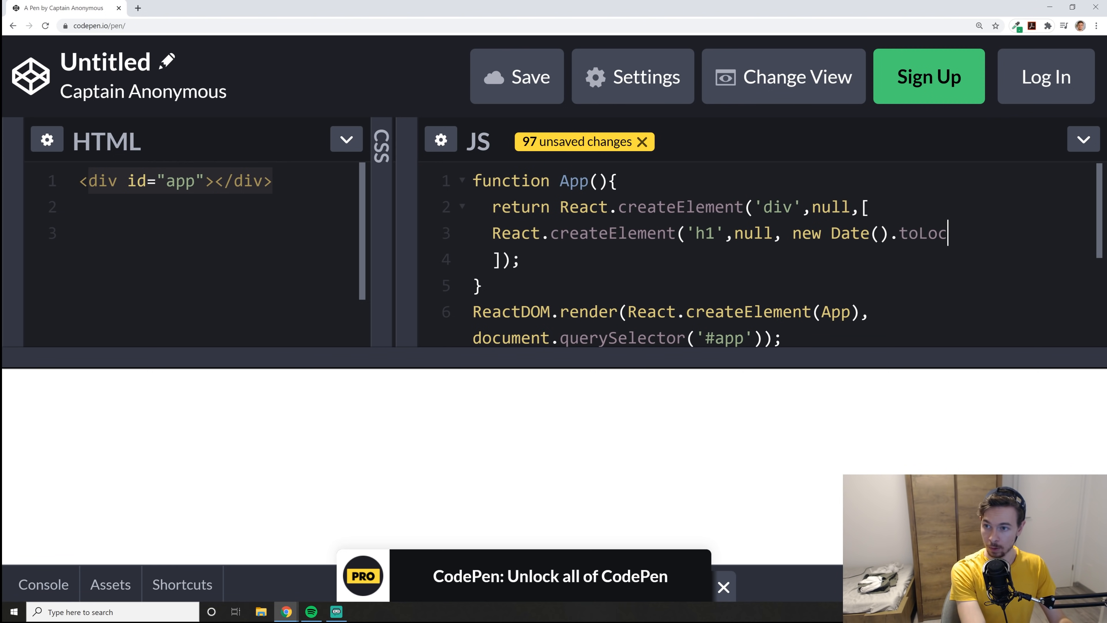
pyautogui.write('aleString')
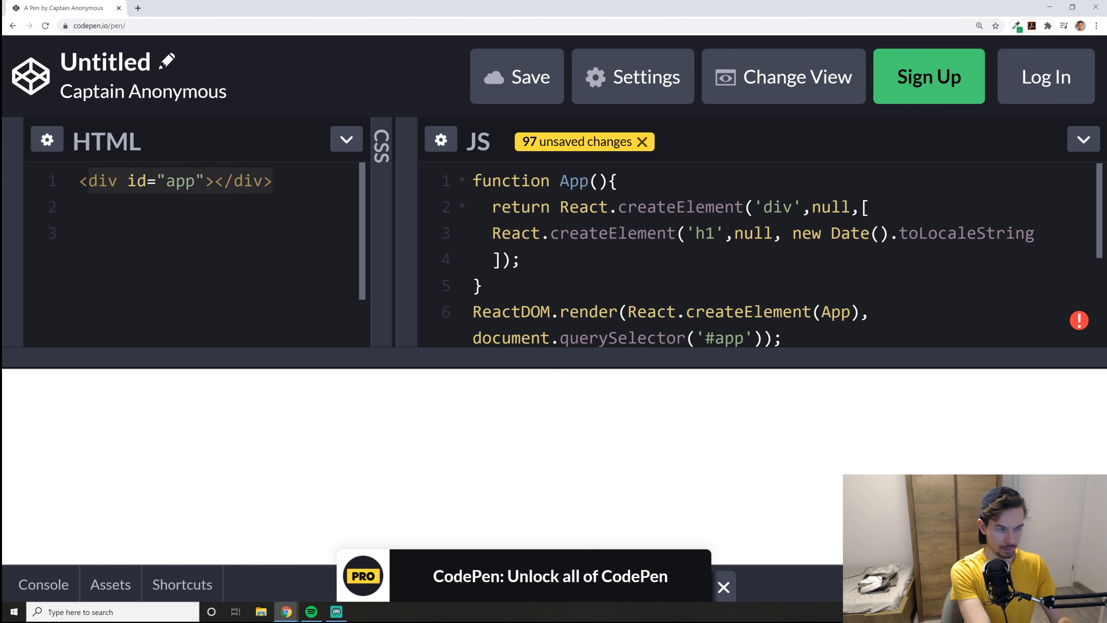
pyautogui.write('())')
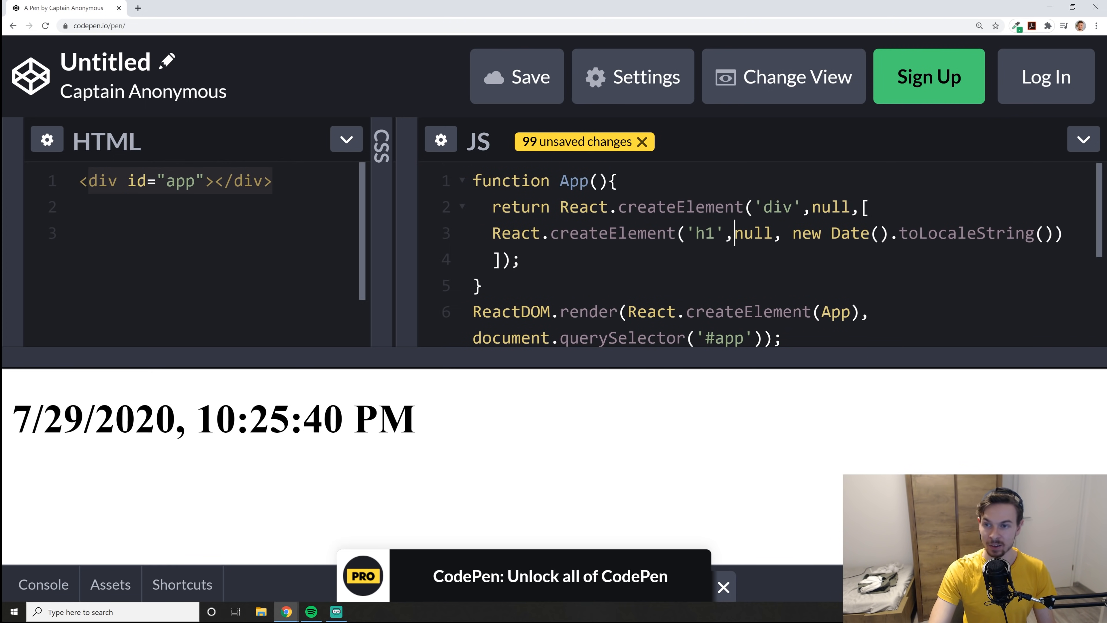
# - Replace the h1's null props with {style:{color:'red'}} so the date renders red
pyautogui.doubleClick(754, 233)
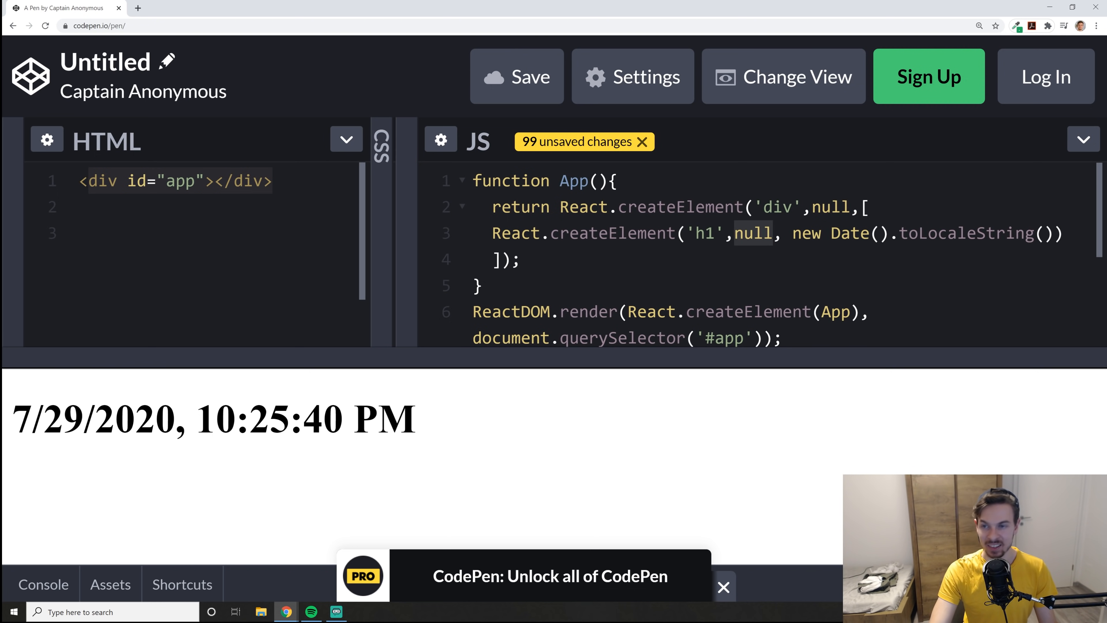
pyautogui.moveTo(95, 418); pyautogui.dragTo(416, 418)
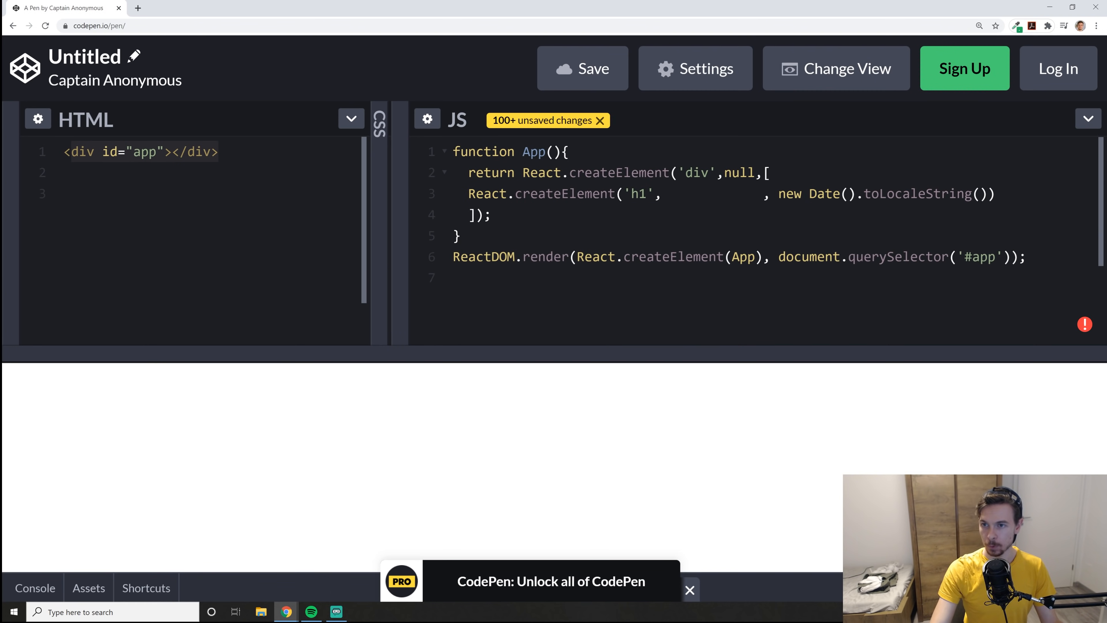
pyautogui.write('{}')
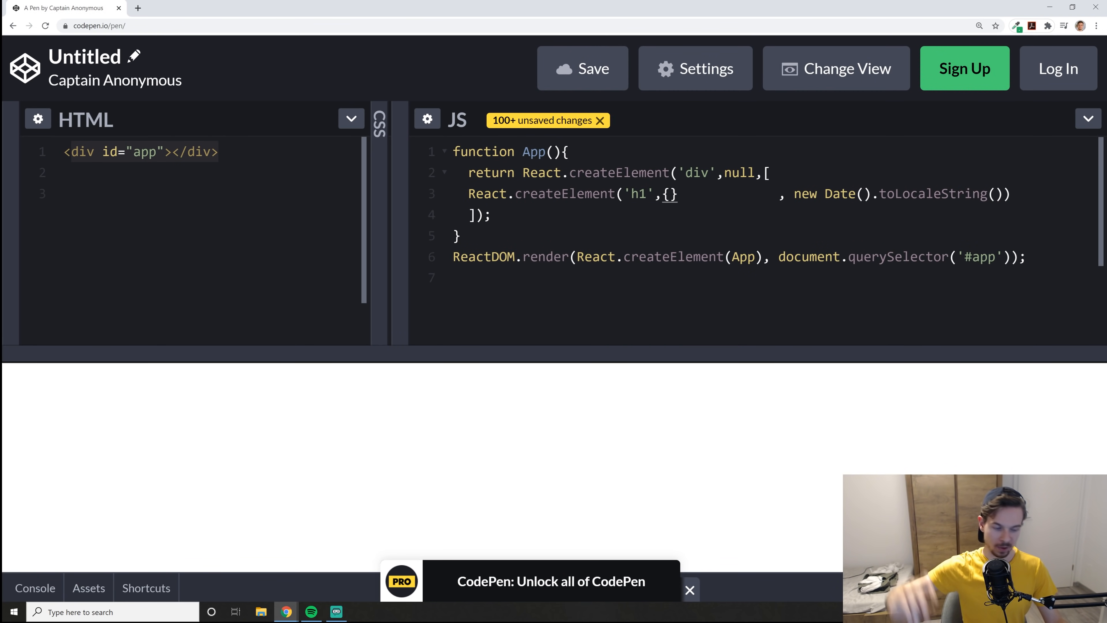
pyautogui.write('style')
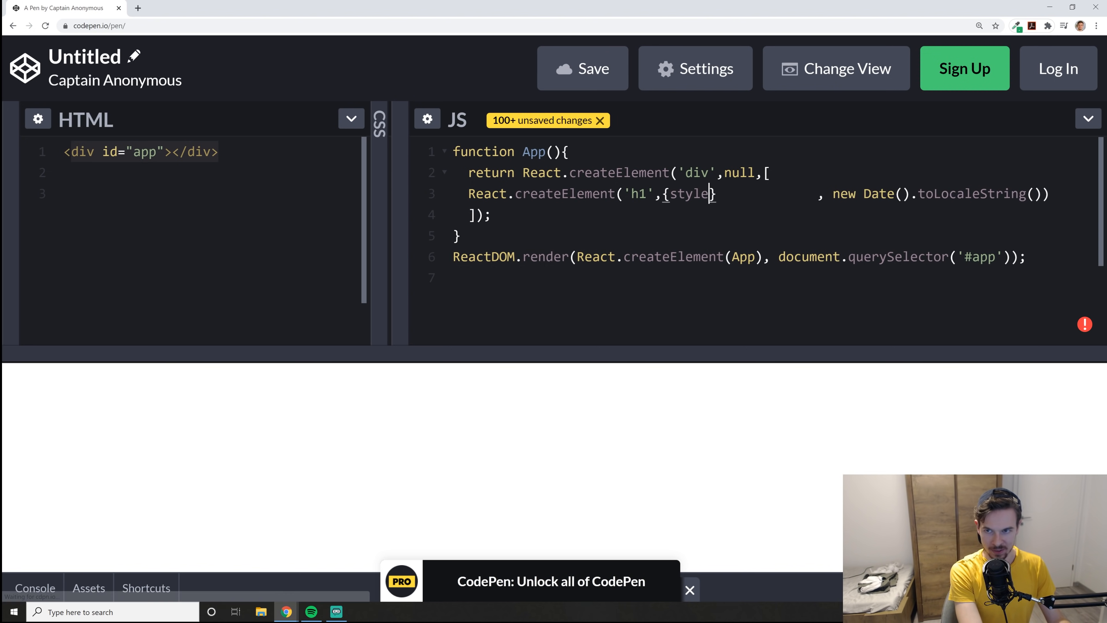
pyautogui.write(':{}}')
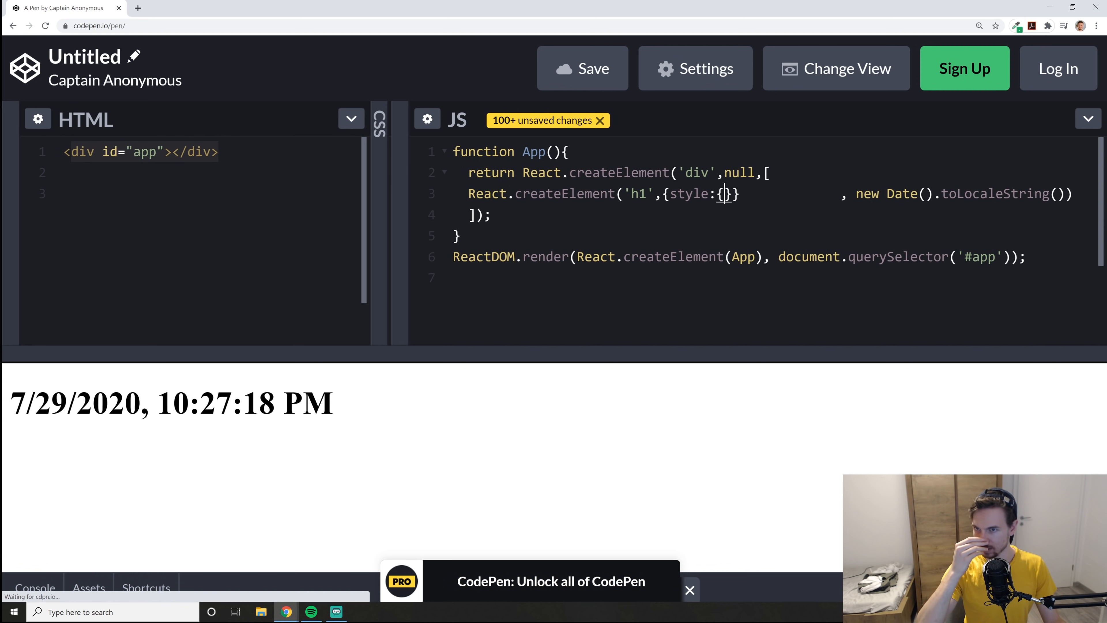
pyautogui.write('back')
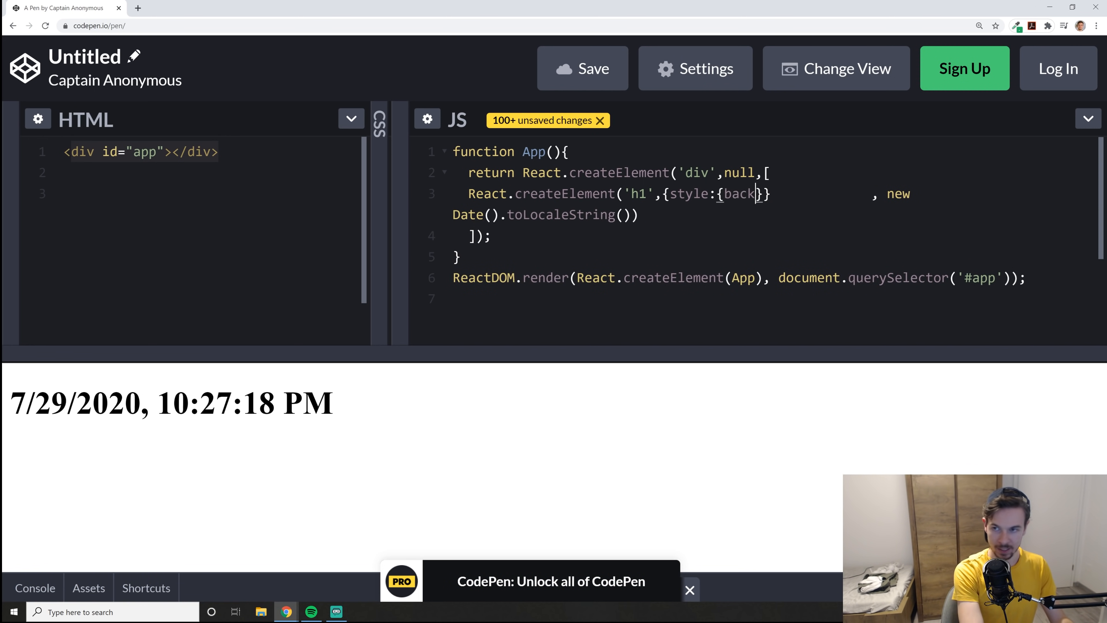
pyautogui.write('color:')
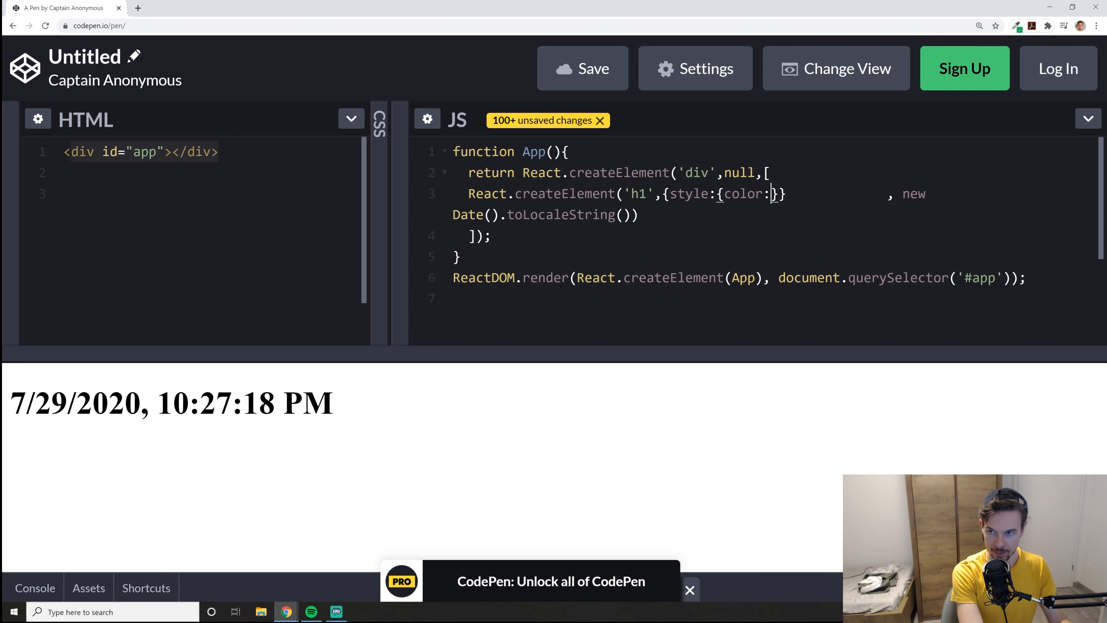
pyautogui.write("'red'")
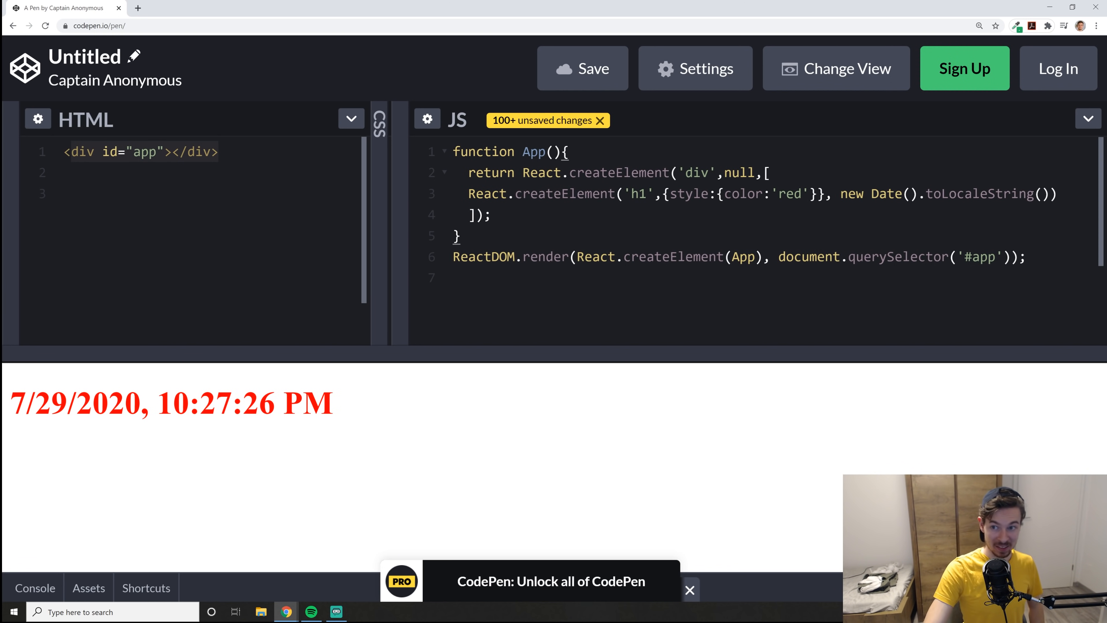
pyautogui.moveTo(189, 403); pyautogui.dragTo(332, 402)
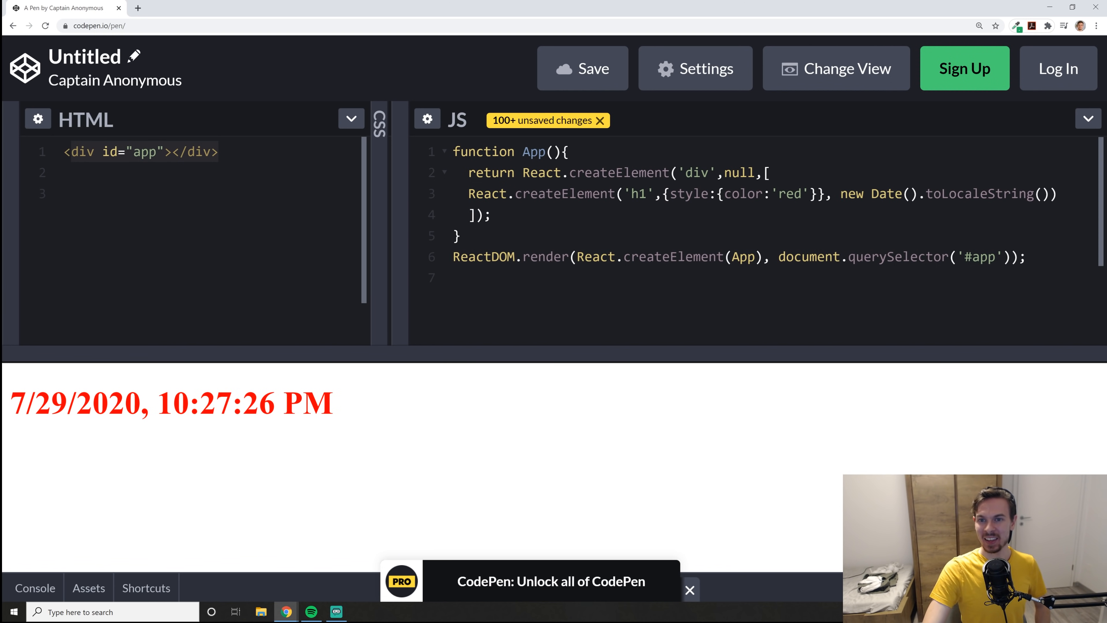
pyautogui.click(142, 194)
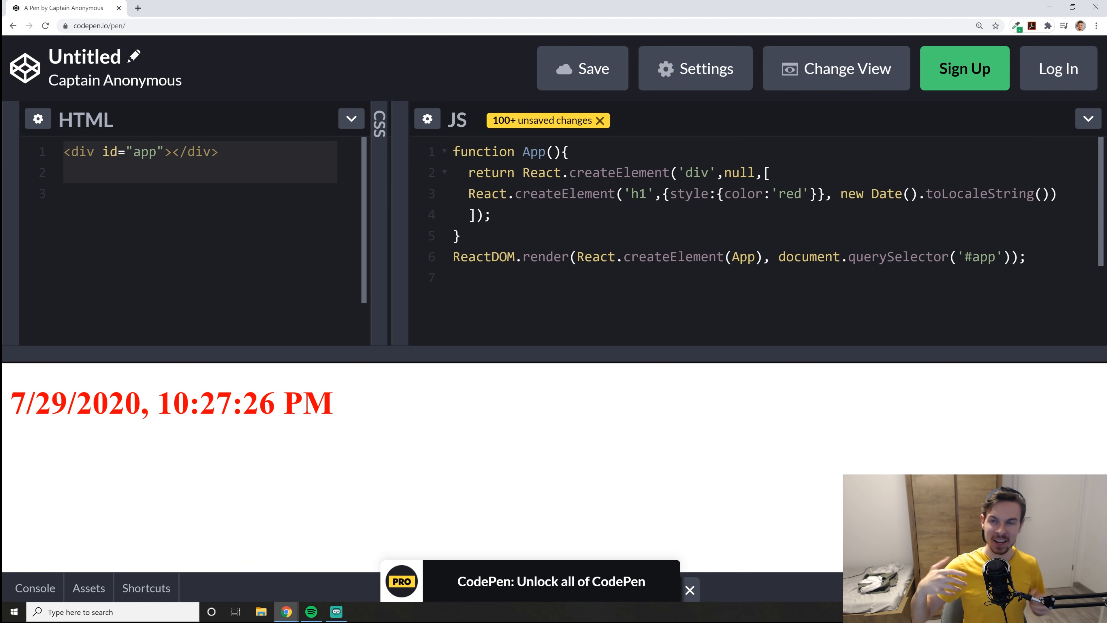
pyautogui.click(455, 276)
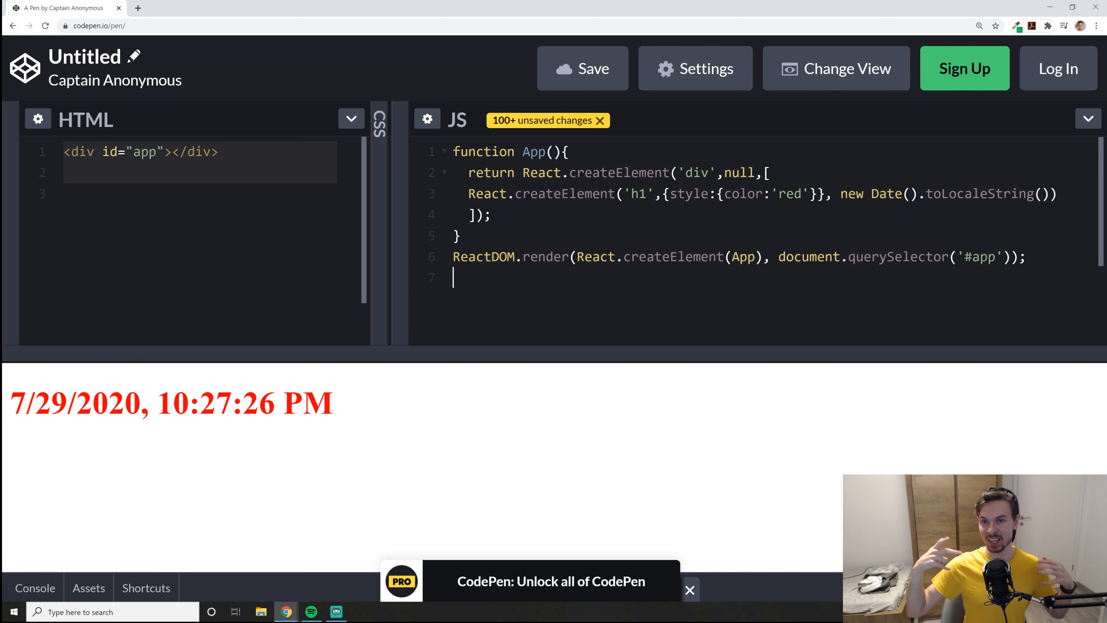